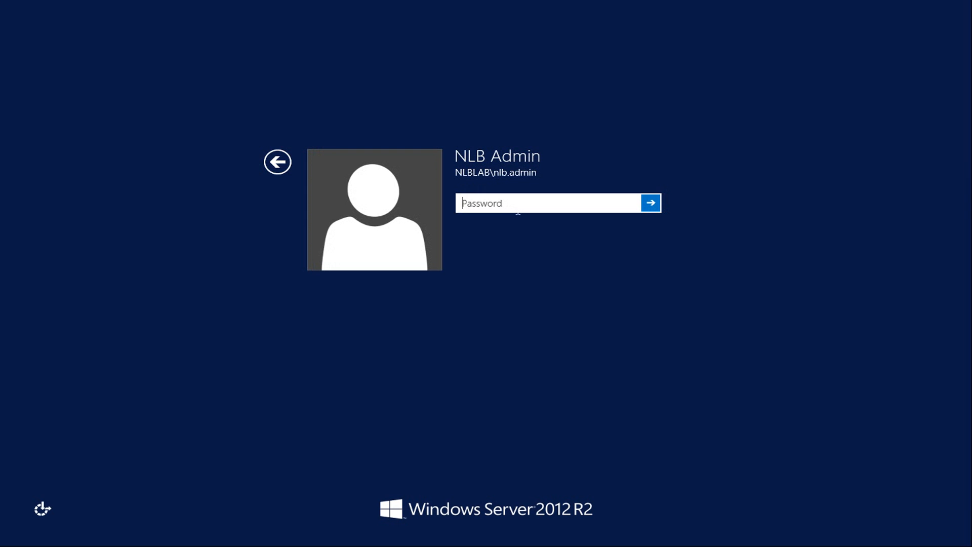
- Sign in to the server and launch DHCP from the Server Manager Tools menu
click(650, 202)
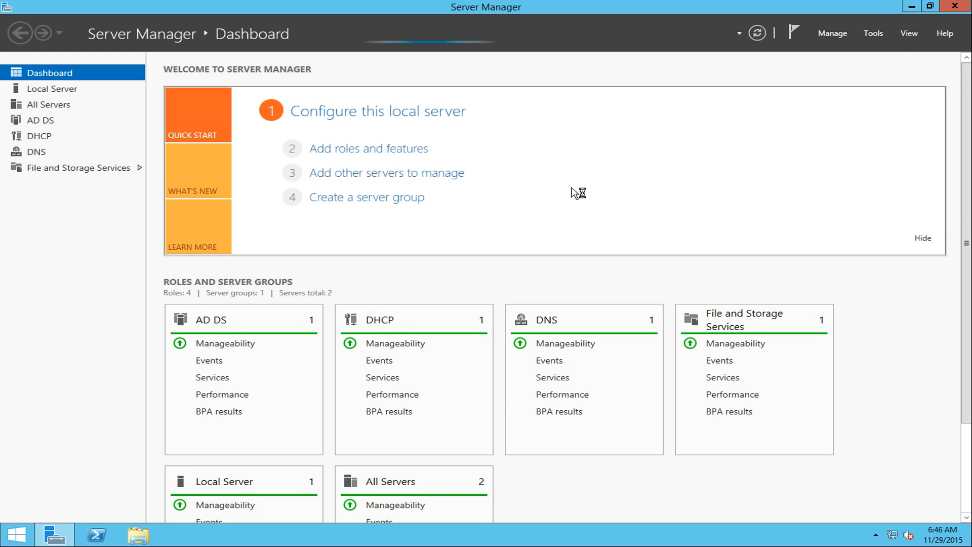
click(872, 32)
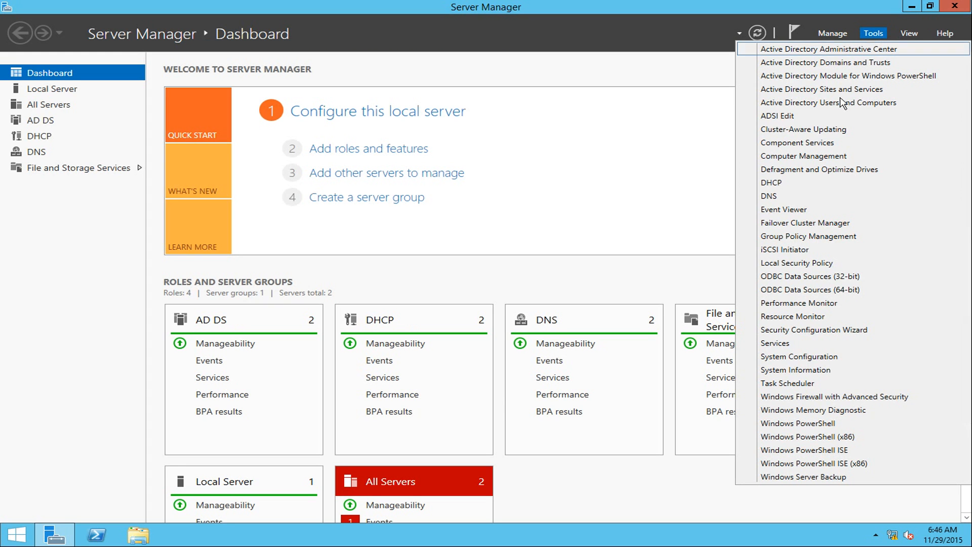
click(770, 182)
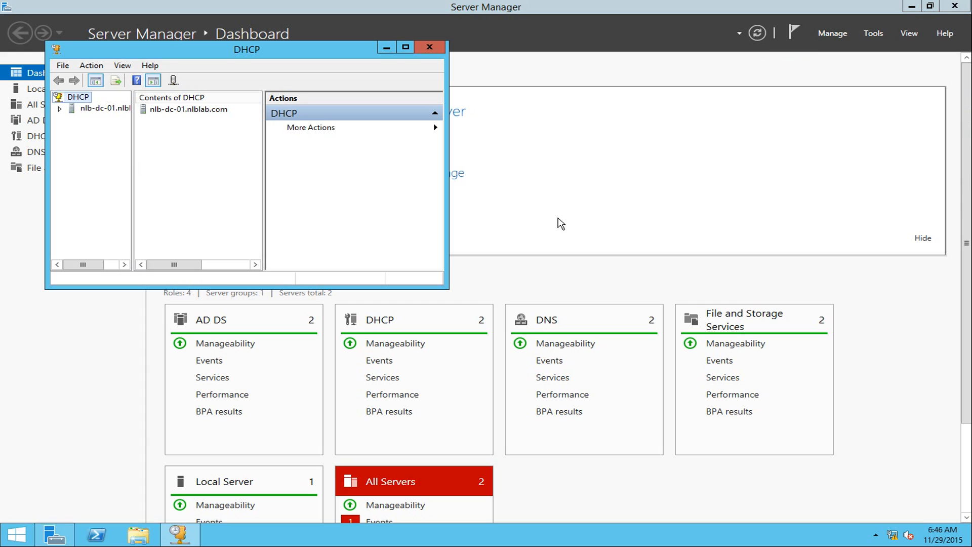
- Maximize DHCP Manager, expand nlb-dc-01.nlblab.com, and select Scope [10.0.0.0] NLB Scope
click(406, 47)
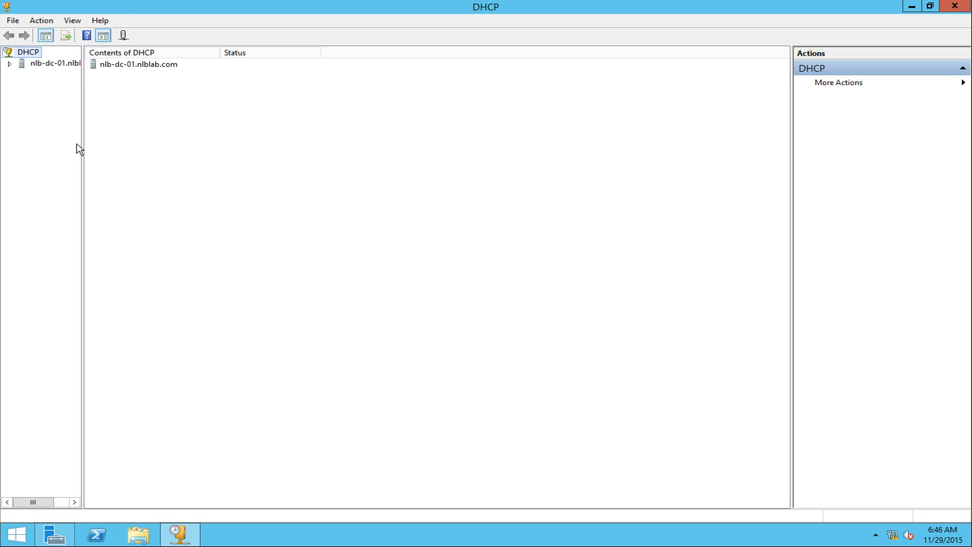
mouse_move(90, 96)
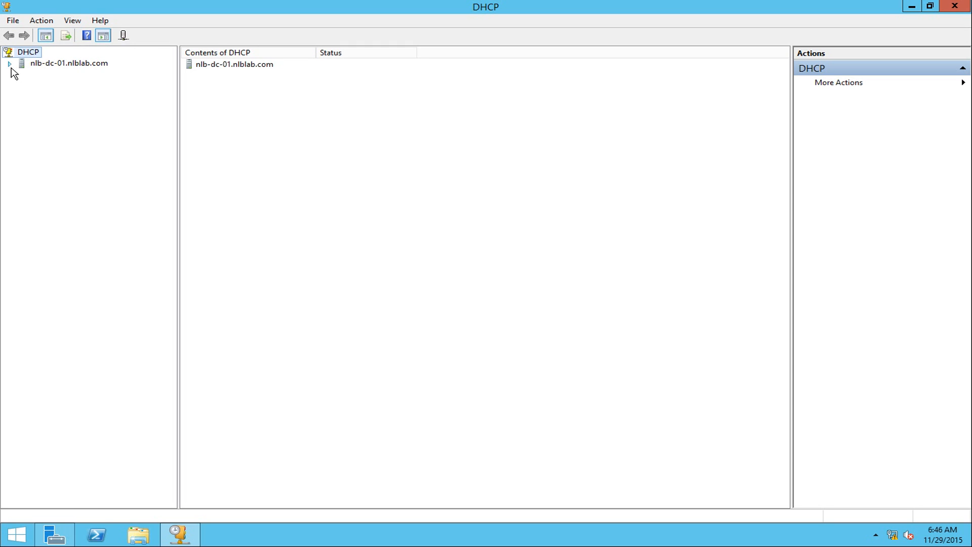
click(9, 63)
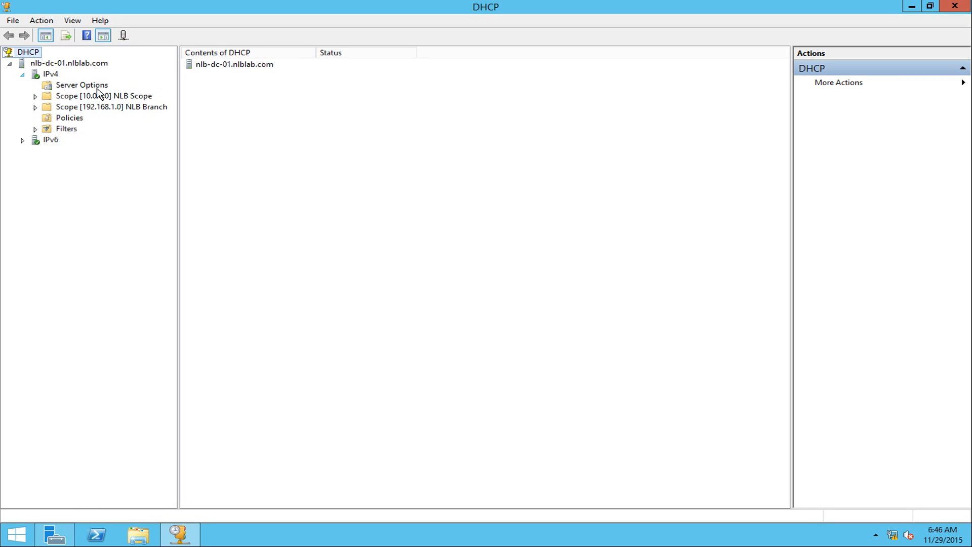
click(105, 96)
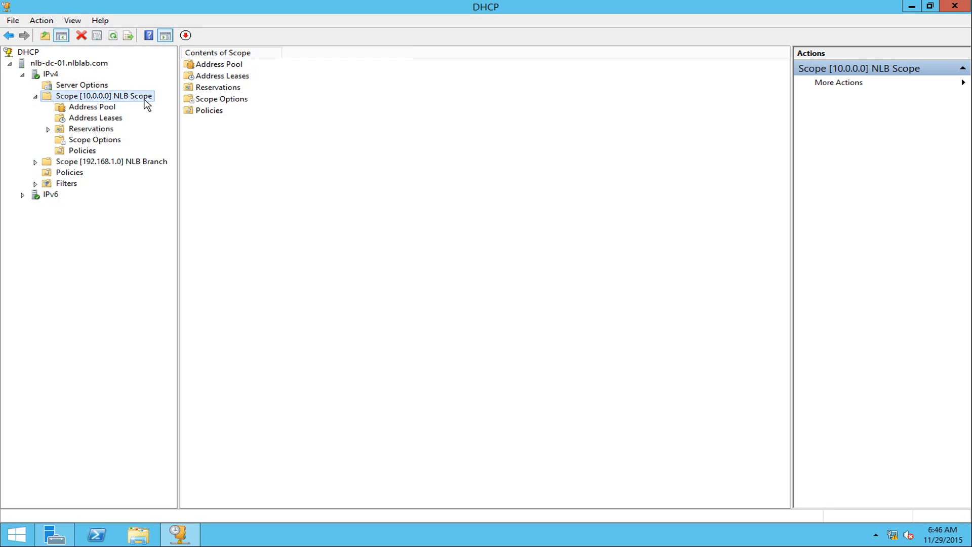
mouse_move(84, 103)
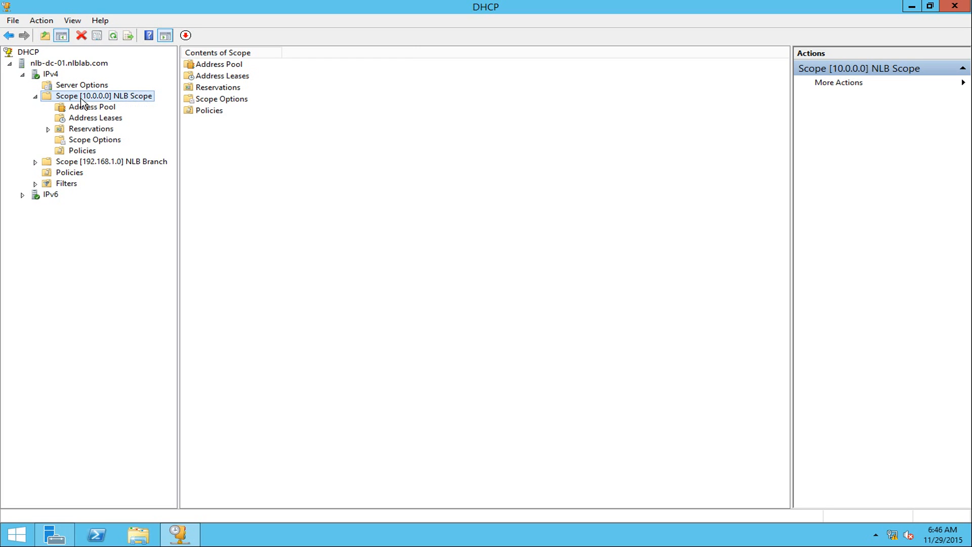
mouse_move(90, 104)
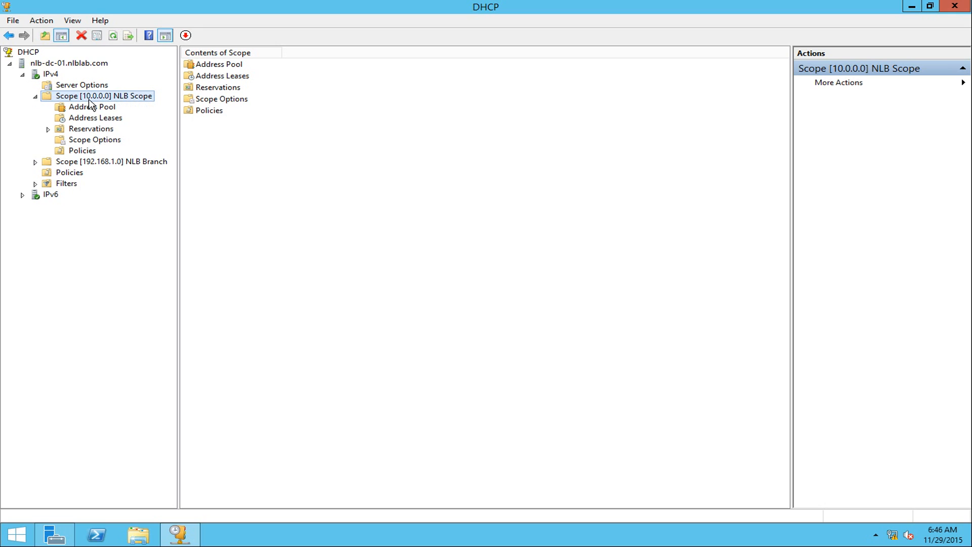
mouse_move(94, 108)
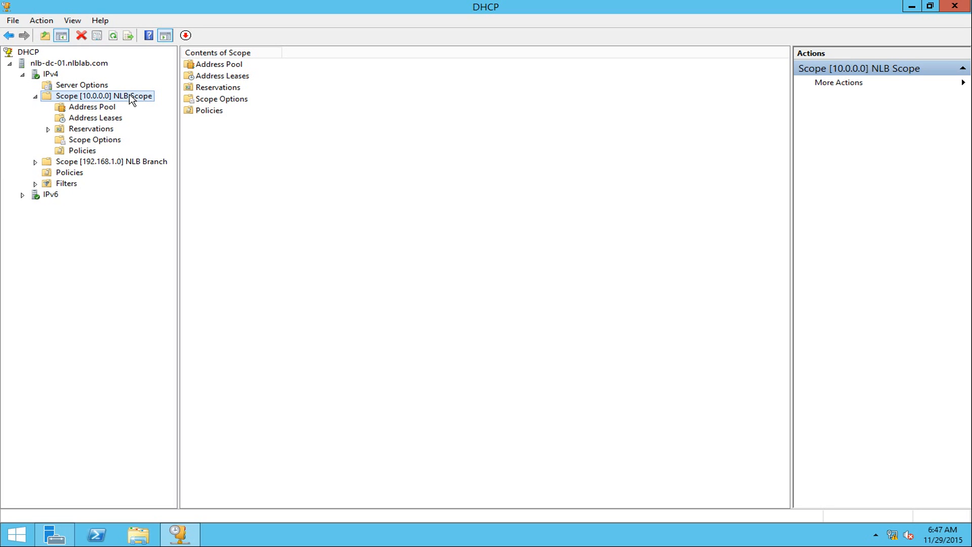
mouse_move(122, 225)
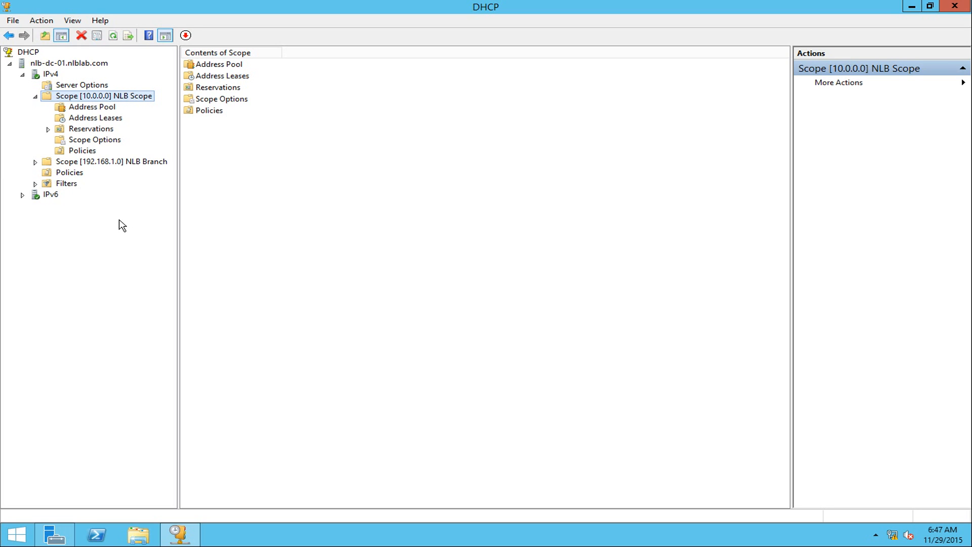
mouse_move(121, 170)
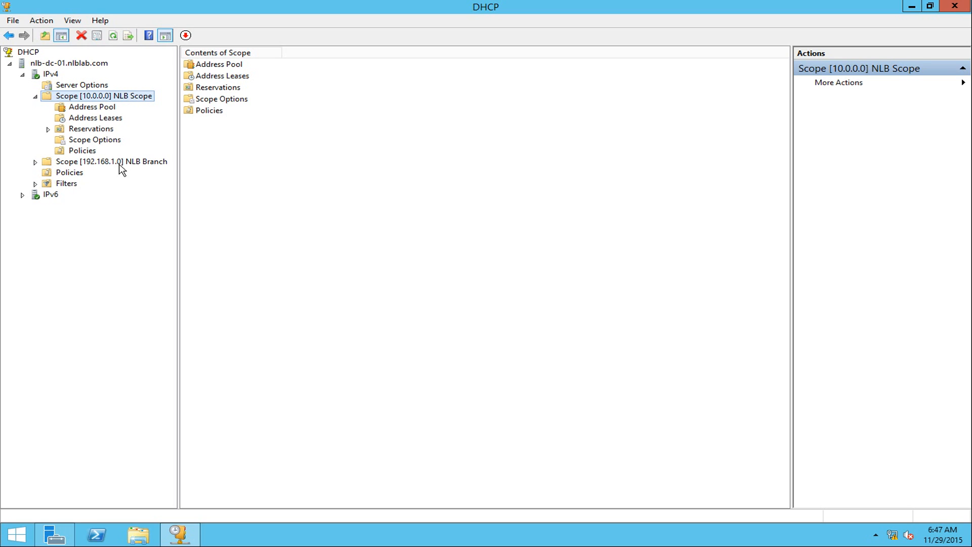
mouse_move(117, 99)
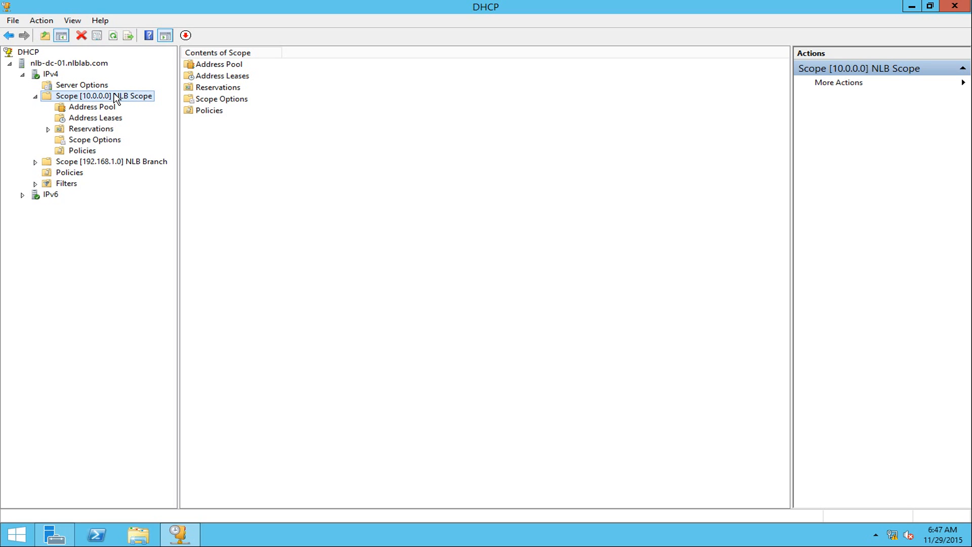
mouse_move(121, 85)
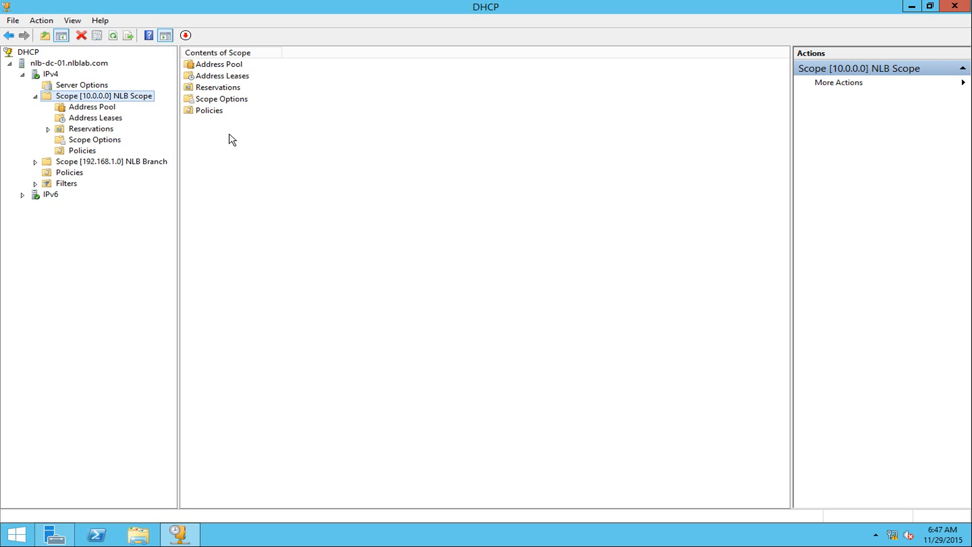
- Launch Configure Failover on the 10.0.0.0 NLB Scope and select scope 10.0.0.0
right_click(104, 95)
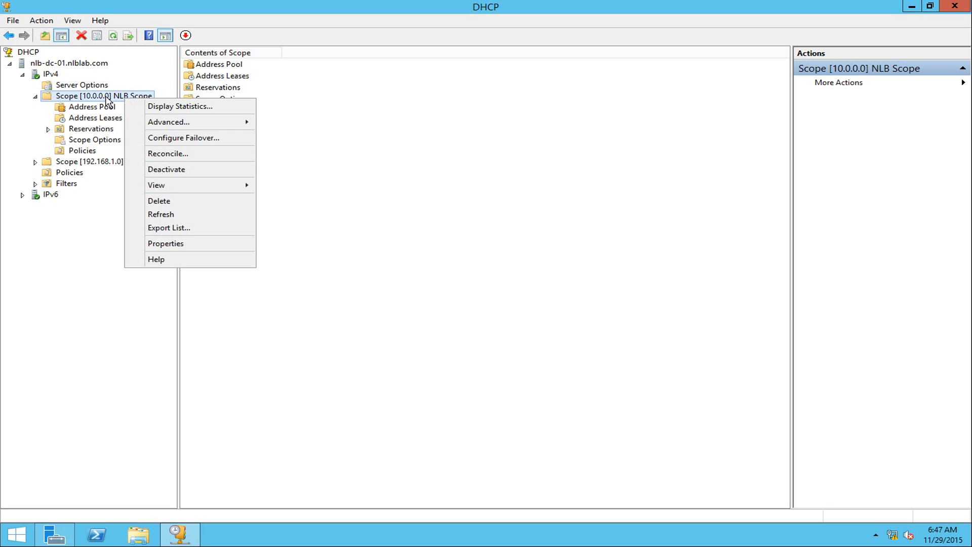
mouse_move(186, 121)
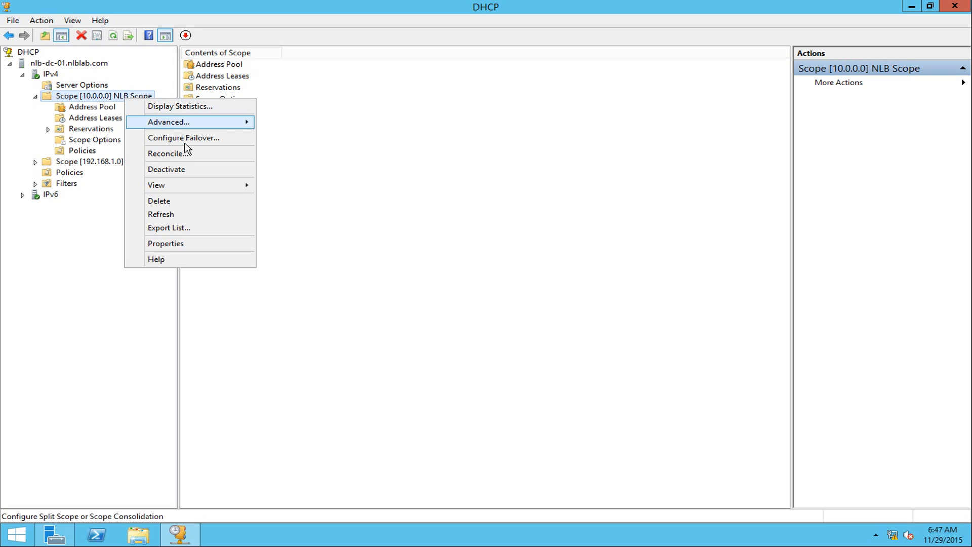
mouse_move(162, 137)
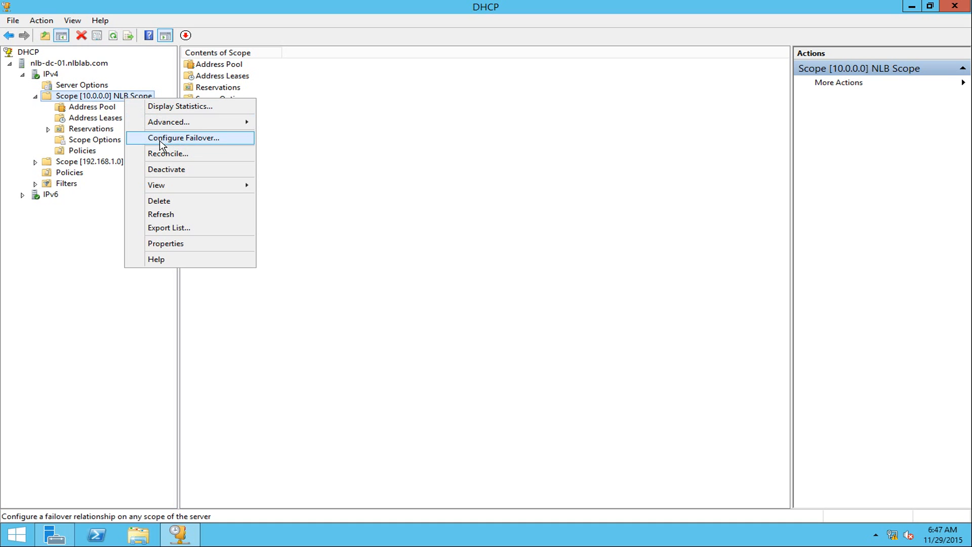
click(184, 138)
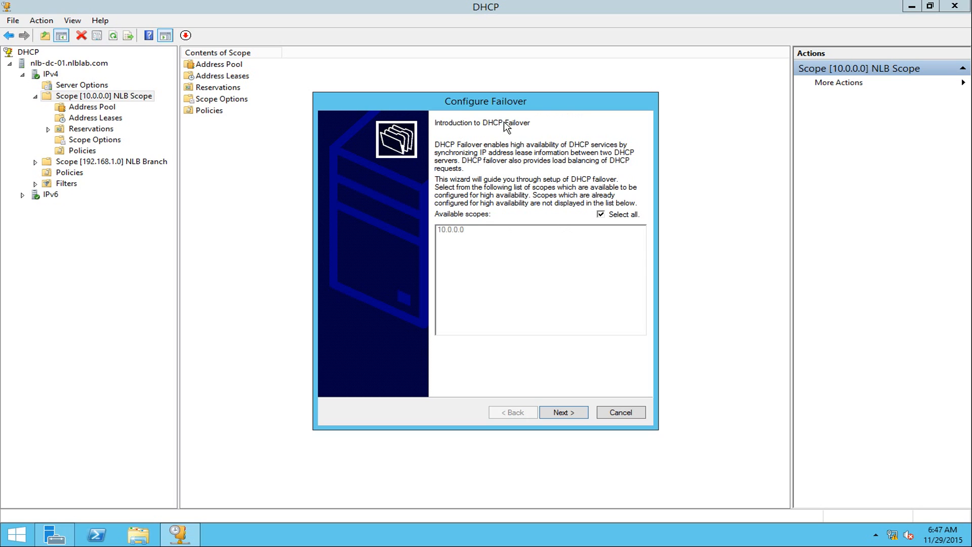
mouse_move(483, 265)
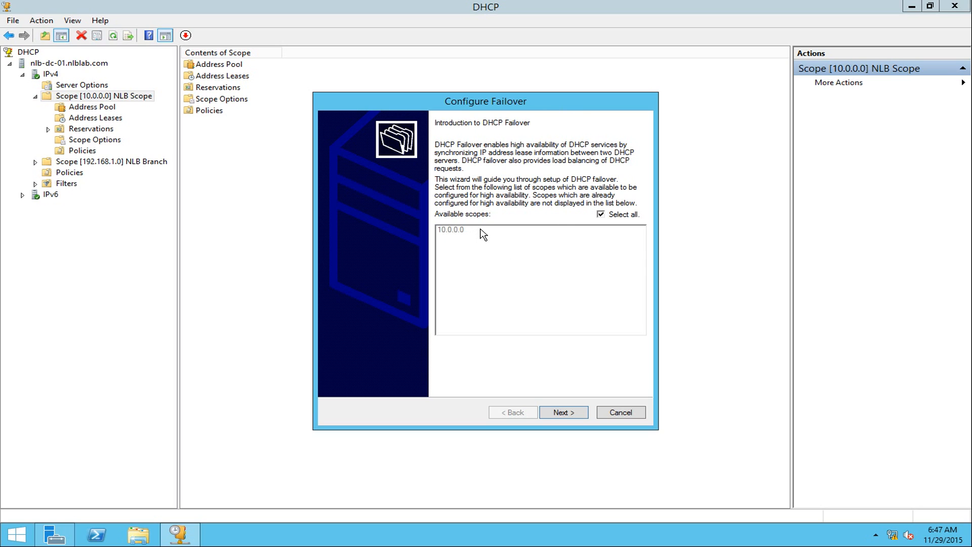
mouse_move(541, 266)
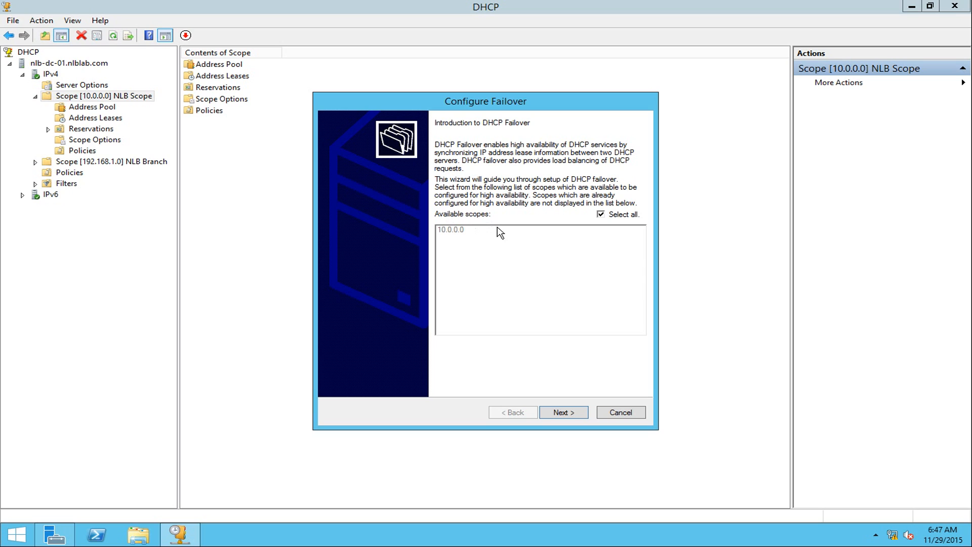
mouse_move(550, 296)
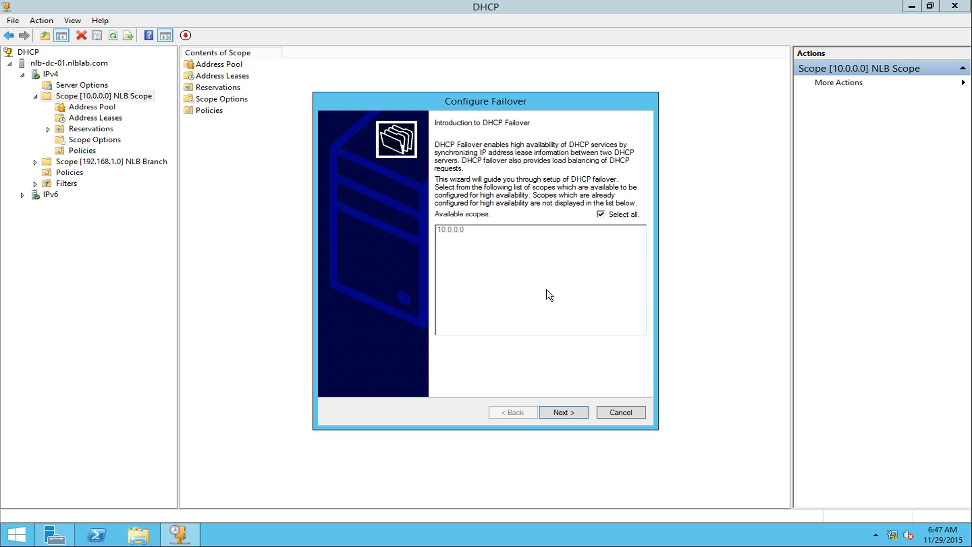
click(600, 214)
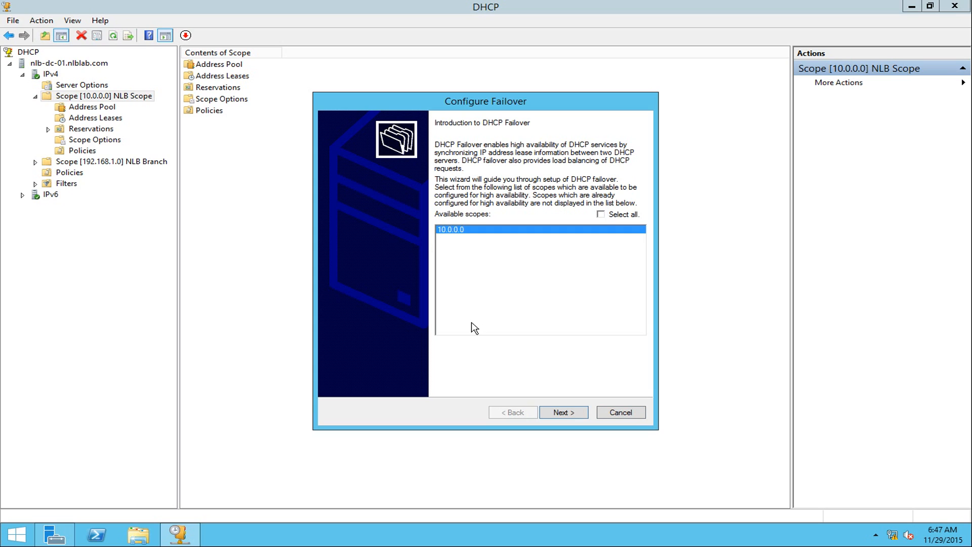
mouse_move(472, 260)
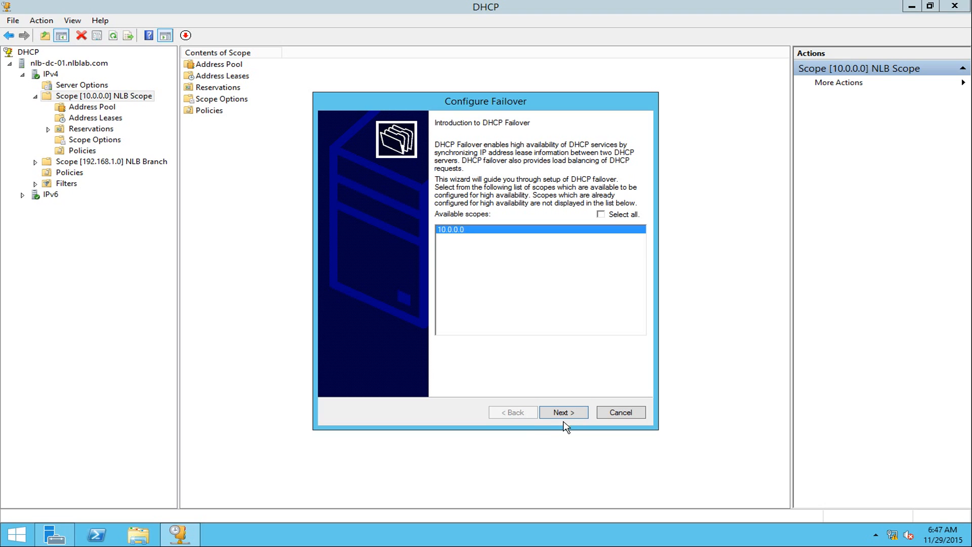
- Advance the Configure Failover wizard to the partner server page
click(561, 412)
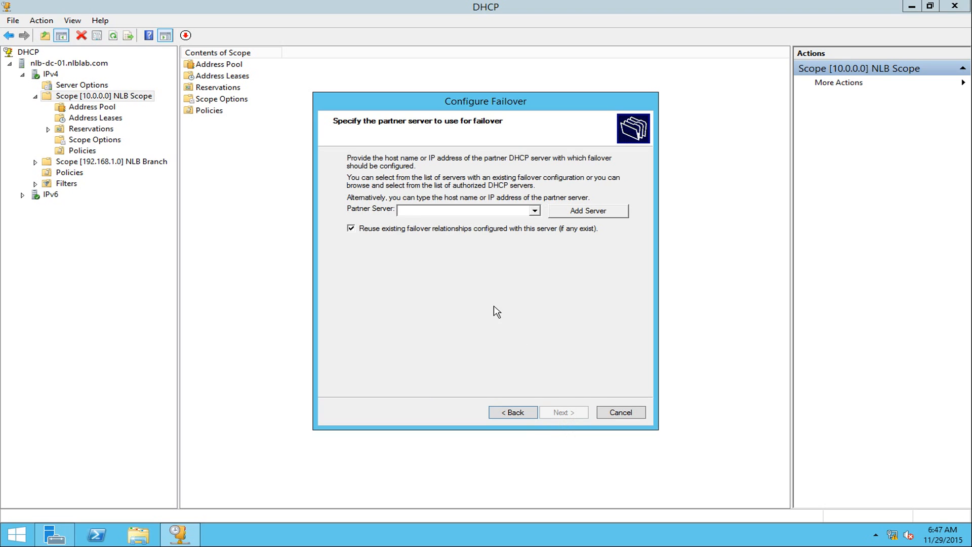
mouse_move(421, 205)
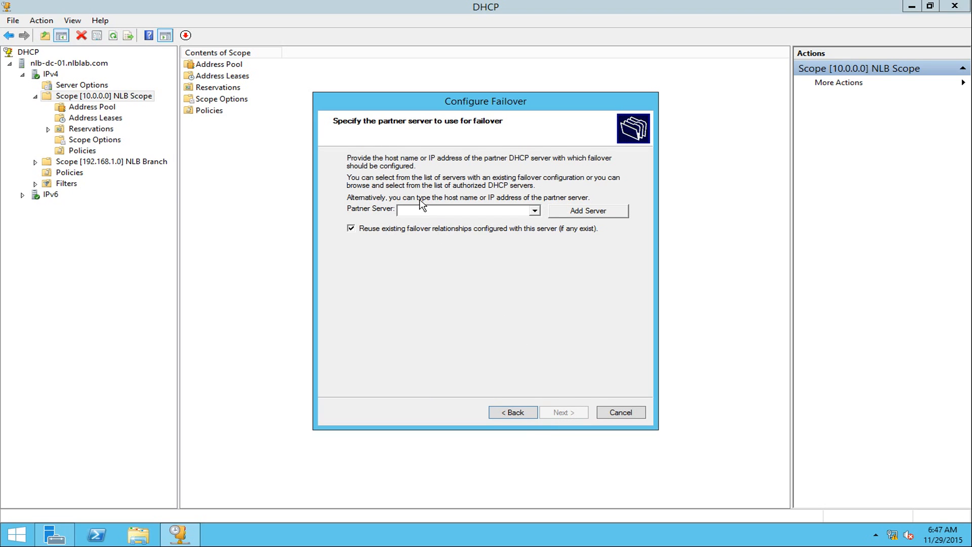
mouse_move(392, 199)
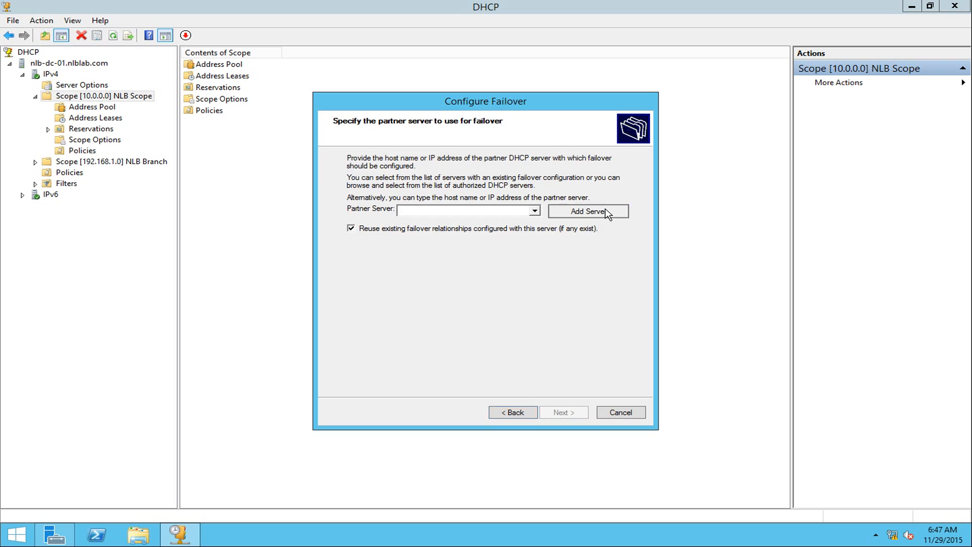
- Add authorized server nlb-dc-02 as partner and uncheck 'Reuse existing failover relationships'
click(586, 212)
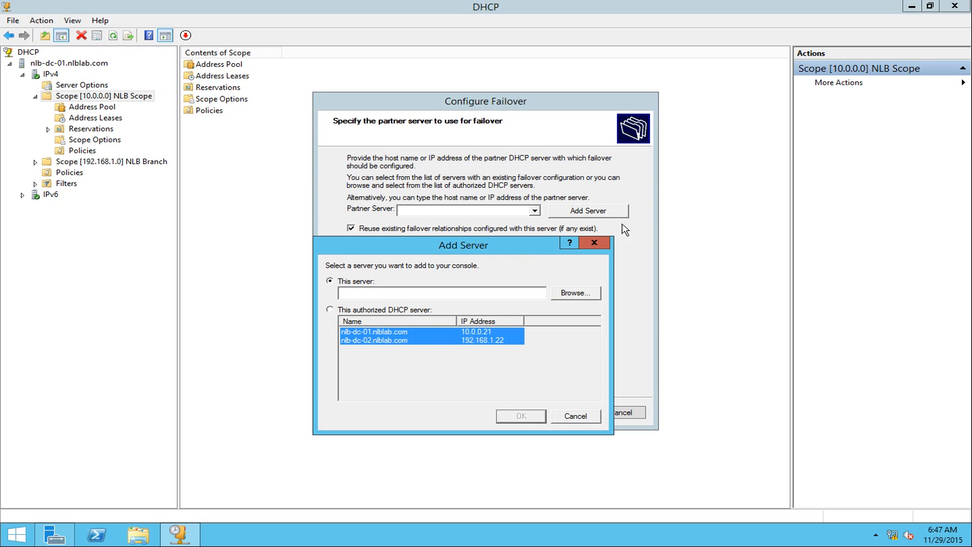
mouse_move(364, 331)
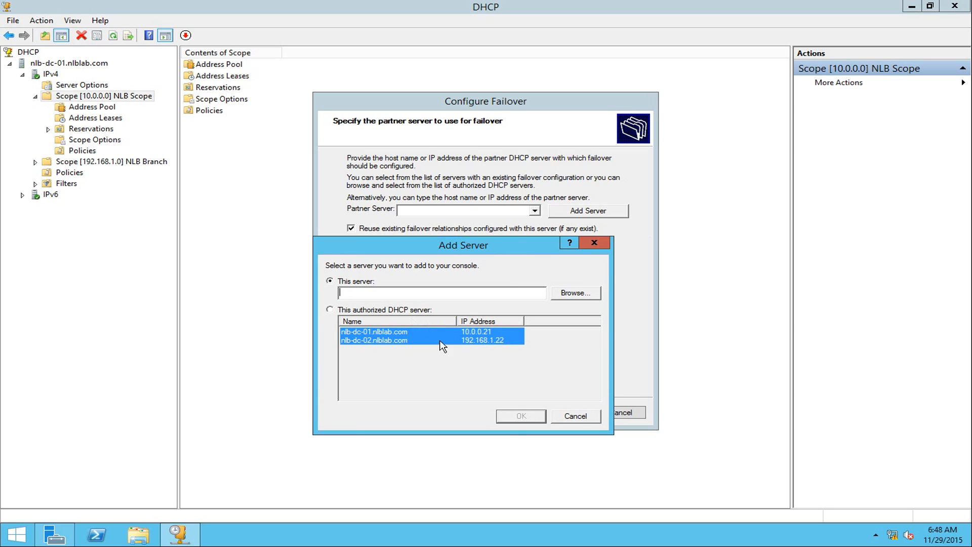
mouse_move(486, 343)
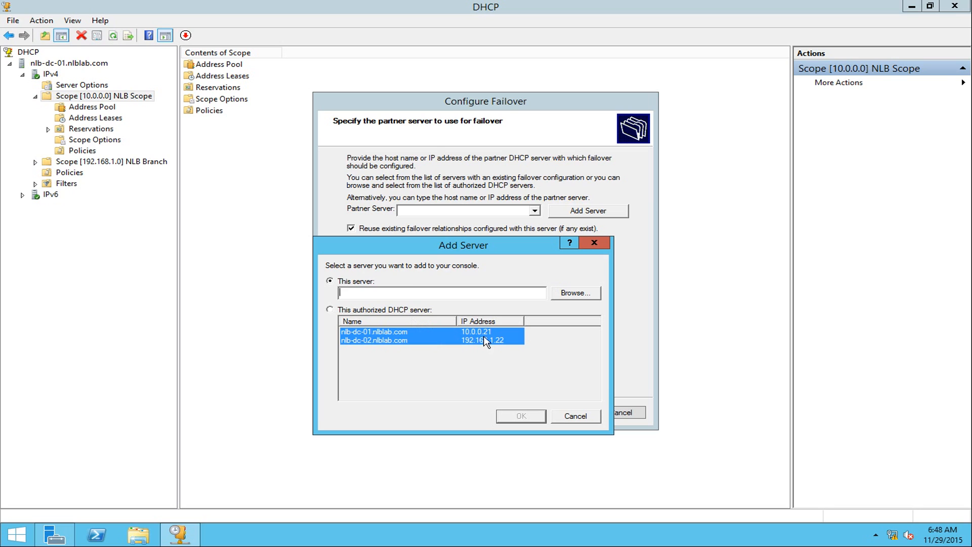
mouse_move(379, 364)
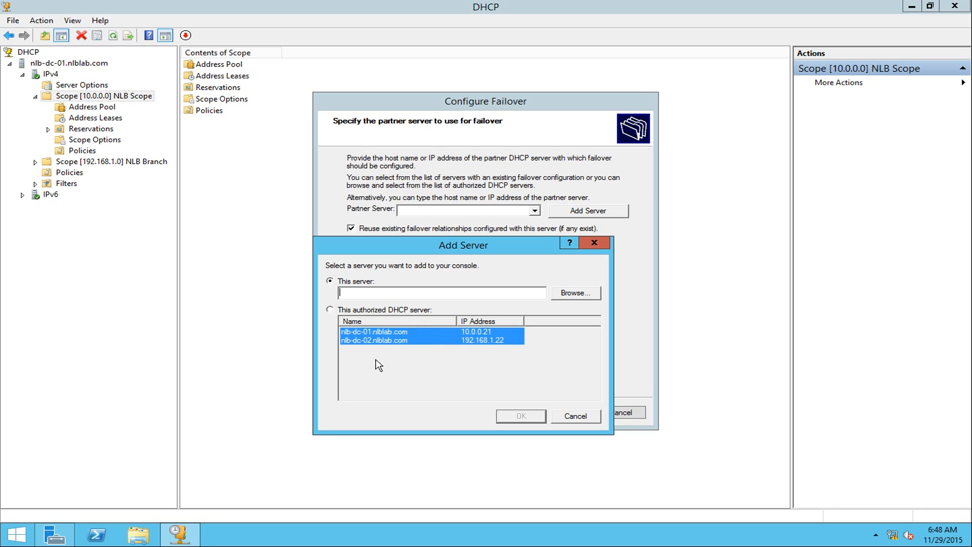
mouse_move(508, 349)
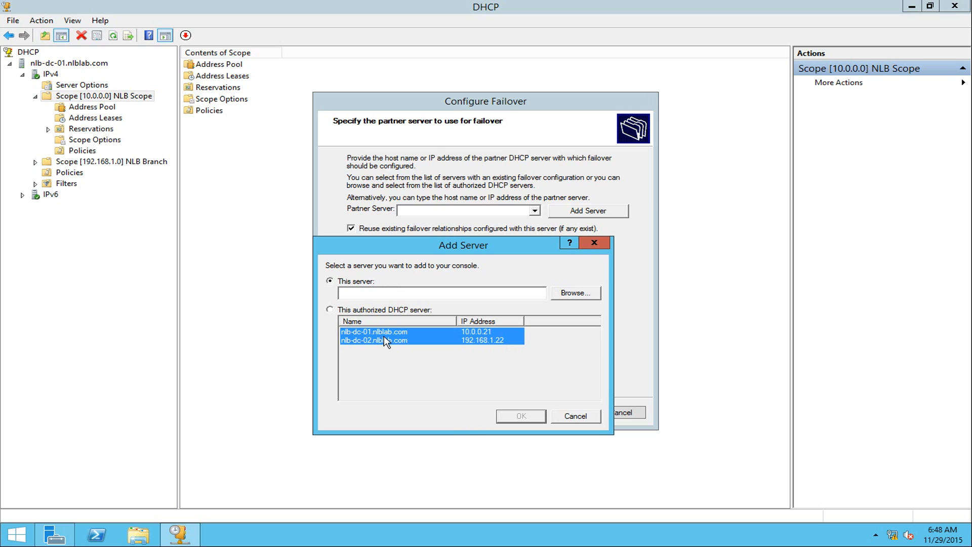
mouse_move(576, 379)
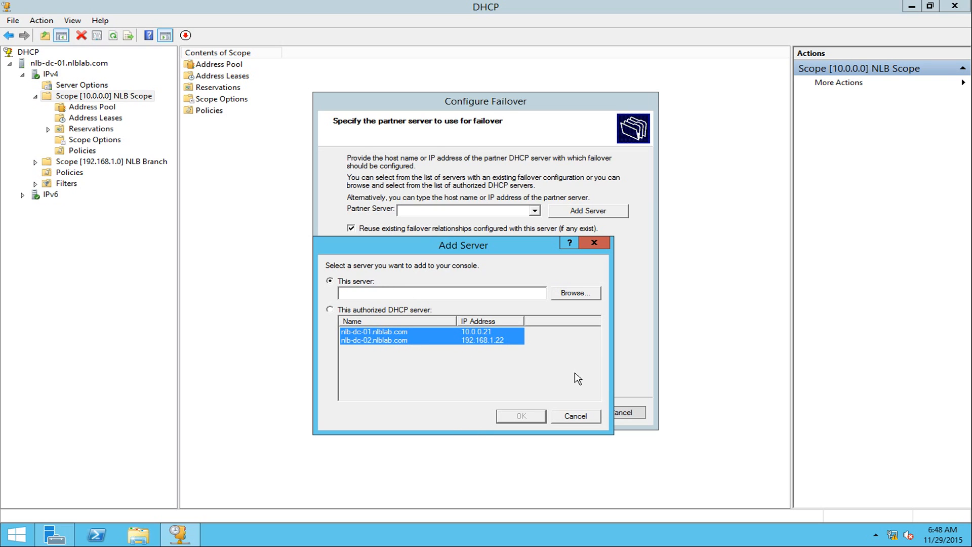
mouse_move(517, 369)
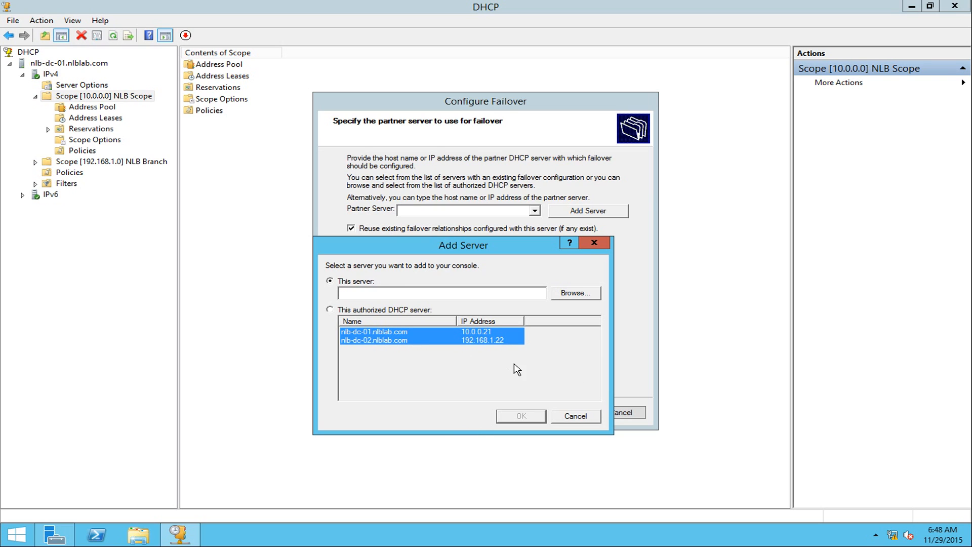
mouse_move(459, 377)
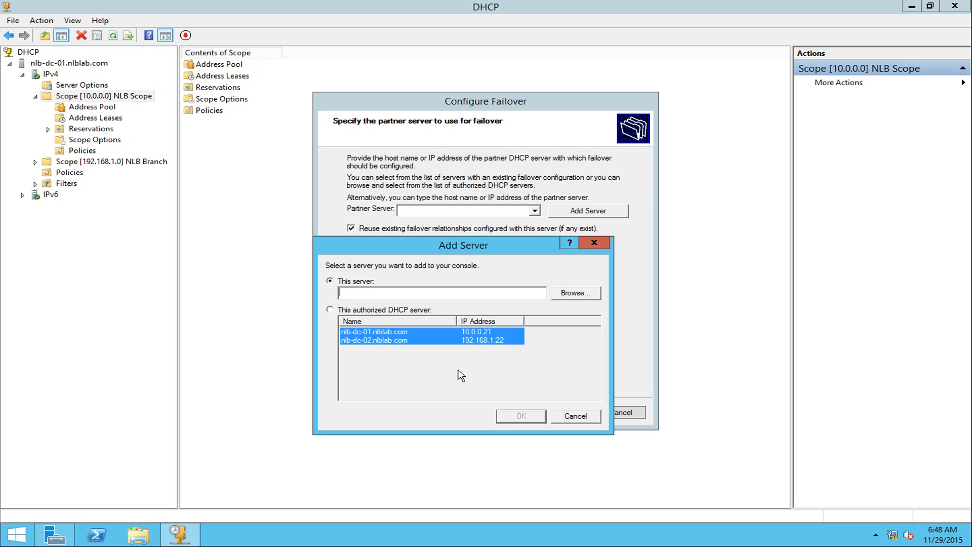
mouse_move(370, 323)
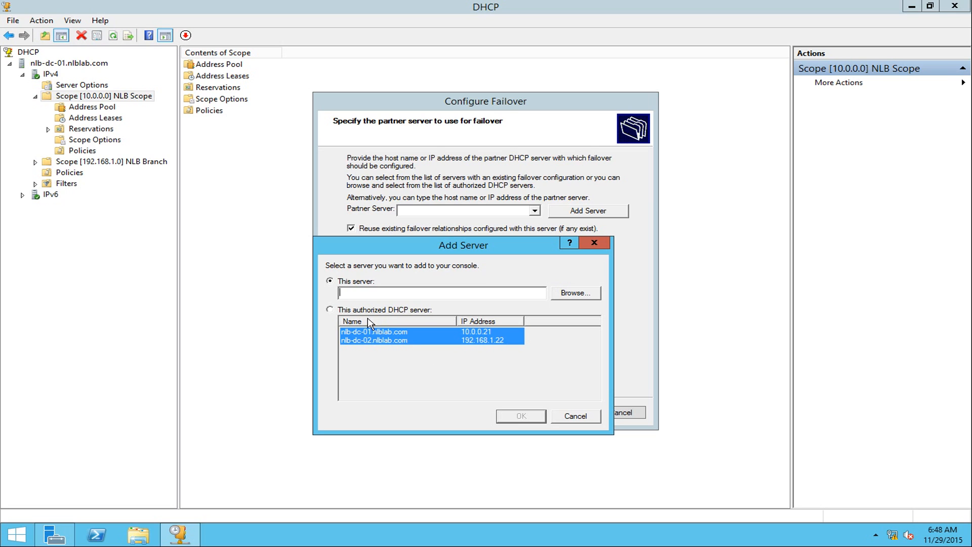
click(330, 310)
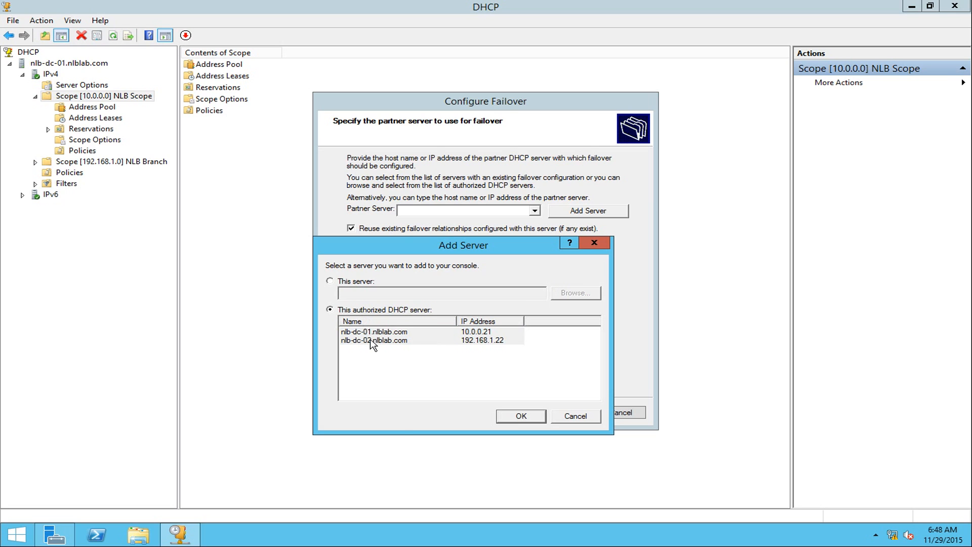
click(374, 340)
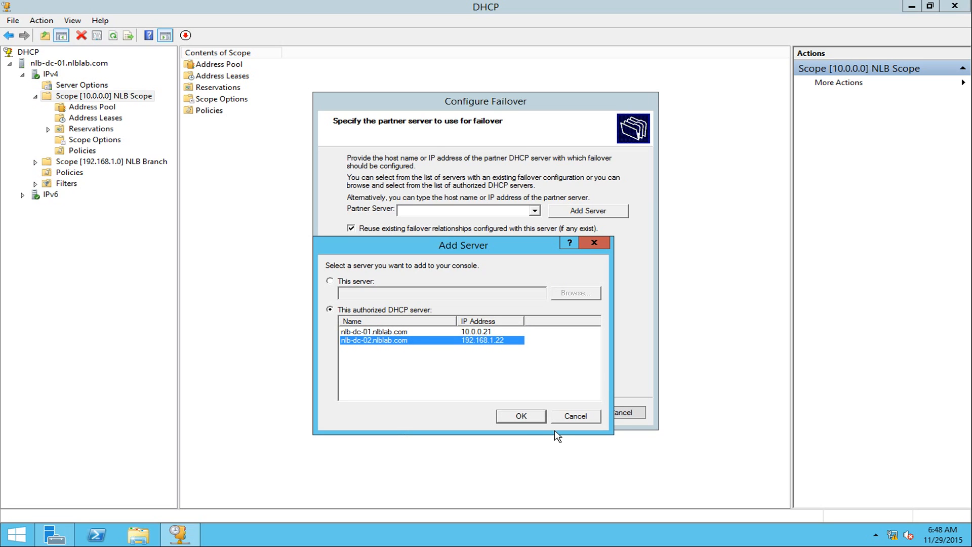
click(519, 415)
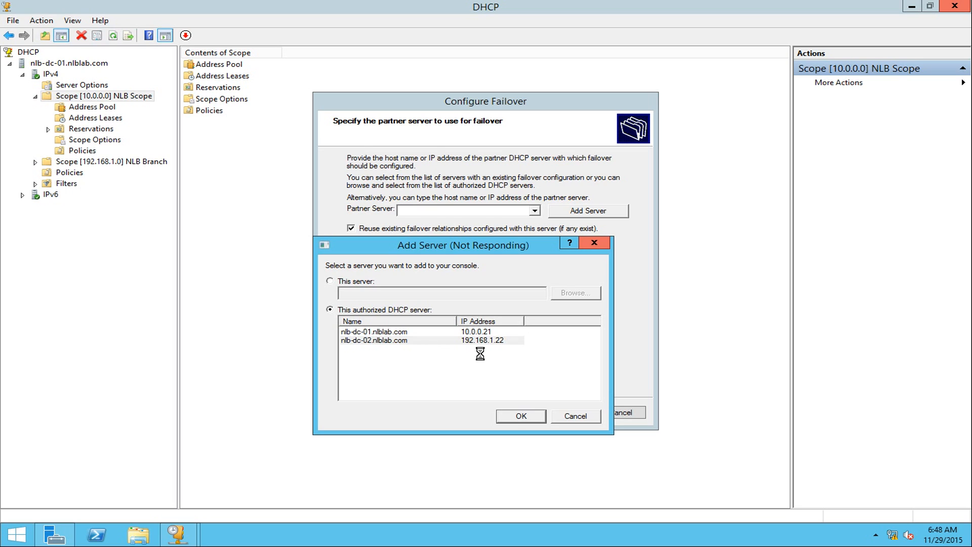
mouse_move(494, 362)
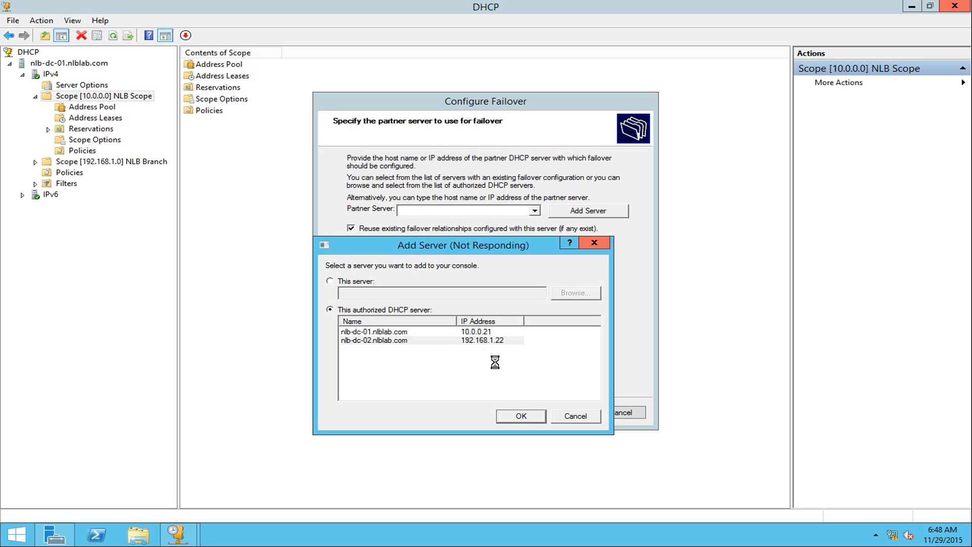
click(519, 415)
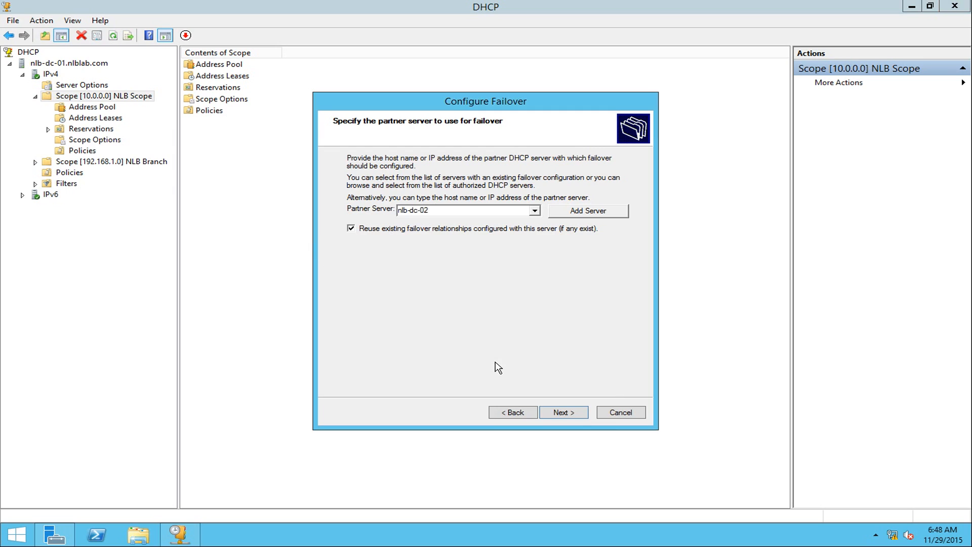
mouse_move(438, 271)
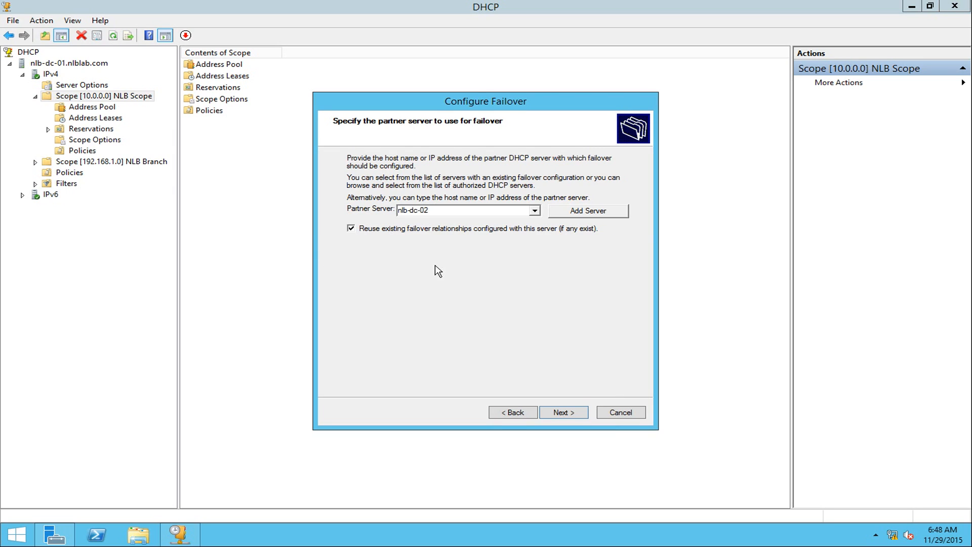
mouse_move(437, 231)
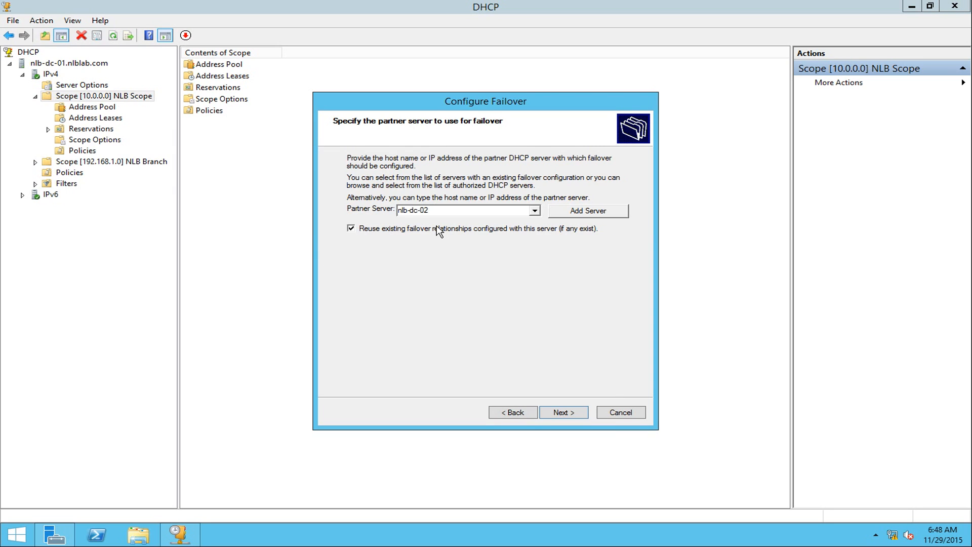
mouse_move(433, 235)
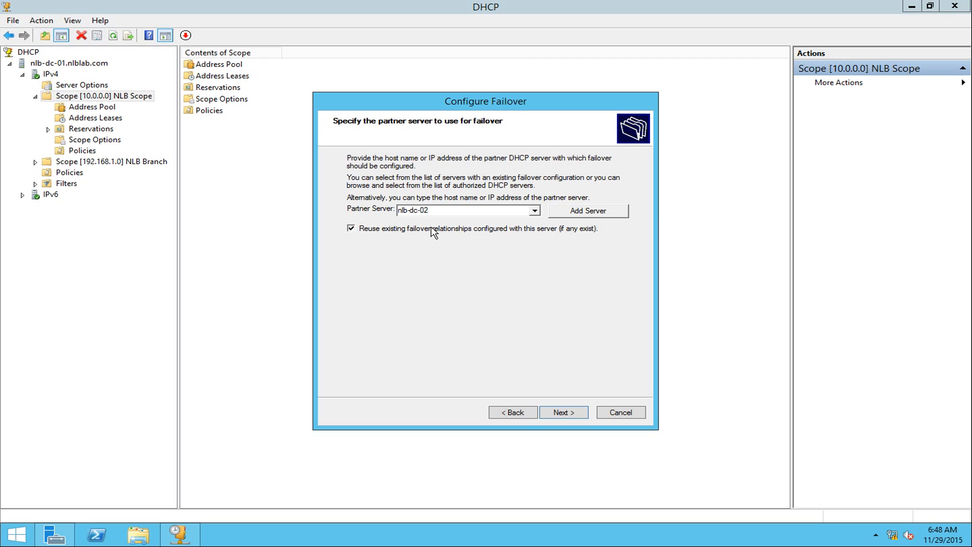
mouse_move(565, 285)
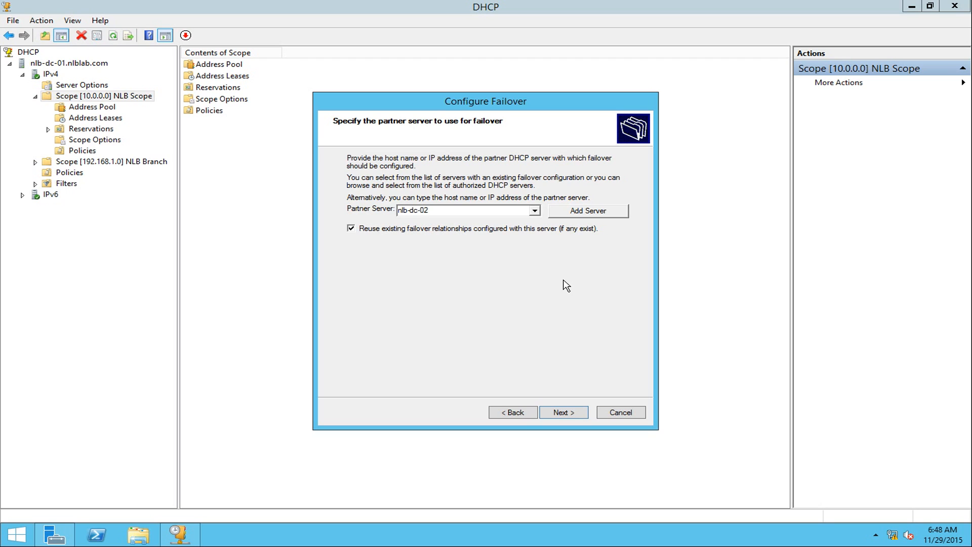
mouse_move(531, 269)
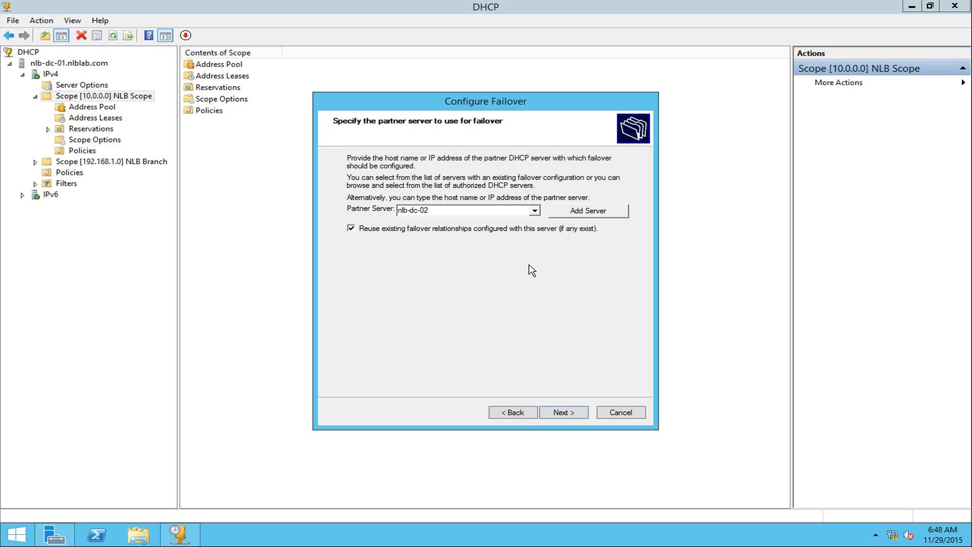
mouse_move(376, 224)
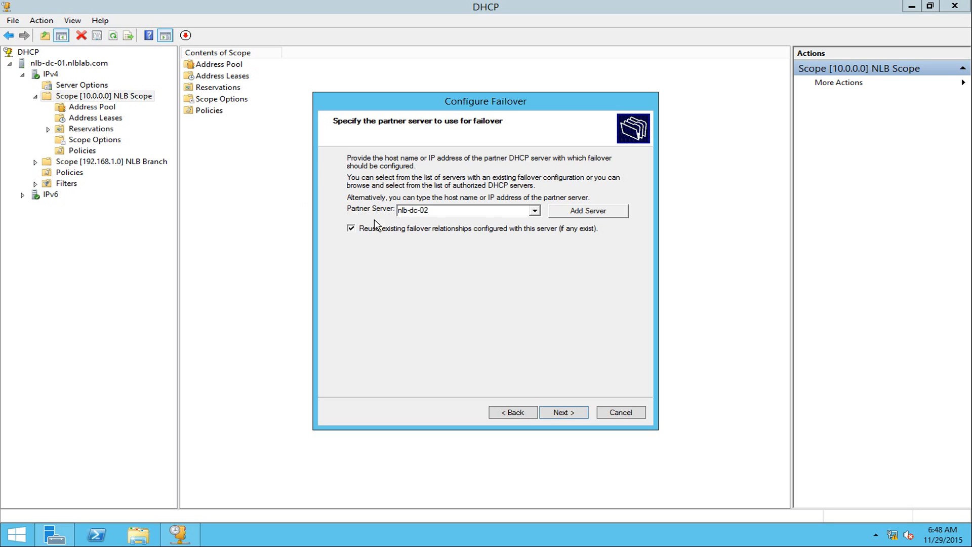
mouse_move(495, 268)
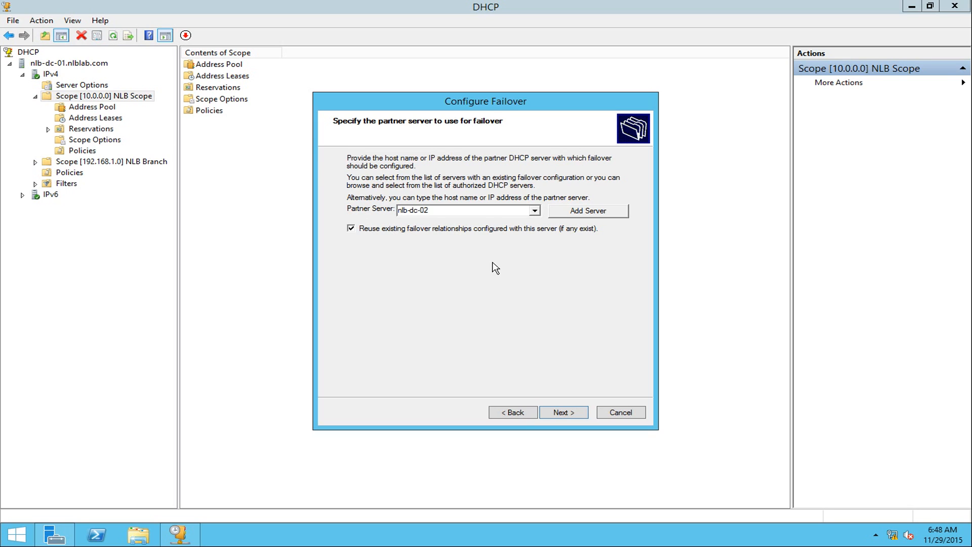
mouse_move(406, 245)
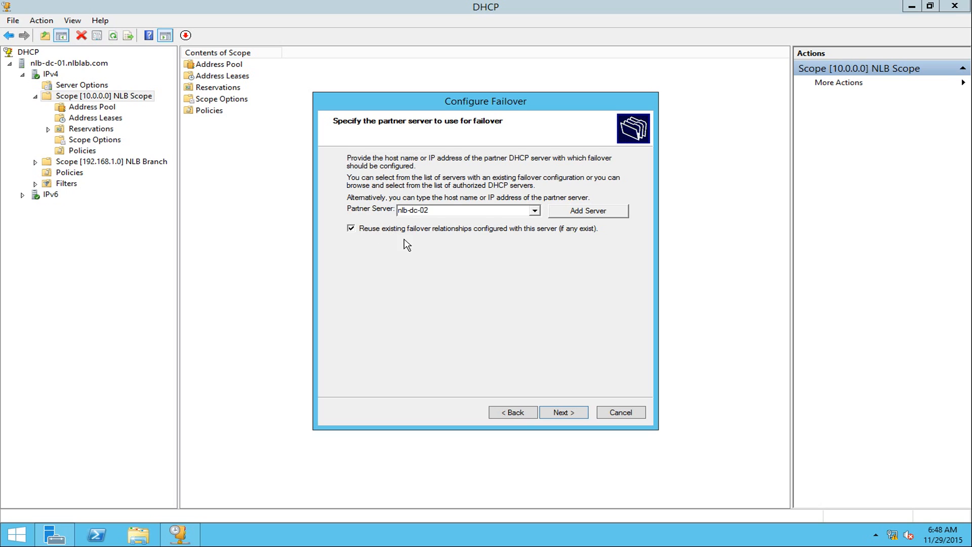
mouse_move(530, 241)
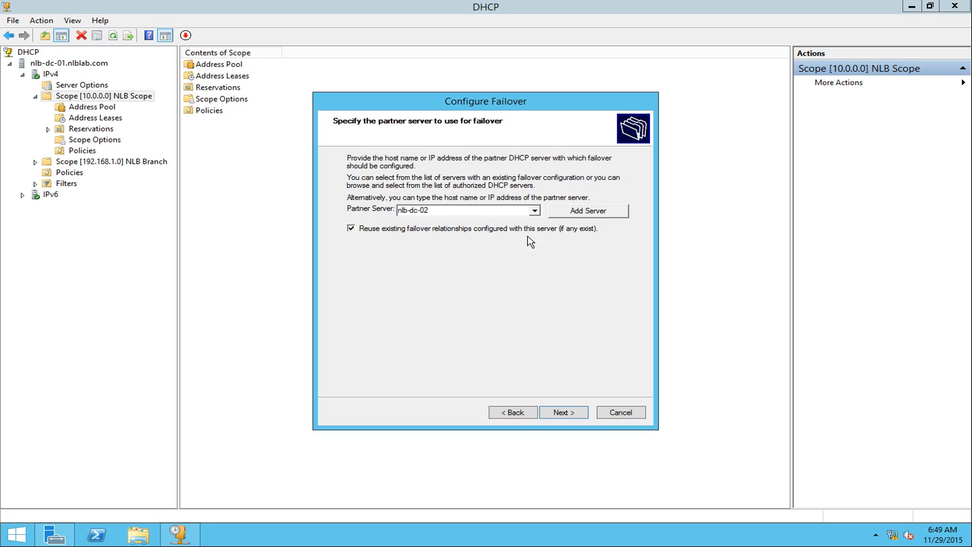
click(350, 228)
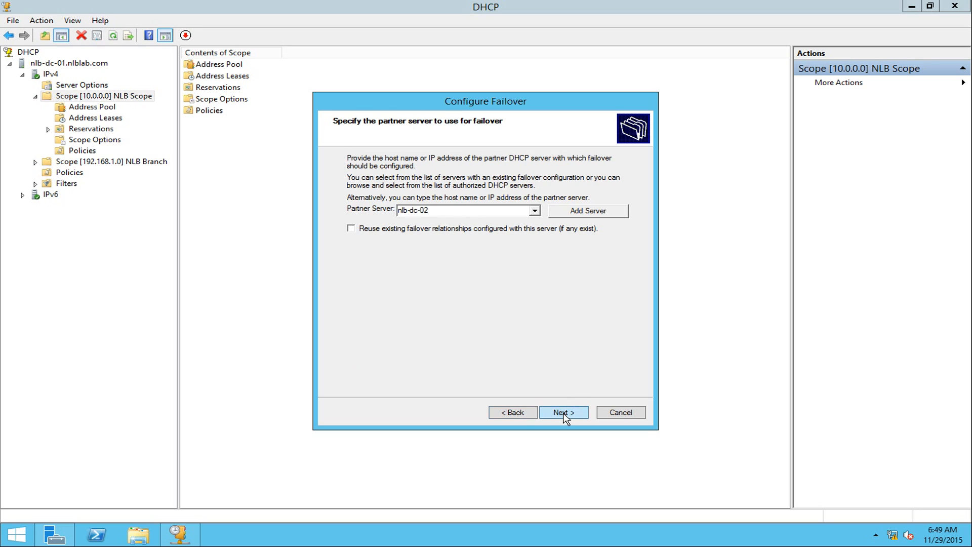
- On the new relationship page, replace the default relationship name with DC01-DC02
click(562, 412)
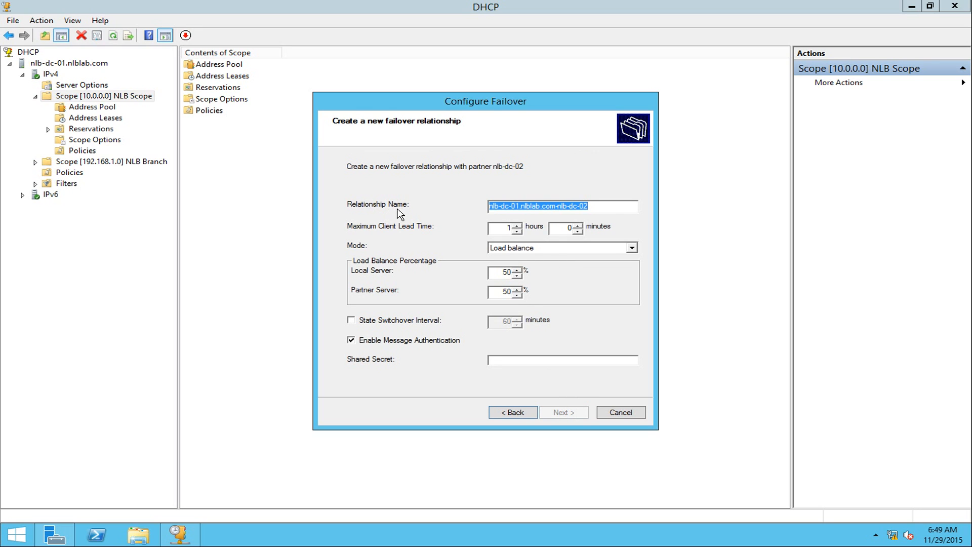
click(561, 205)
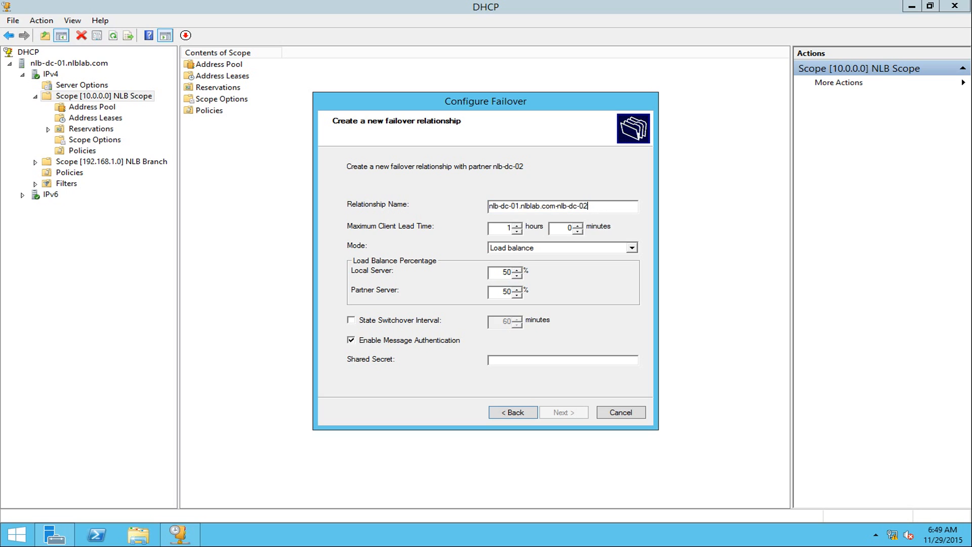
triple_click(561, 205)
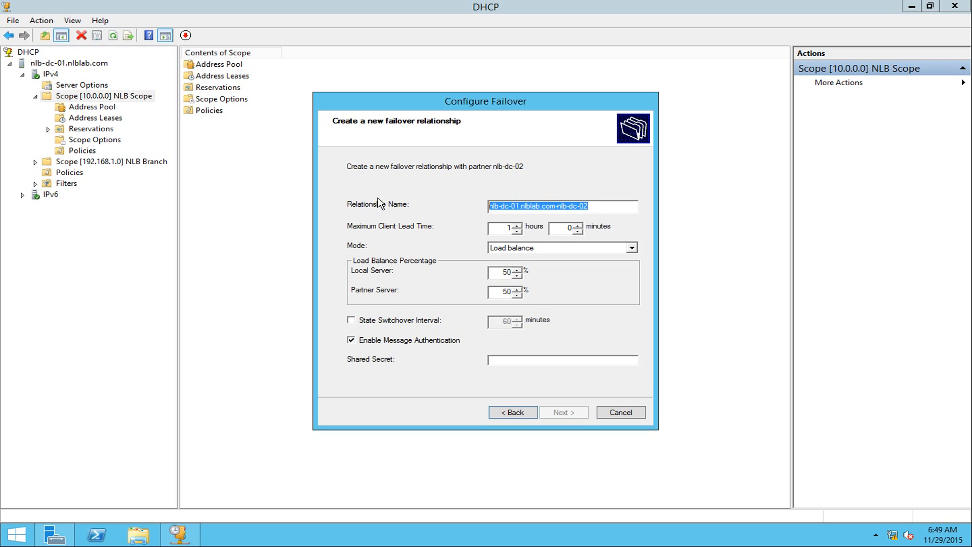
mouse_move(379, 203)
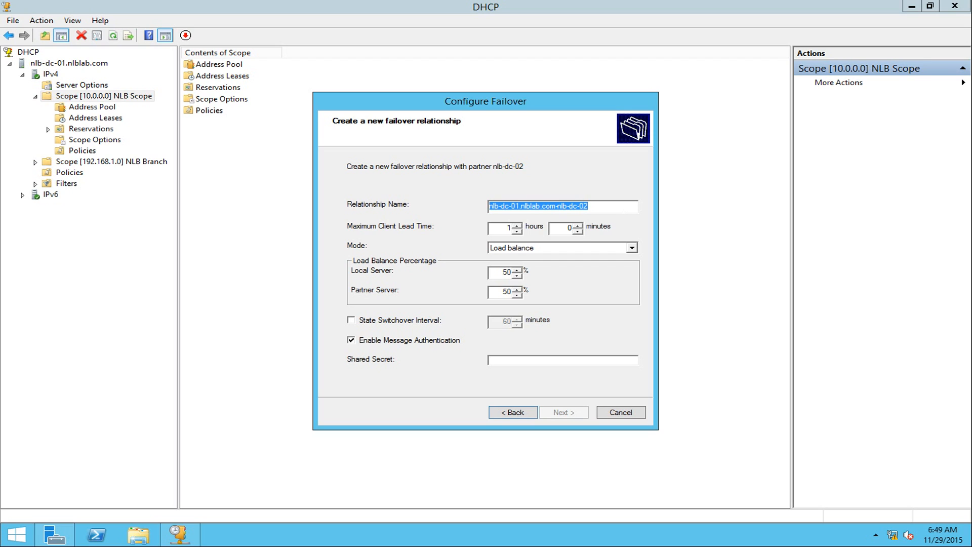
text(D)
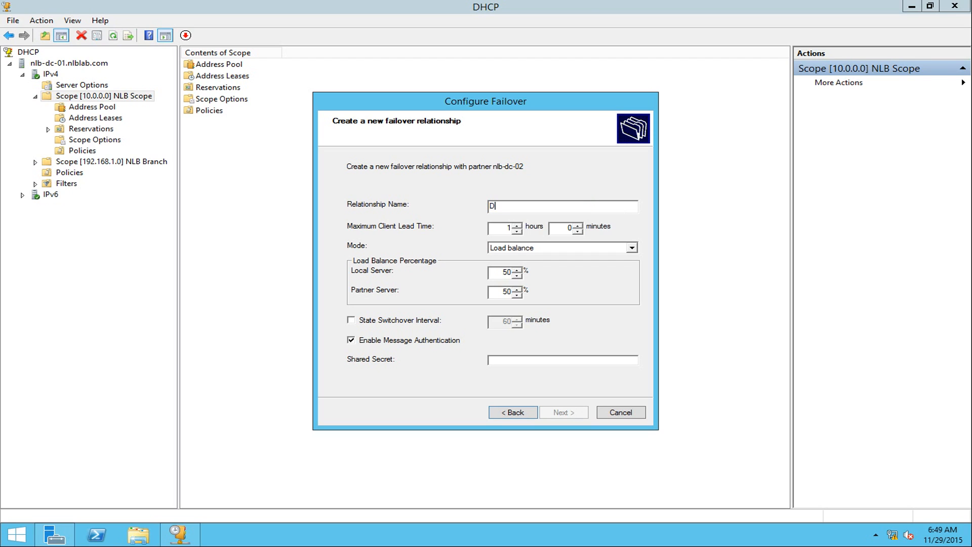
text(C1)
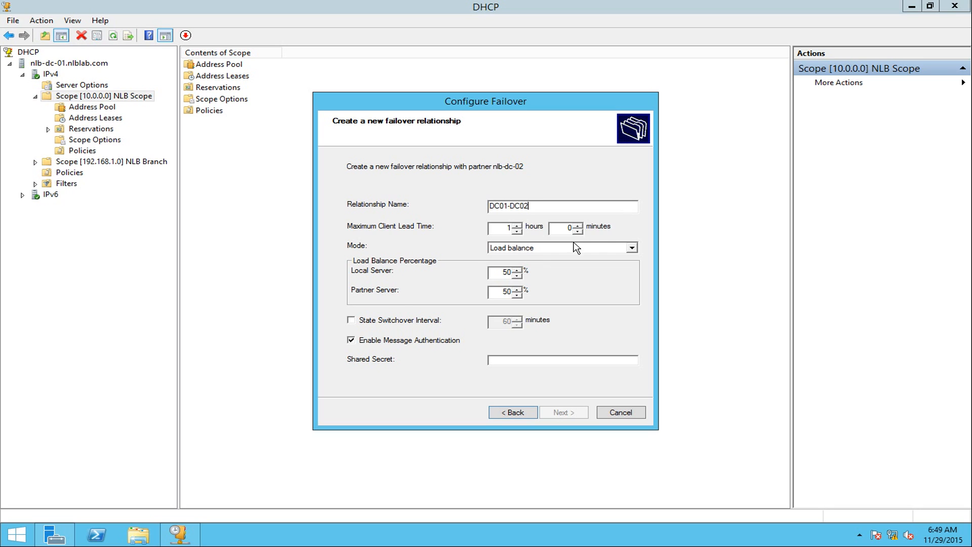
mouse_move(729, 229)
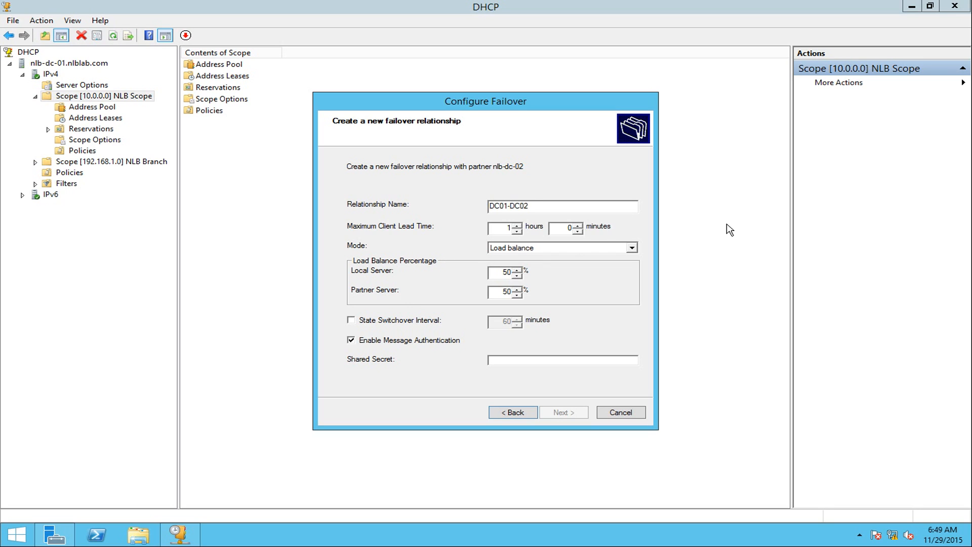
mouse_move(378, 240)
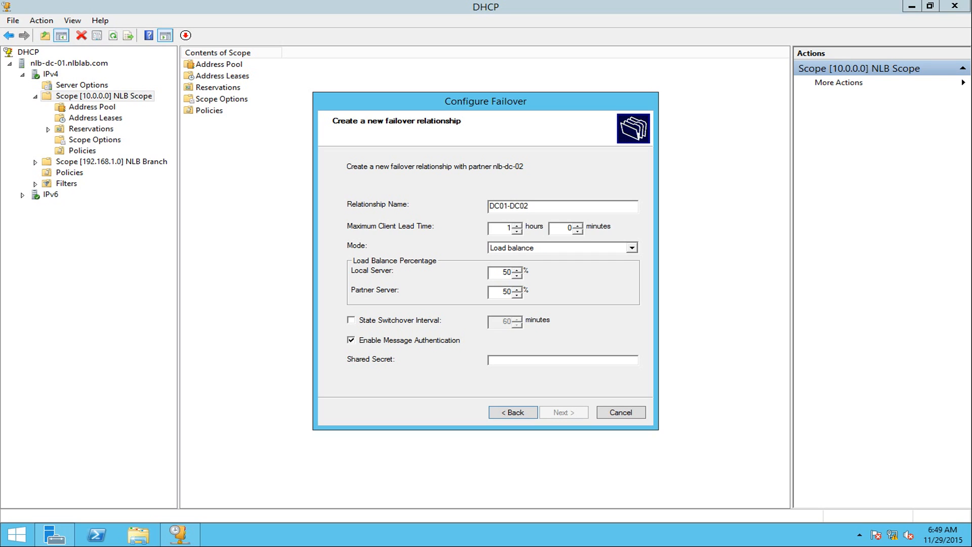
mouse_move(441, 246)
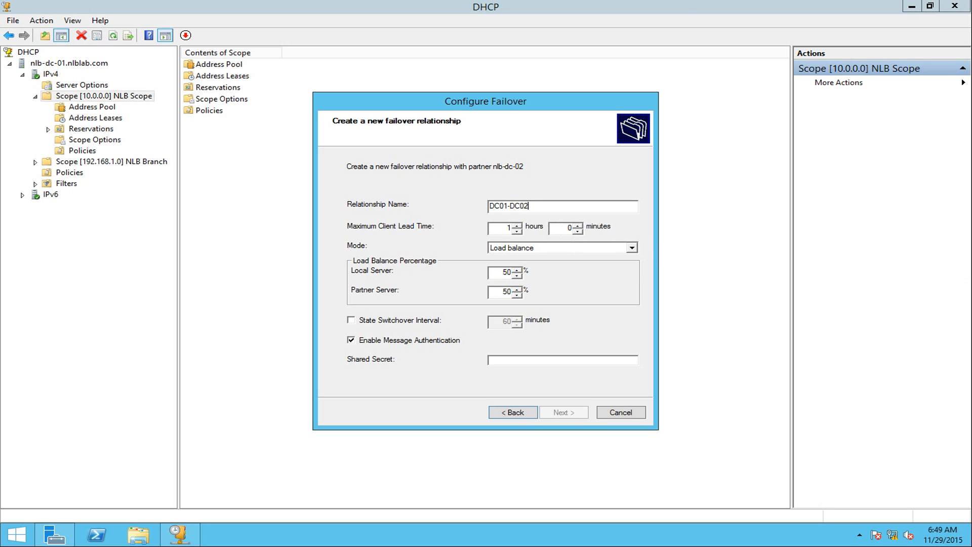
mouse_move(513, 236)
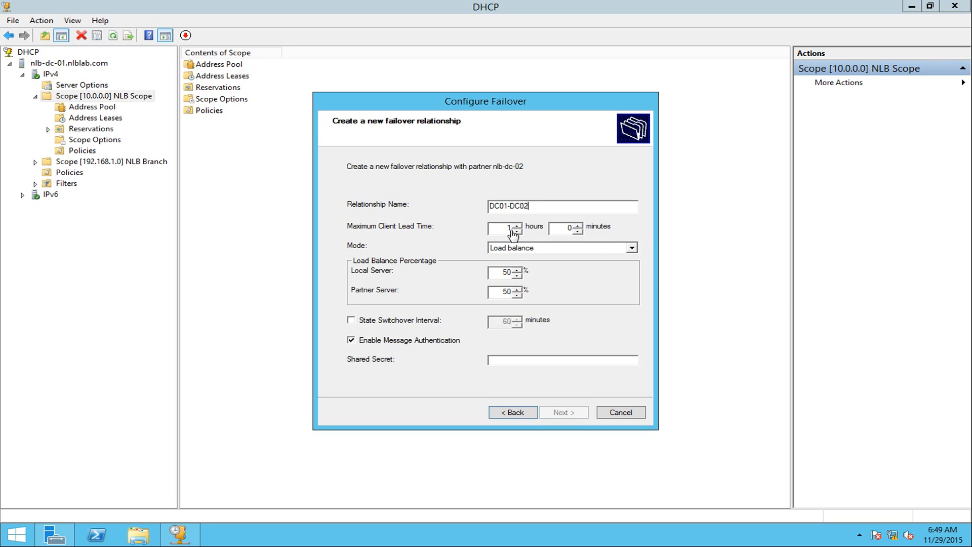
mouse_move(530, 232)
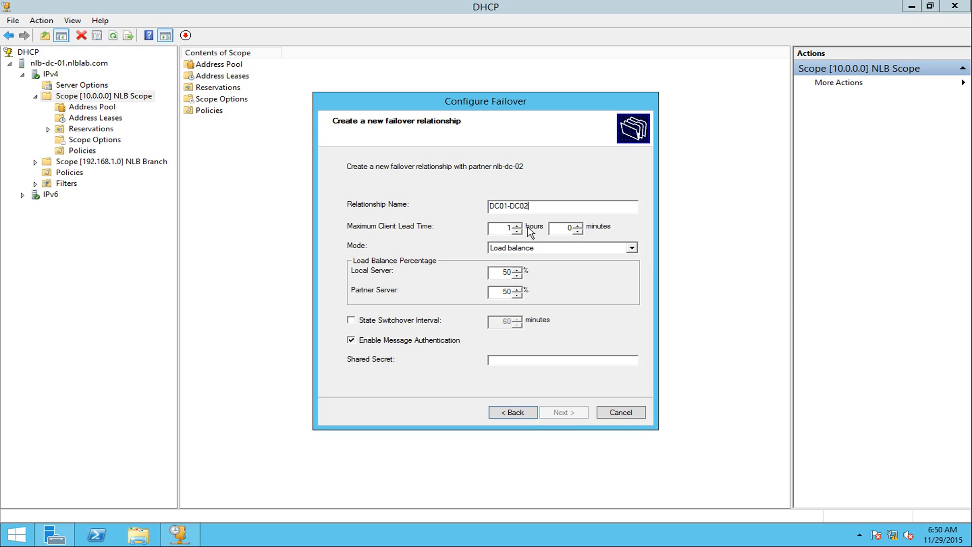
mouse_move(635, 249)
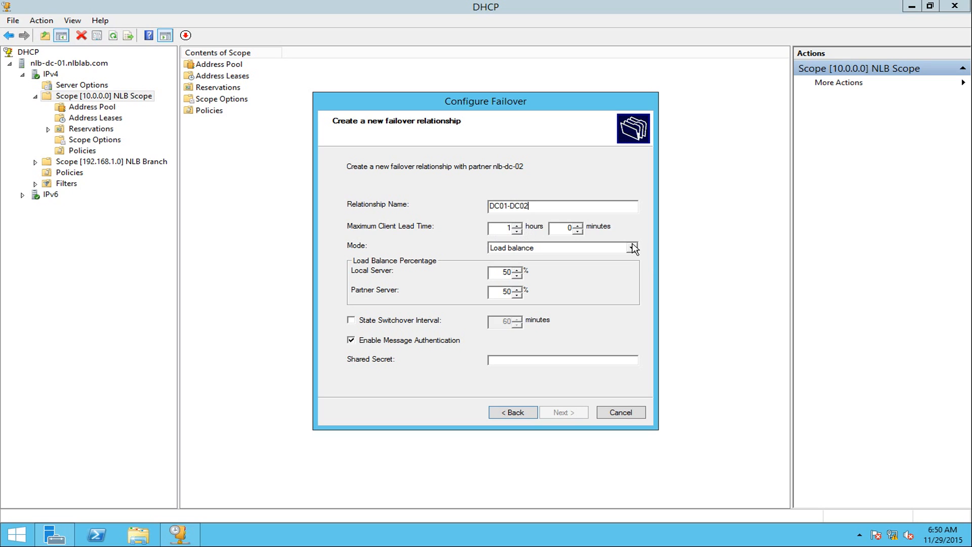
mouse_move(370, 254)
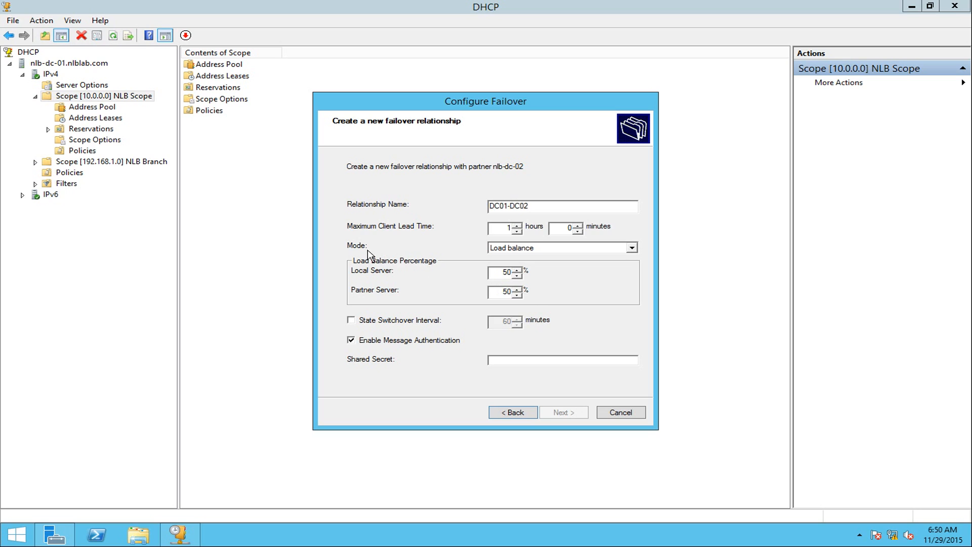
mouse_move(511, 258)
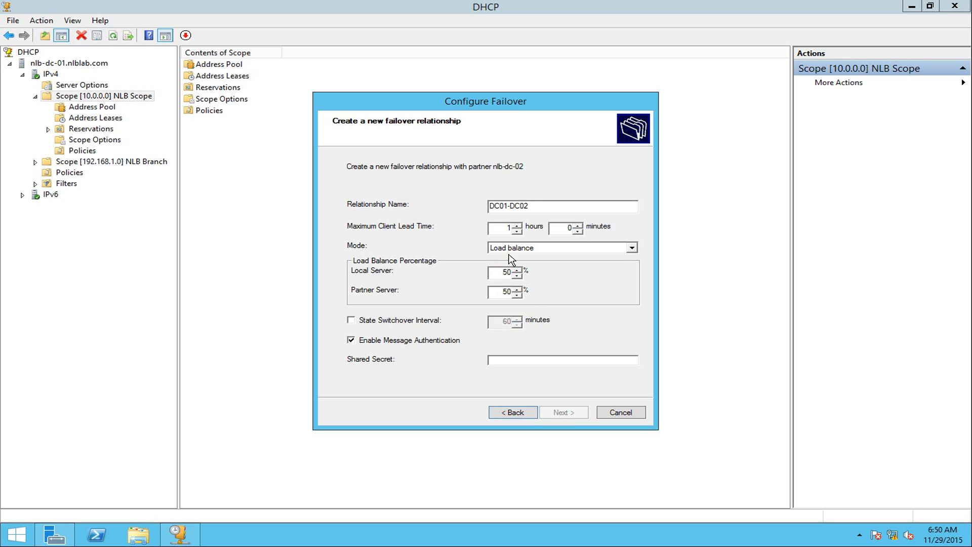
click(630, 247)
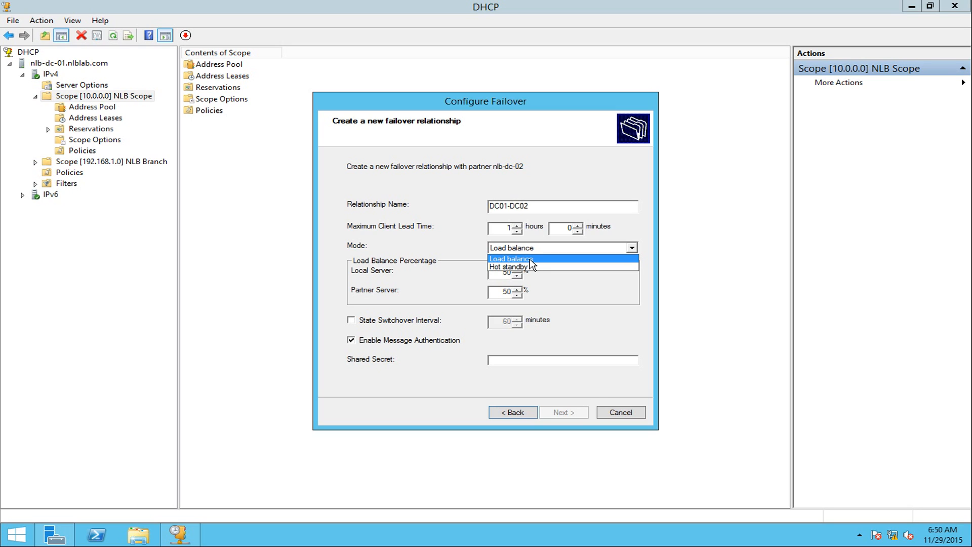
click(511, 257)
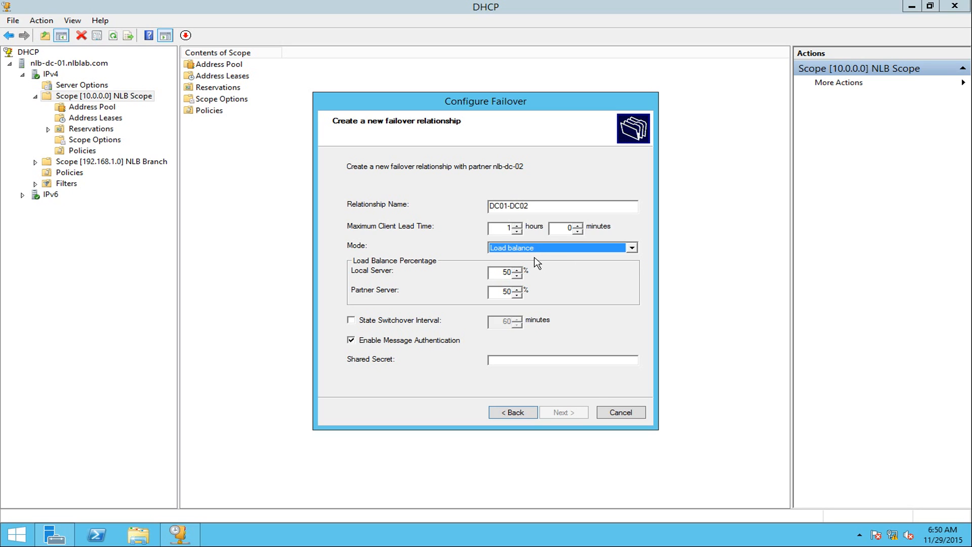
mouse_move(557, 293)
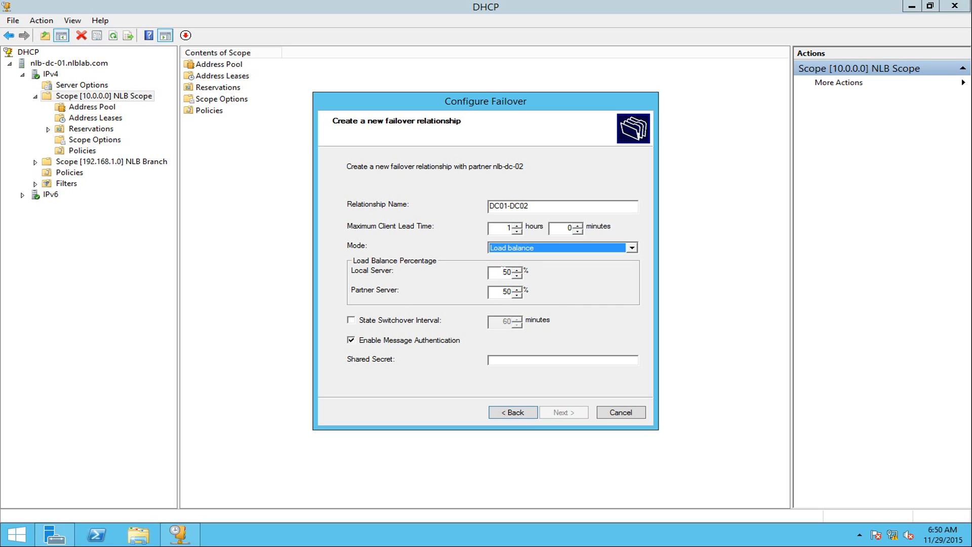
mouse_move(333, 295)
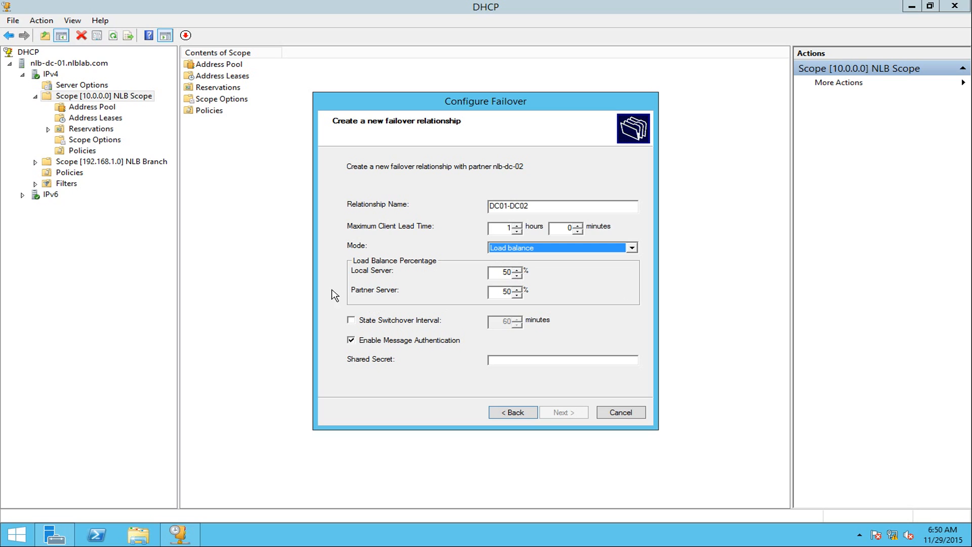
mouse_move(489, 298)
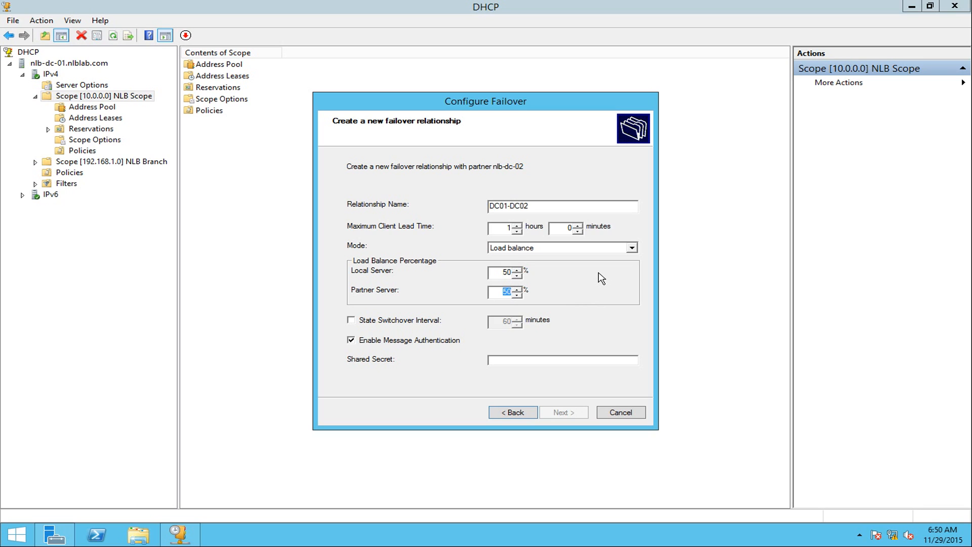
mouse_move(524, 268)
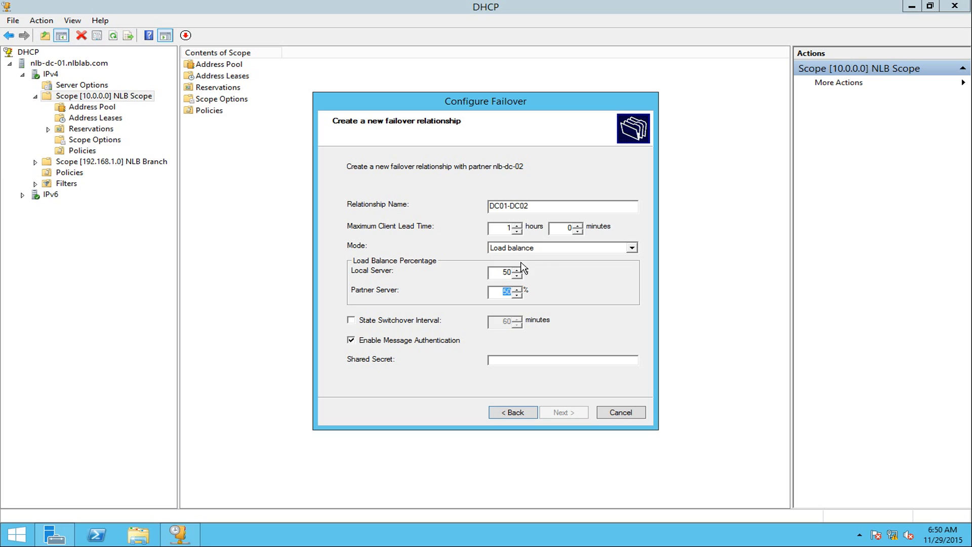
- Set mode to Hot standby with partner role Standby and 5% addresses reserved
click(631, 247)
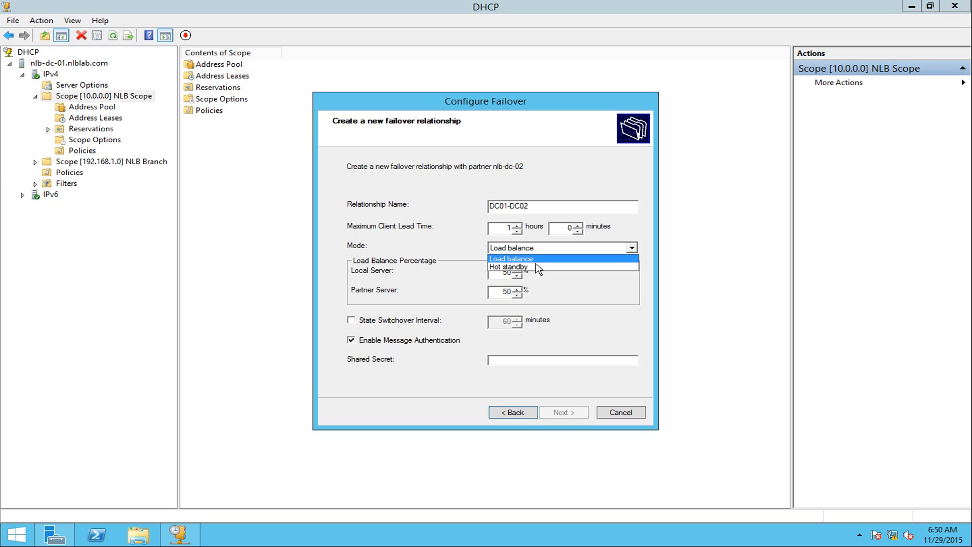
click(508, 267)
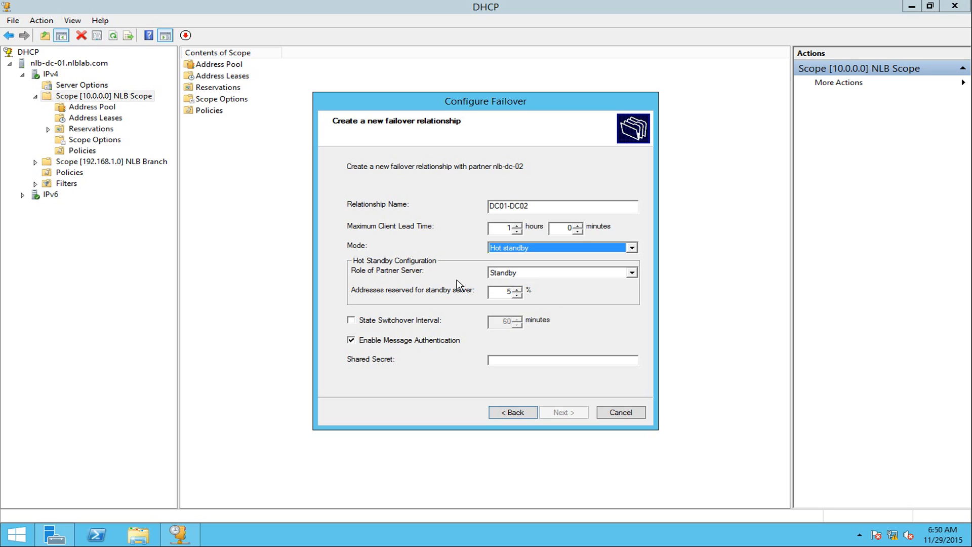
mouse_move(456, 290)
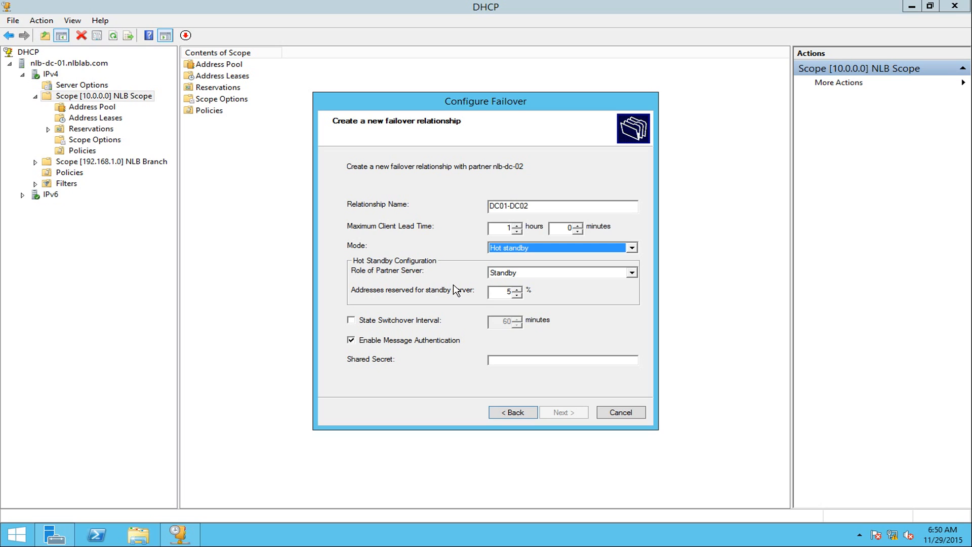
mouse_move(461, 276)
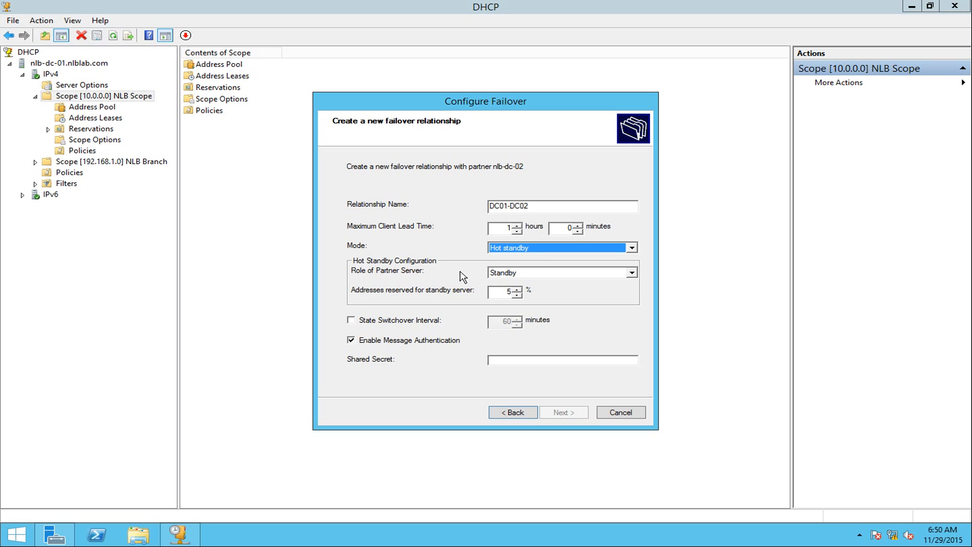
mouse_move(462, 282)
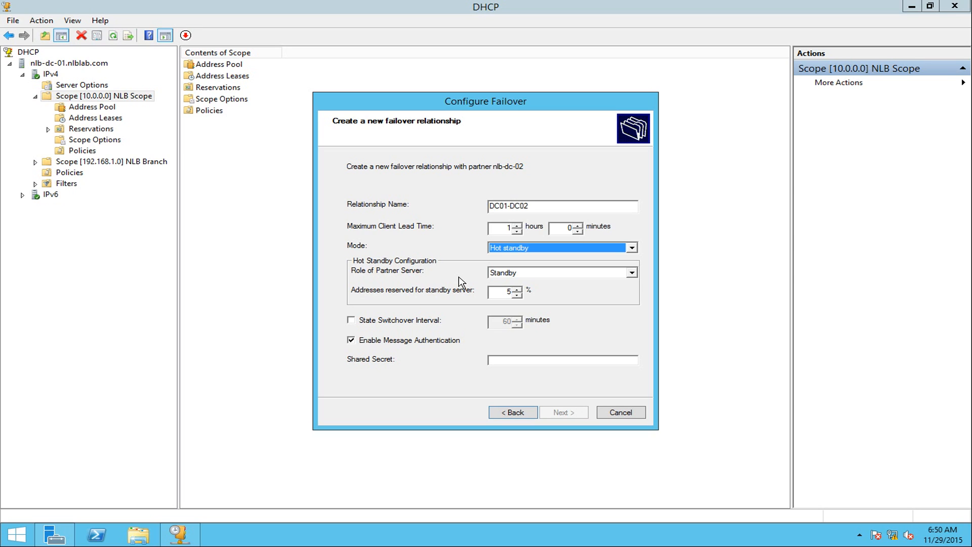
mouse_move(463, 291)
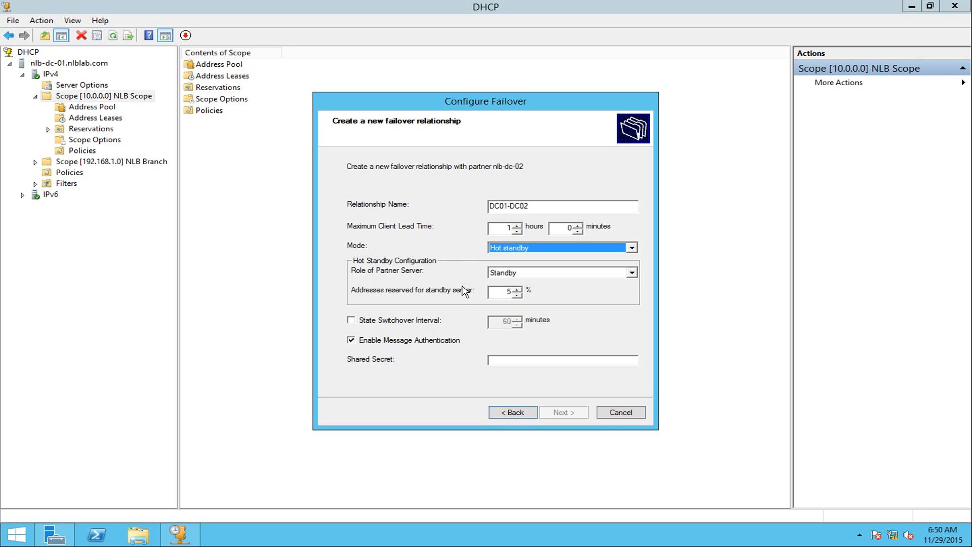
mouse_move(526, 287)
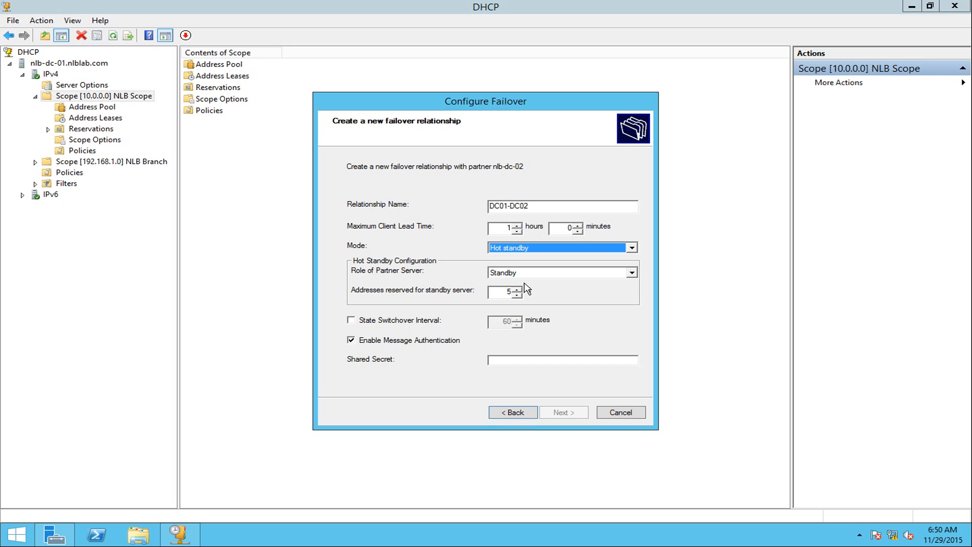
mouse_move(526, 292)
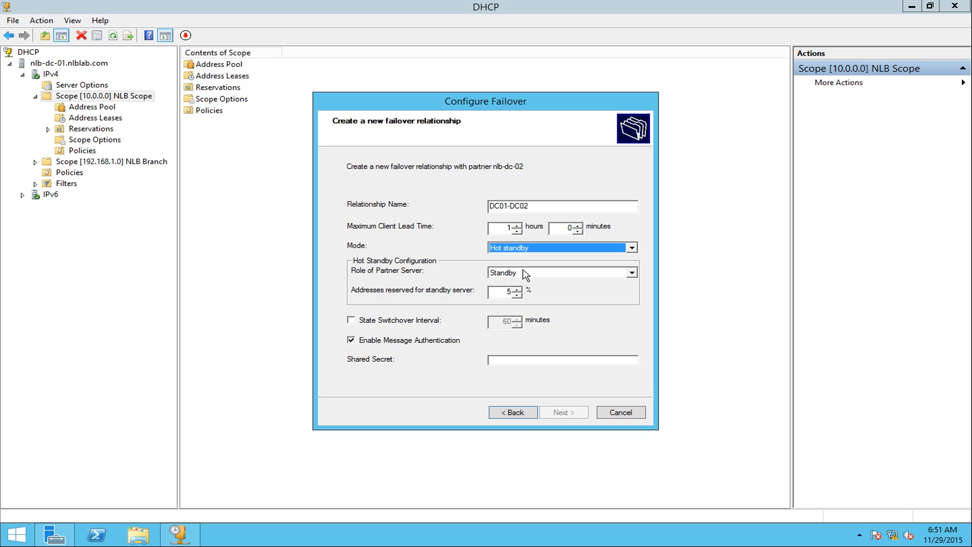
click(631, 272)
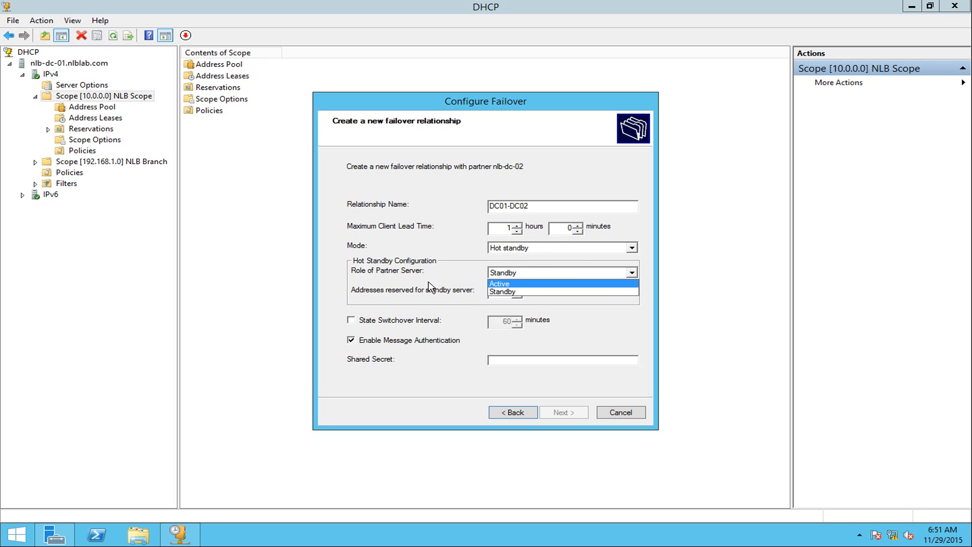
mouse_move(426, 283)
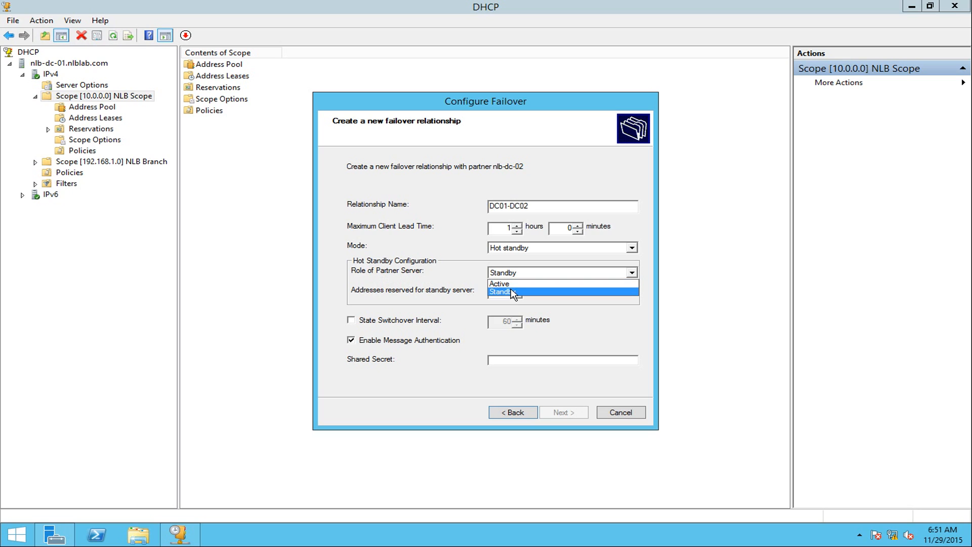
click(500, 292)
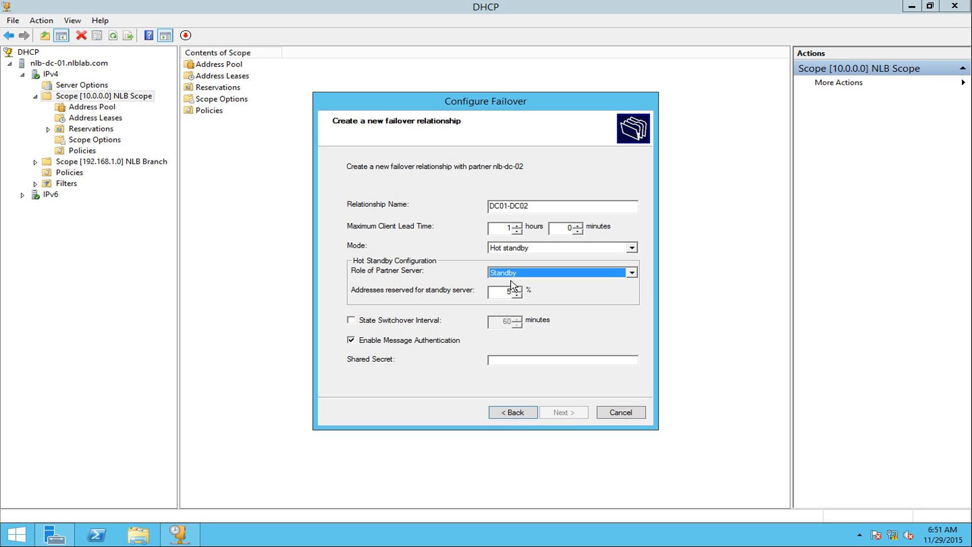
mouse_move(431, 281)
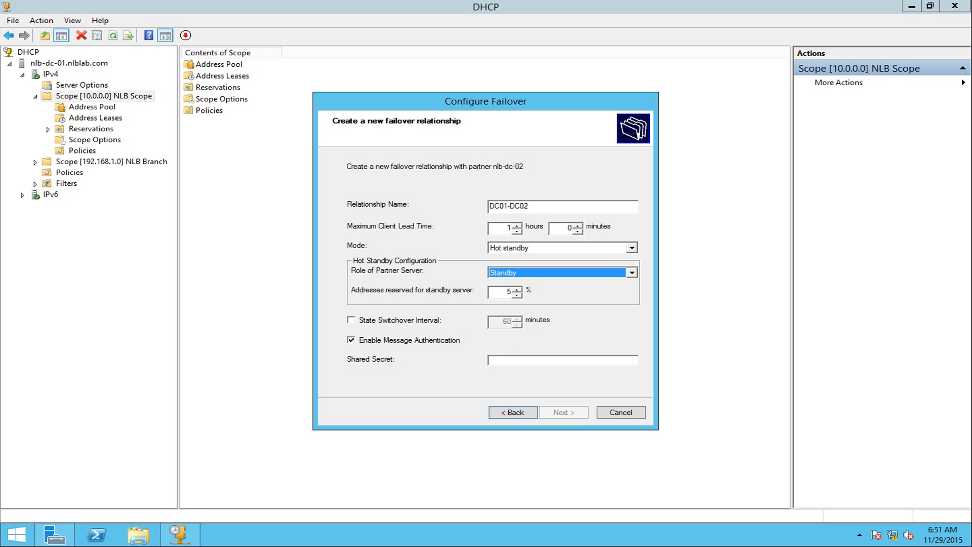
mouse_move(537, 279)
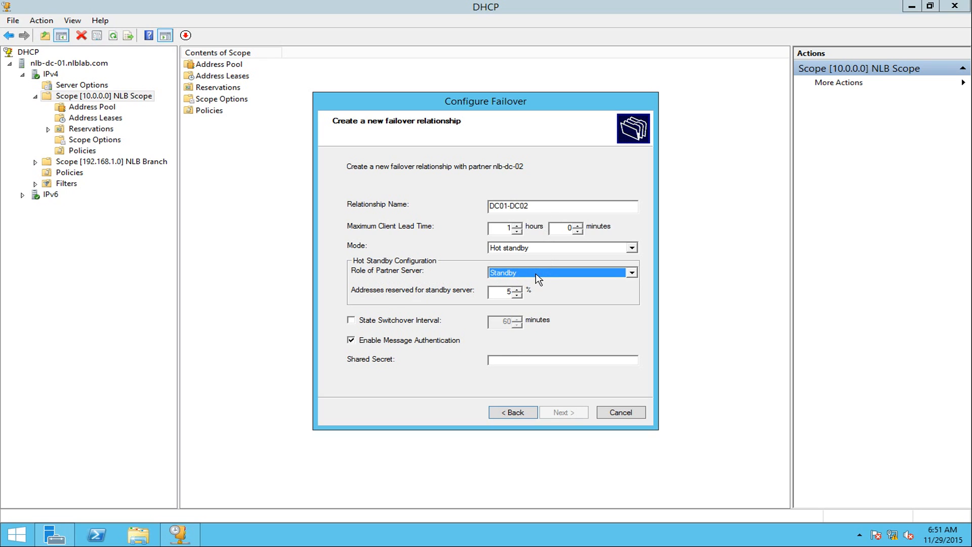
mouse_move(392, 302)
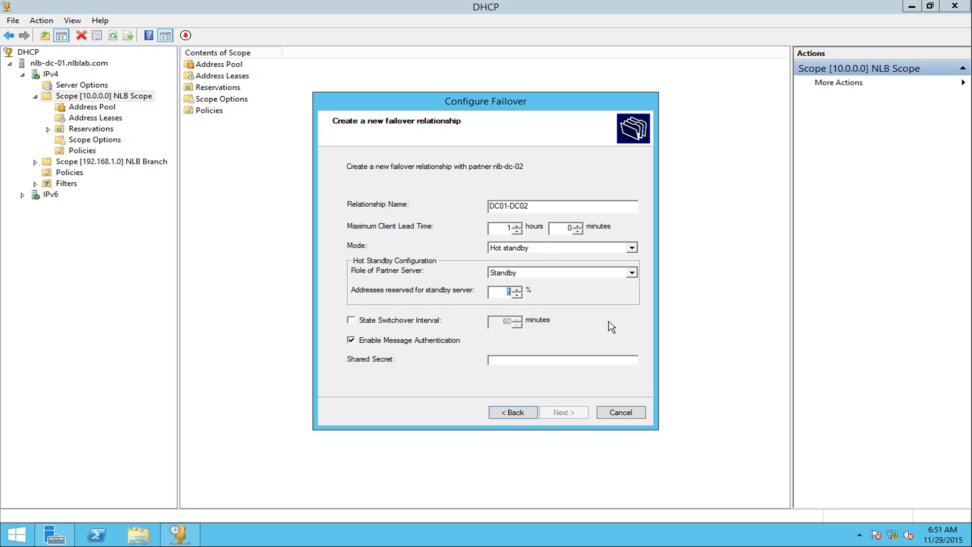
click(516, 289)
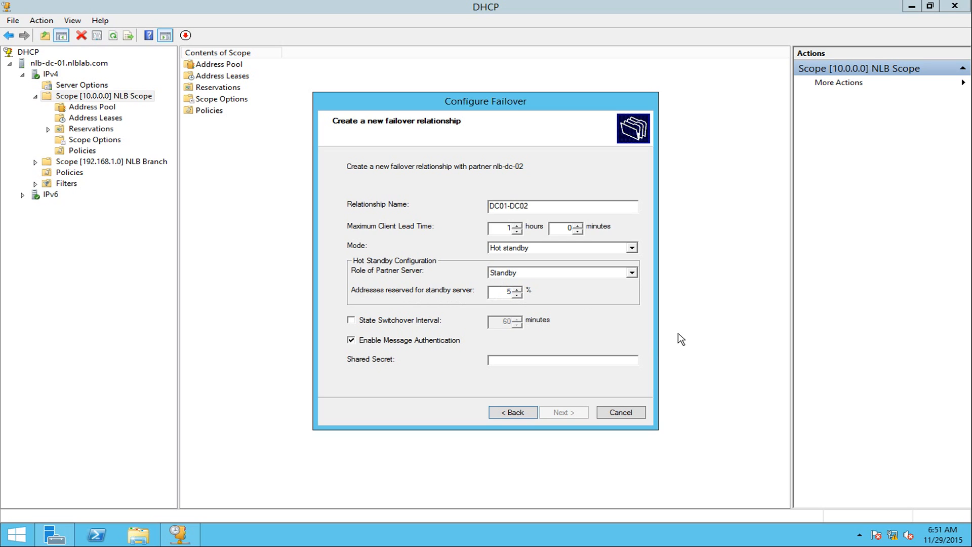
mouse_move(677, 326)
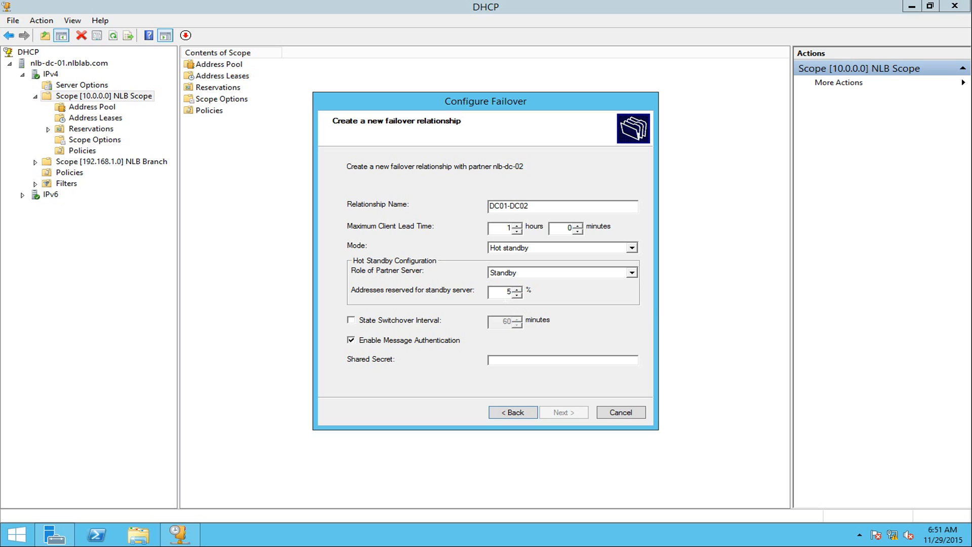
mouse_move(505, 305)
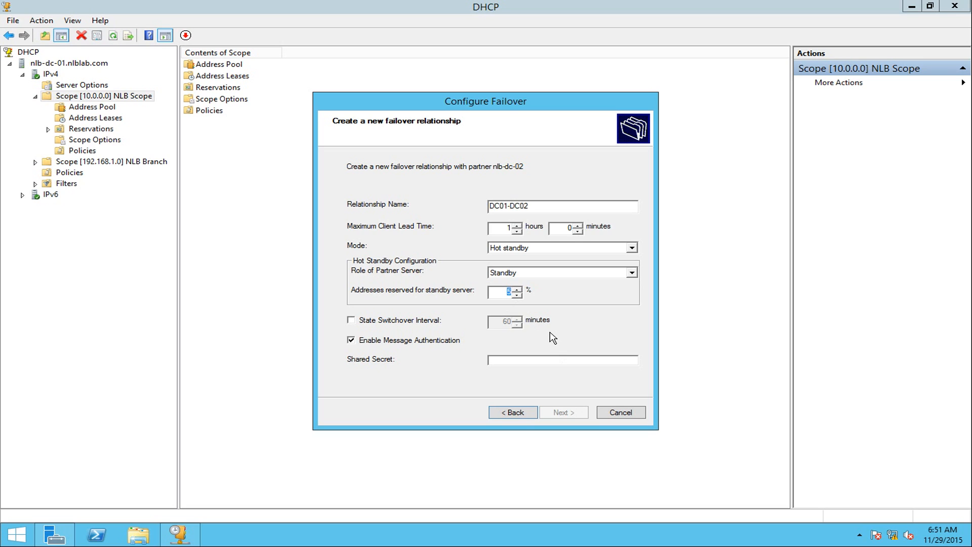
mouse_move(412, 305)
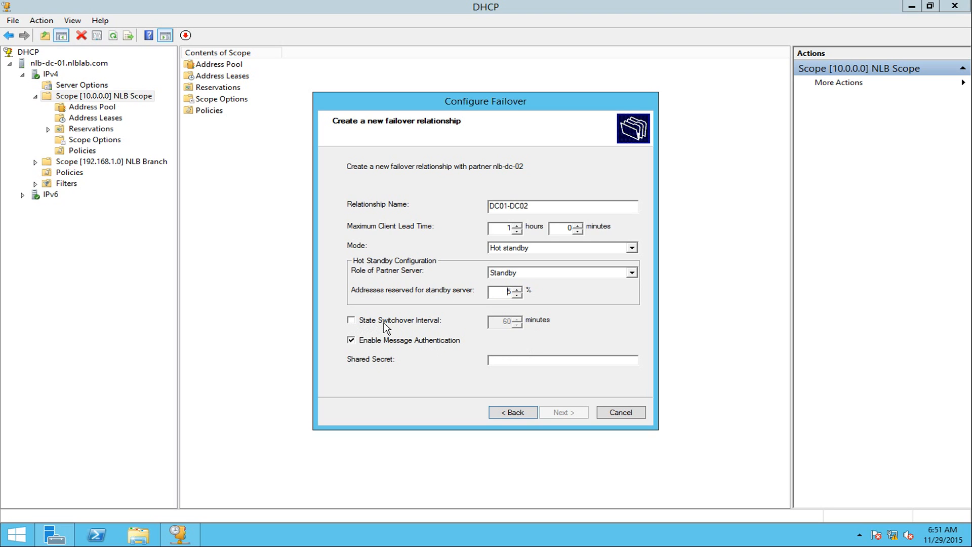
- Enable the state switchover interval, retype the name DC01-DC02, and set the interval to 10 minutes
click(352, 320)
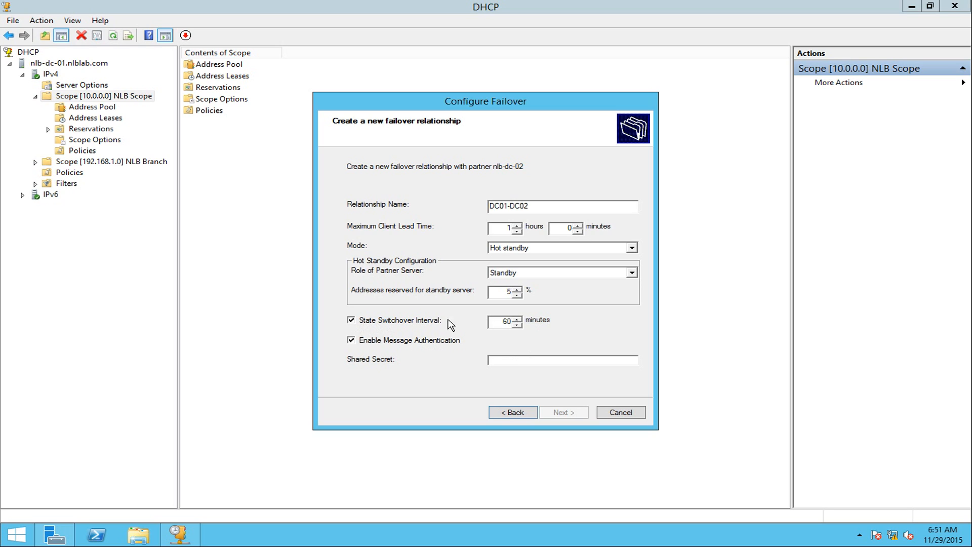
mouse_move(523, 319)
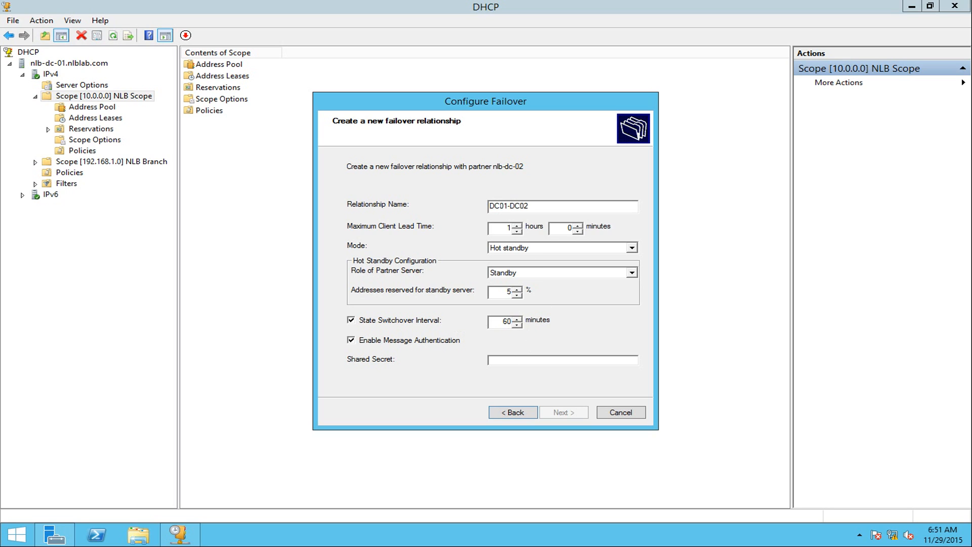
double_click(500, 206)
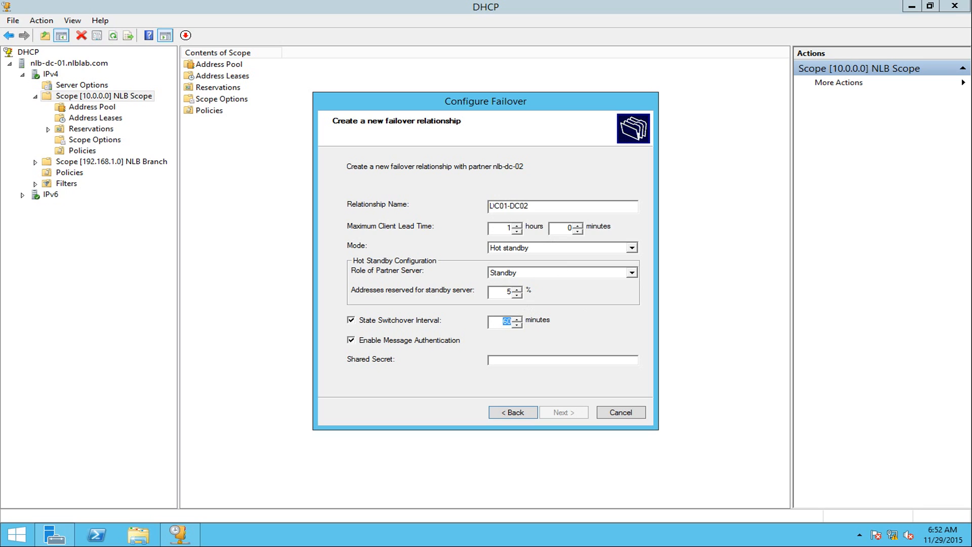
text(DC01-DC02)
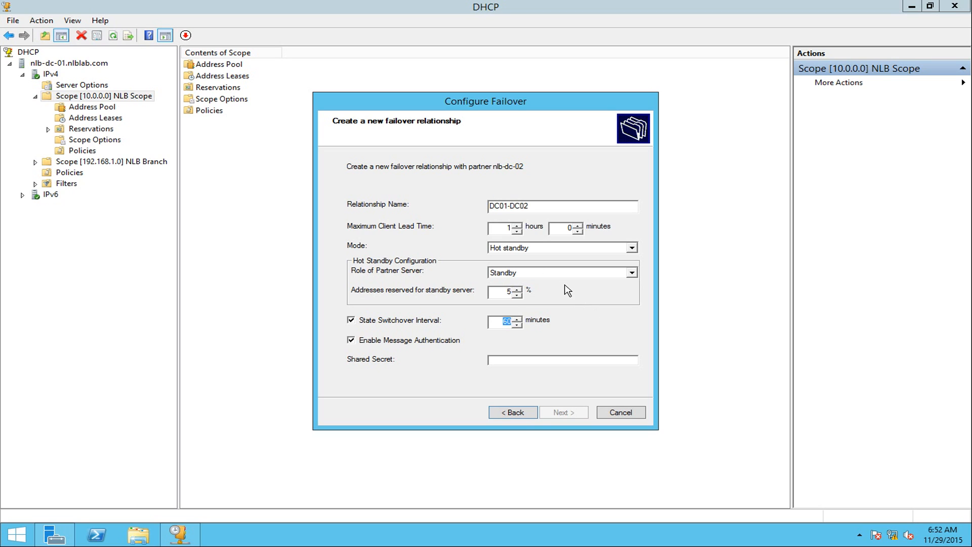
mouse_move(546, 218)
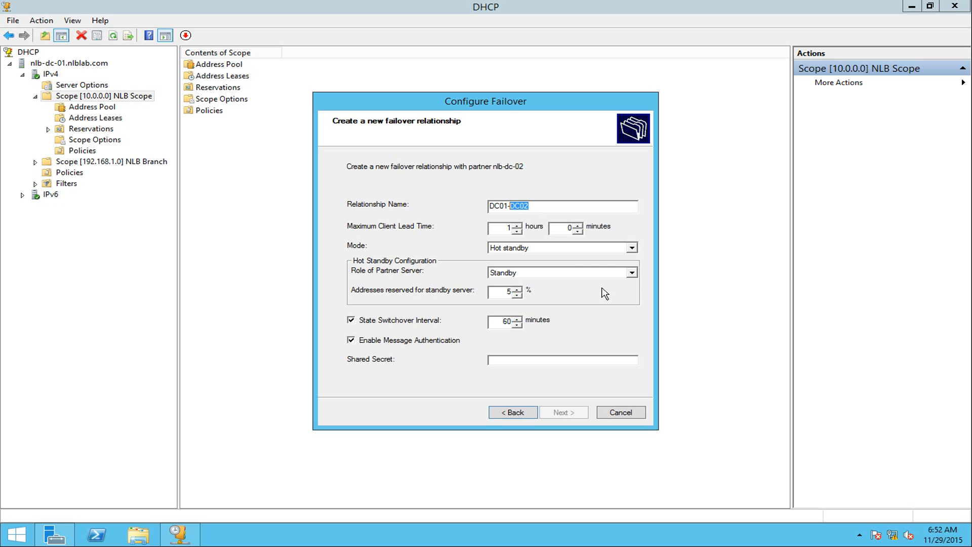
mouse_move(502, 318)
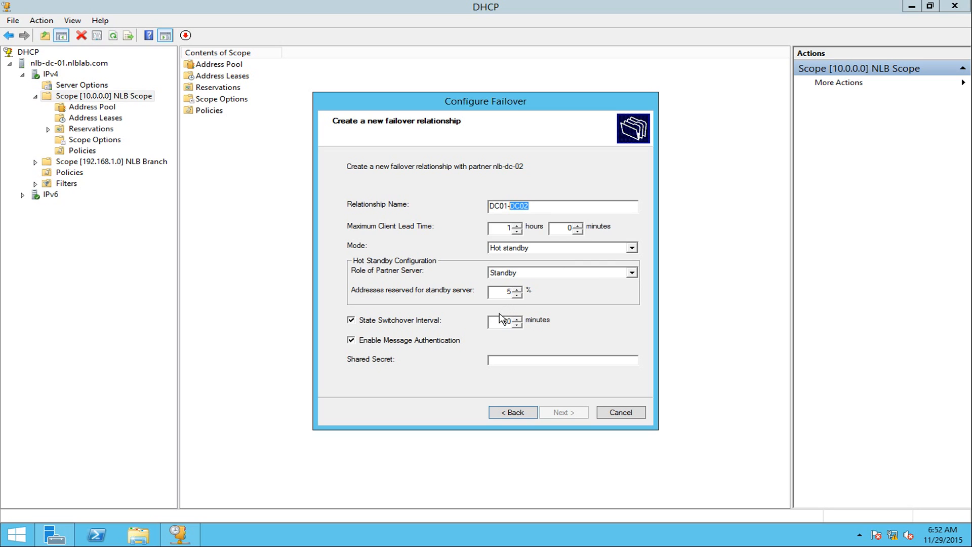
click(502, 322)
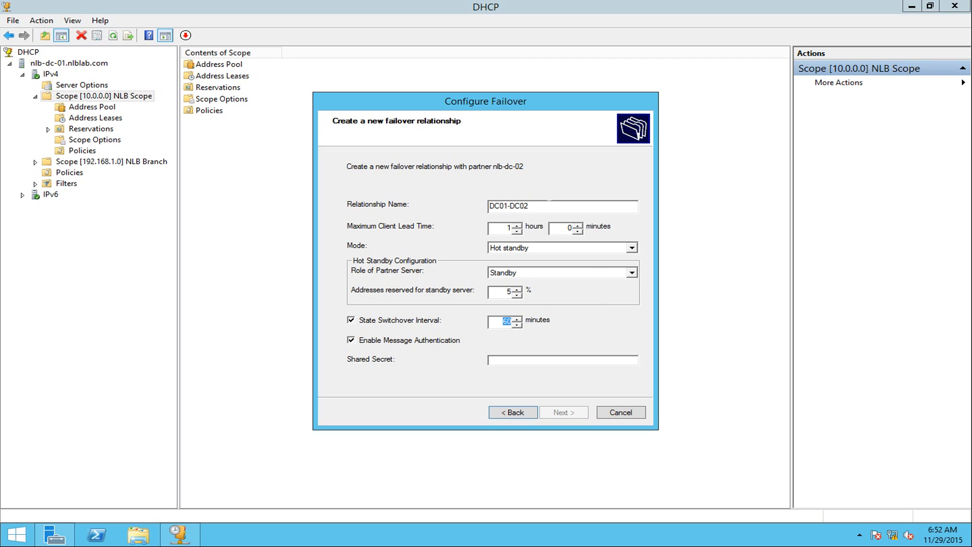
mouse_move(544, 340)
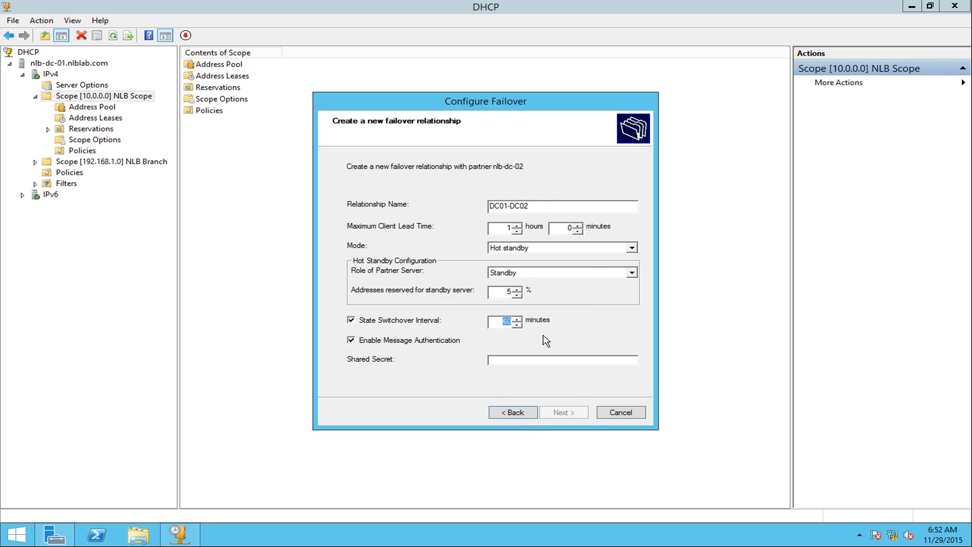
mouse_move(530, 337)
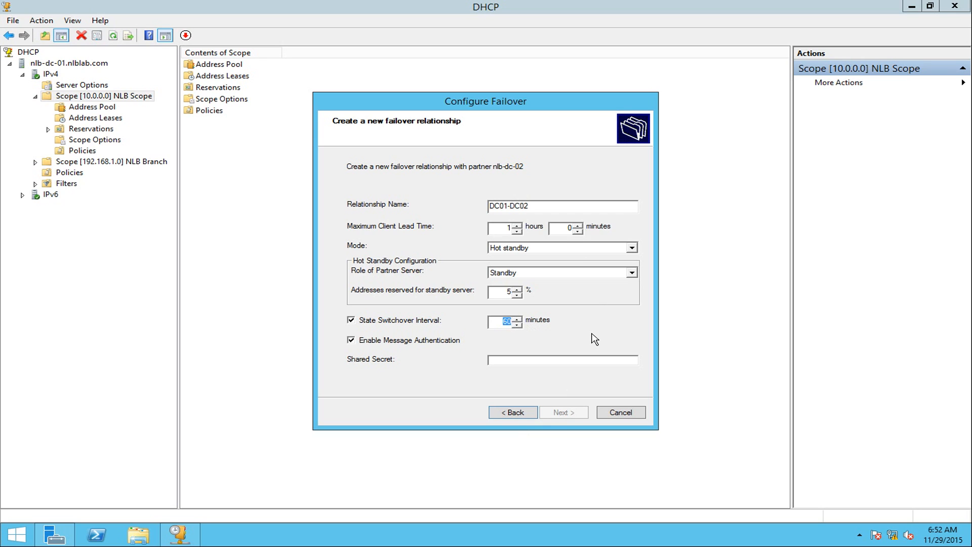
mouse_move(610, 305)
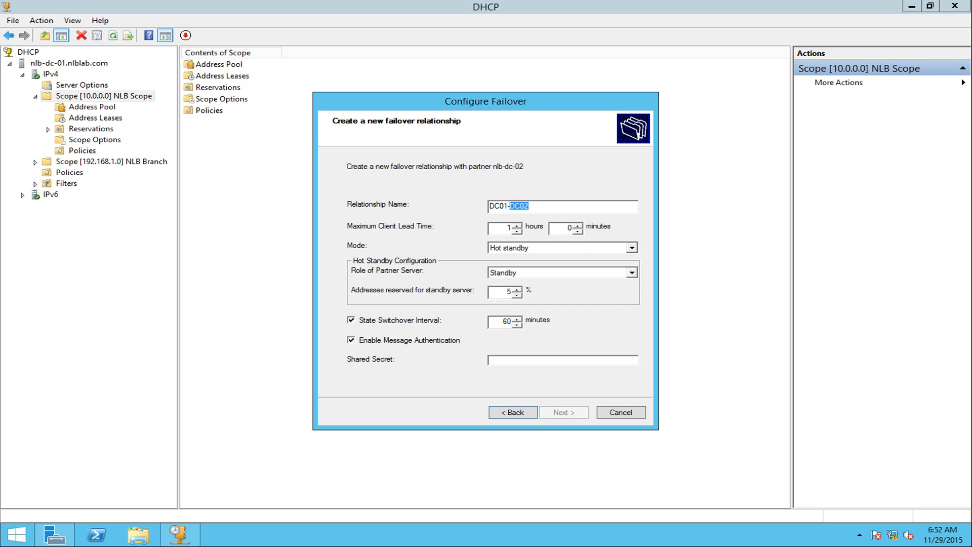
click(504, 321)
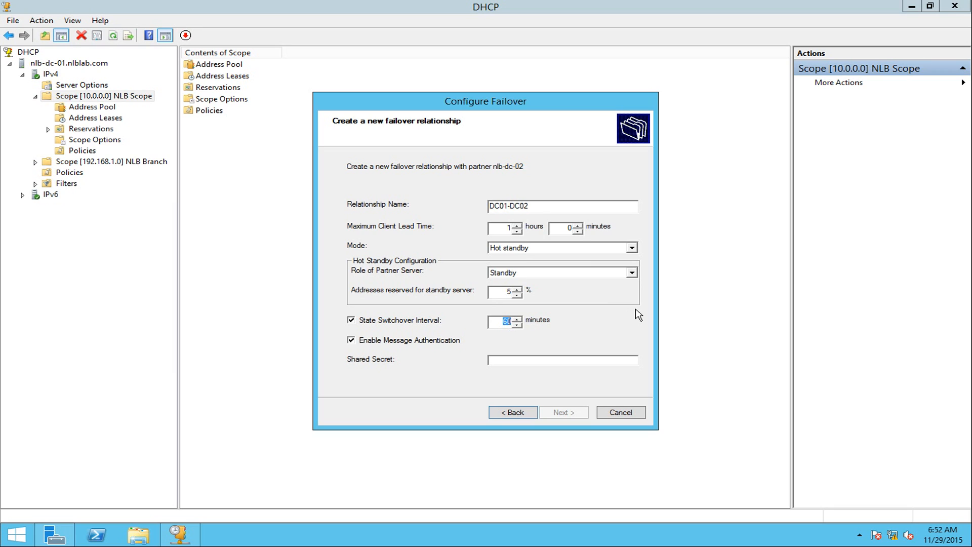
mouse_move(505, 348)
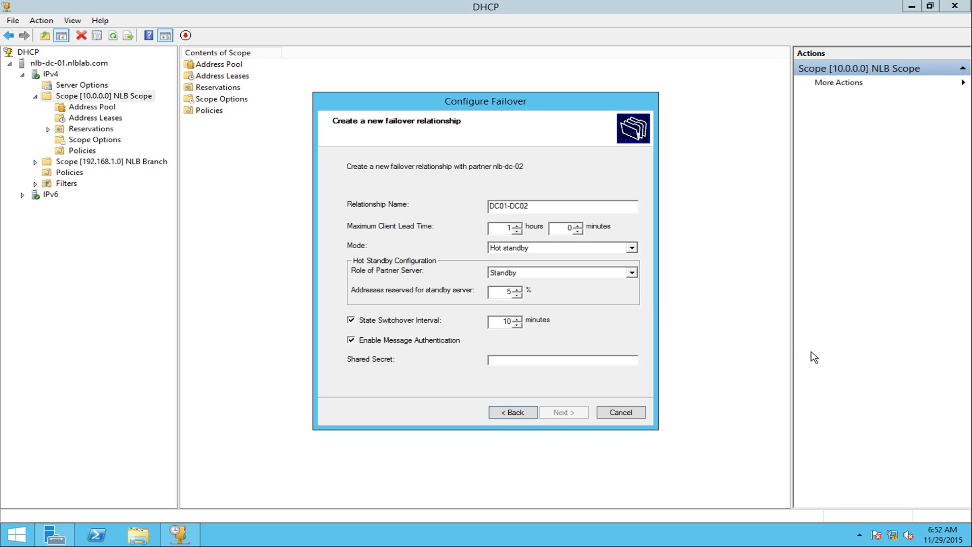
mouse_move(551, 301)
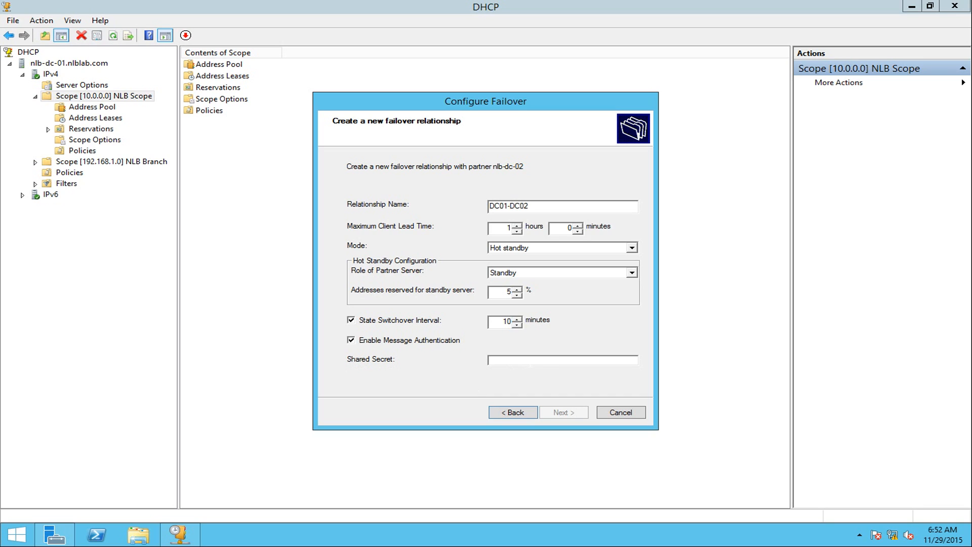
- Enter a shared secret for message authentication and advance to the summary page
click(561, 360)
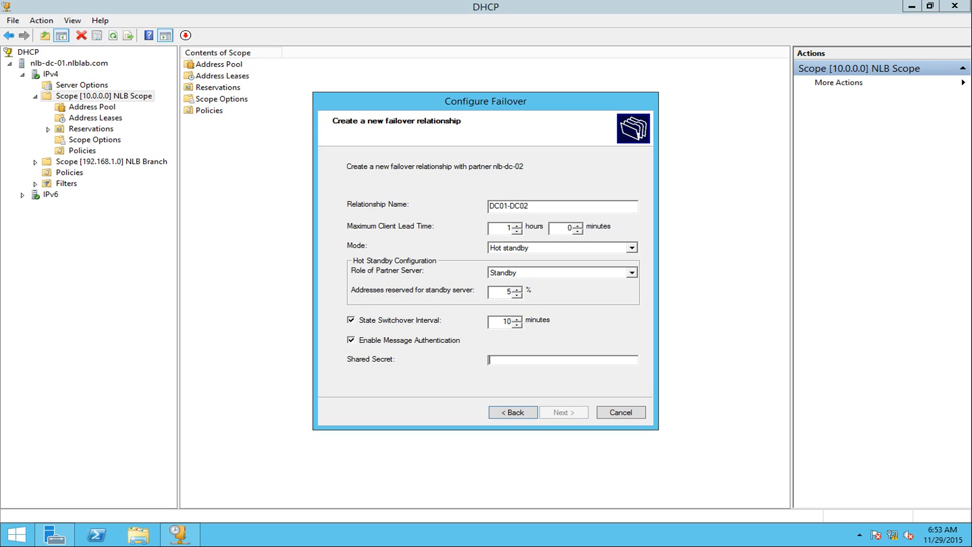
click(557, 360)
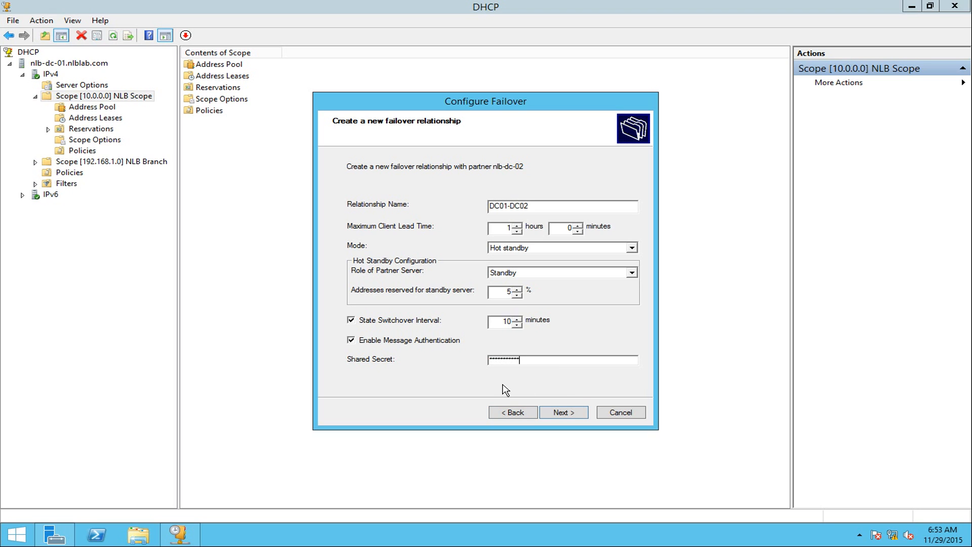
click(562, 412)
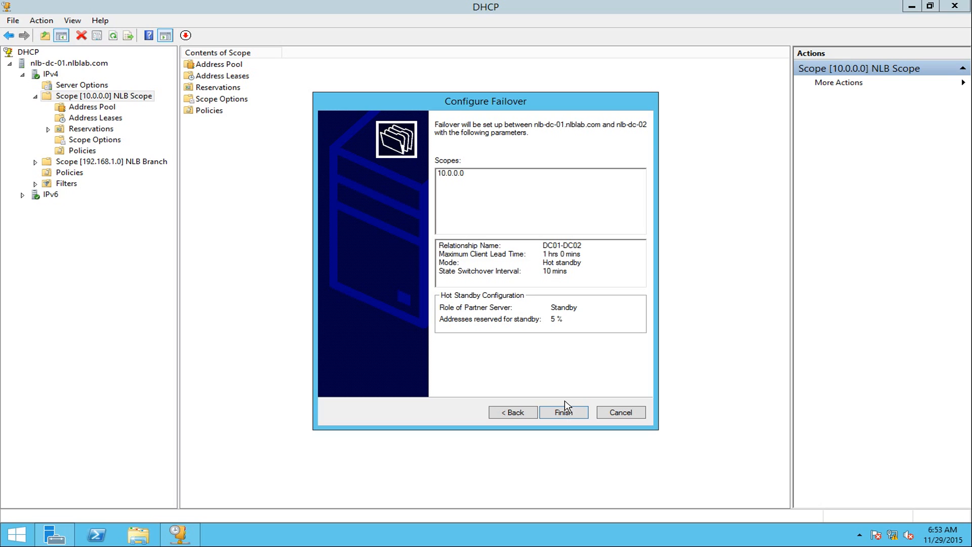
mouse_move(428, 262)
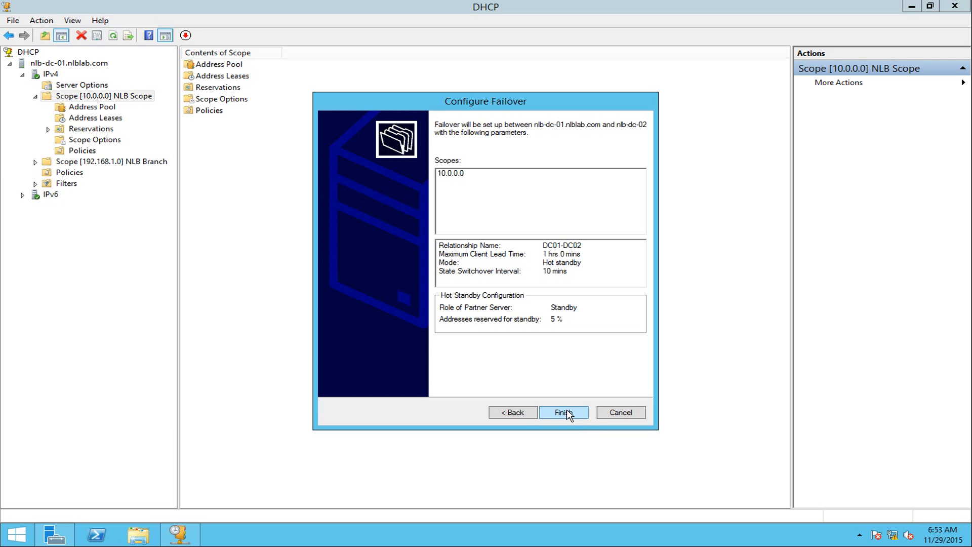
- Finish the failover wizard and close the successful progress log
click(563, 412)
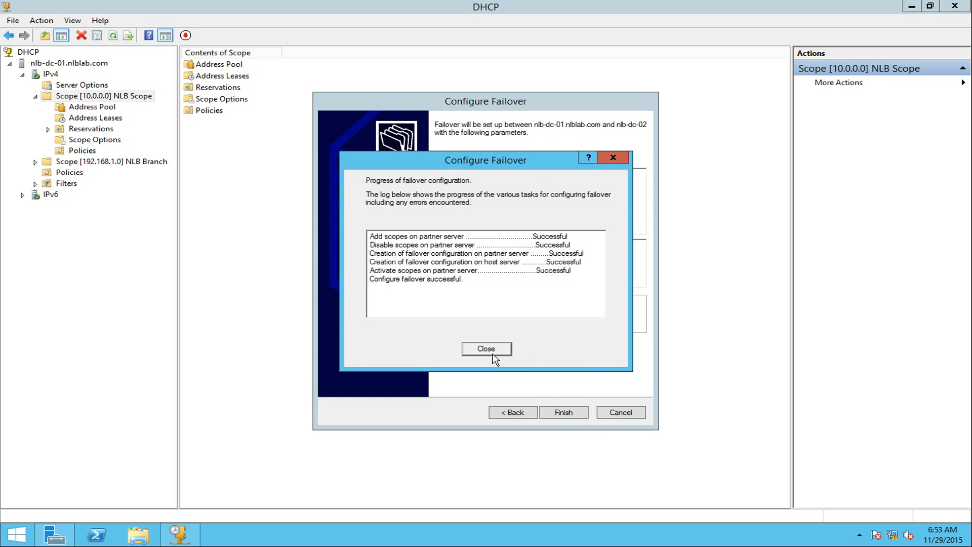
click(486, 348)
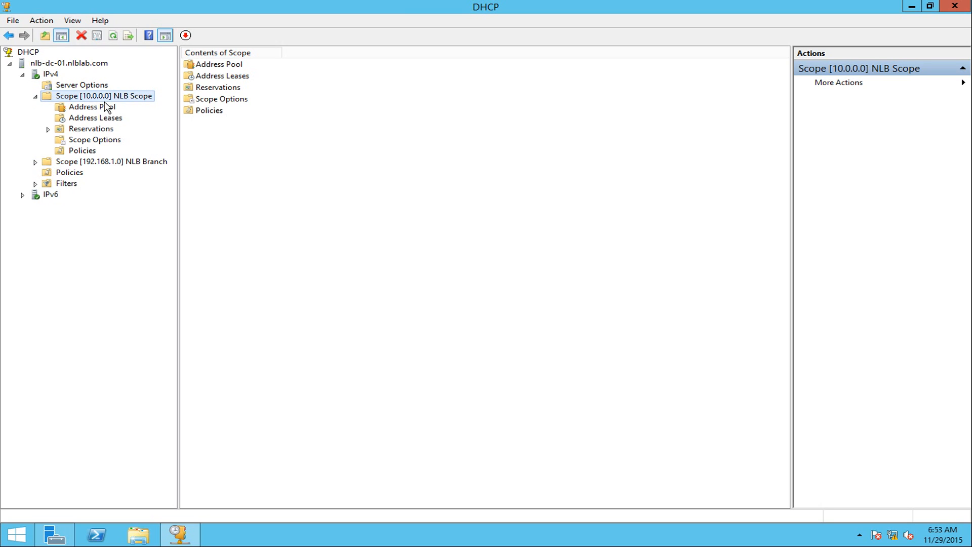
right_click(103, 96)
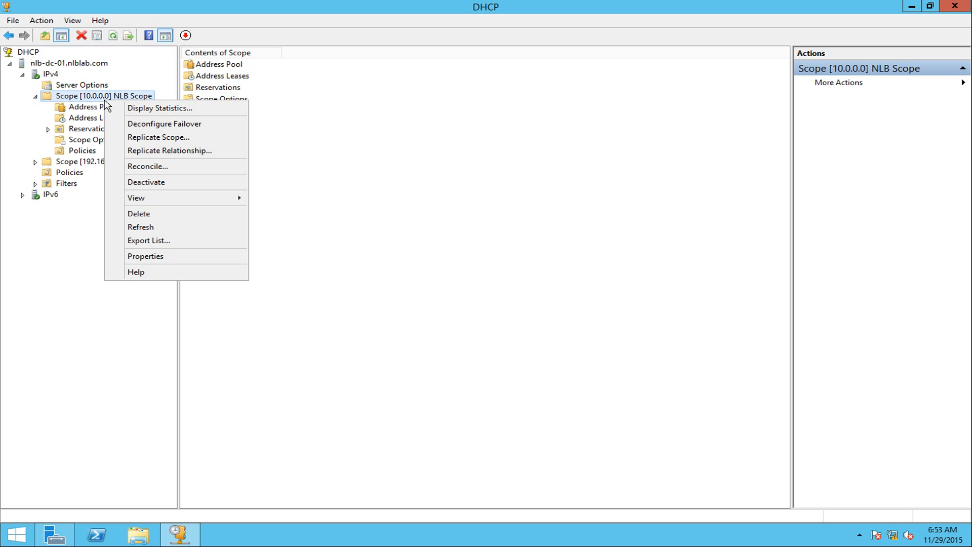
click(146, 256)
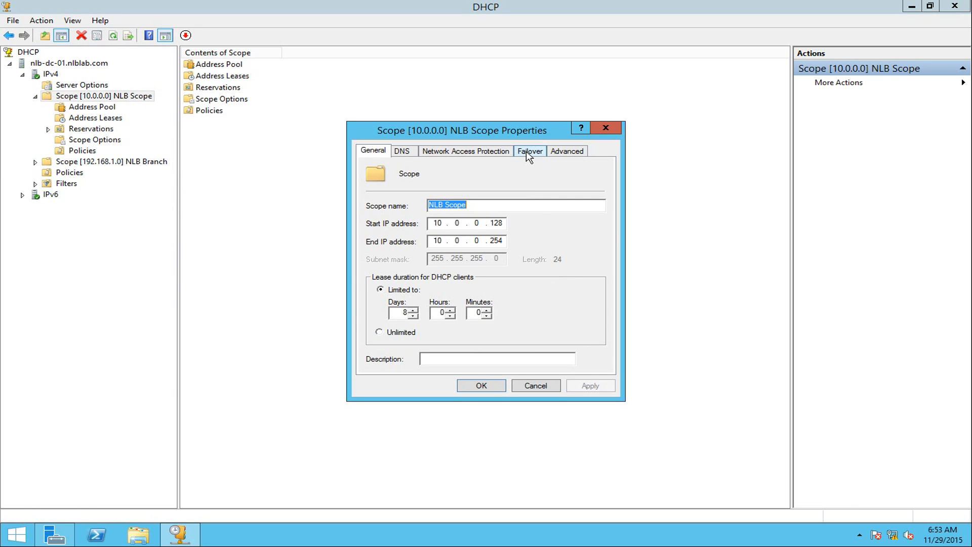
click(529, 151)
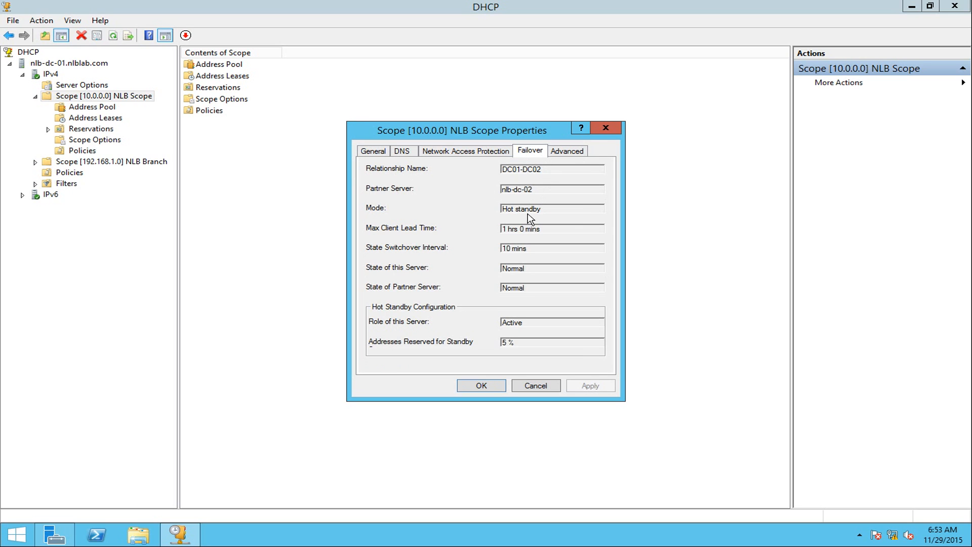
mouse_move(413, 342)
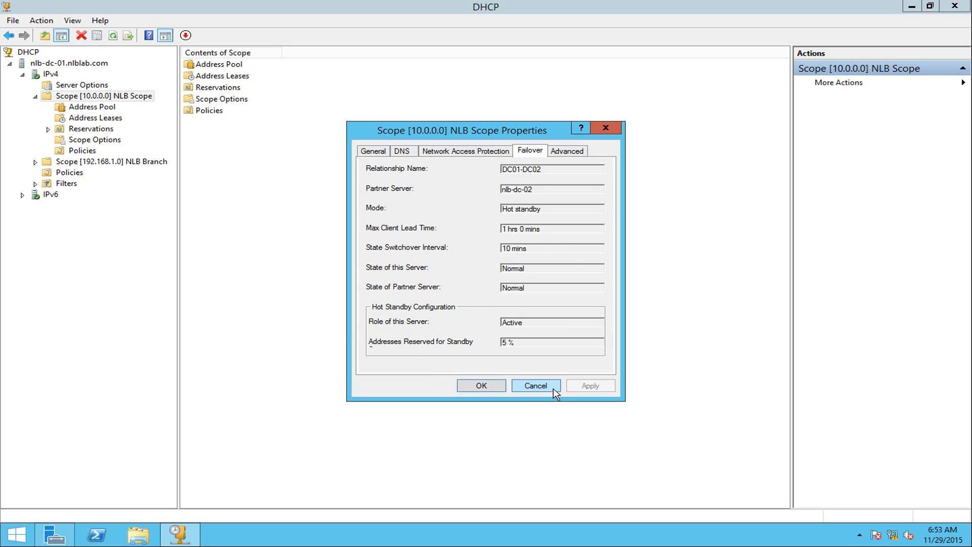
mouse_move(432, 278)
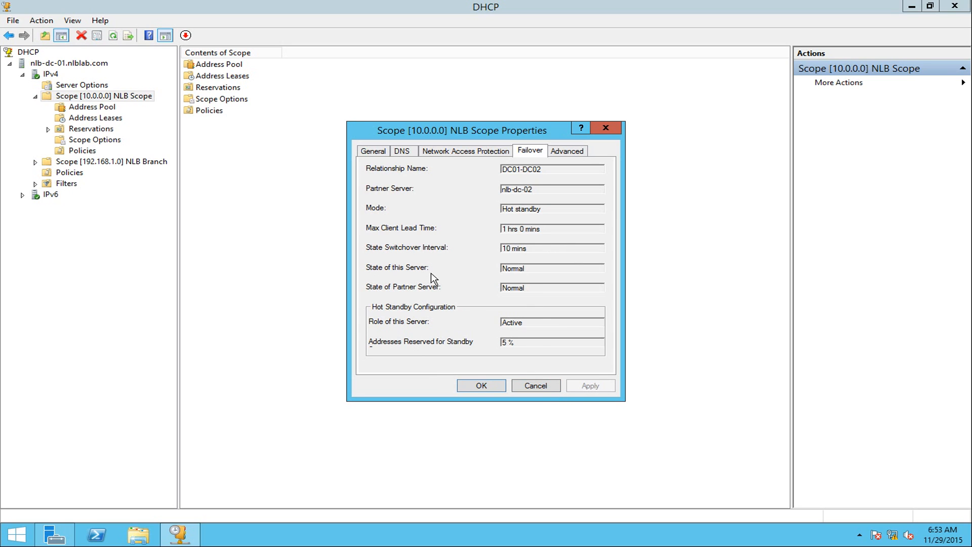
mouse_move(519, 297)
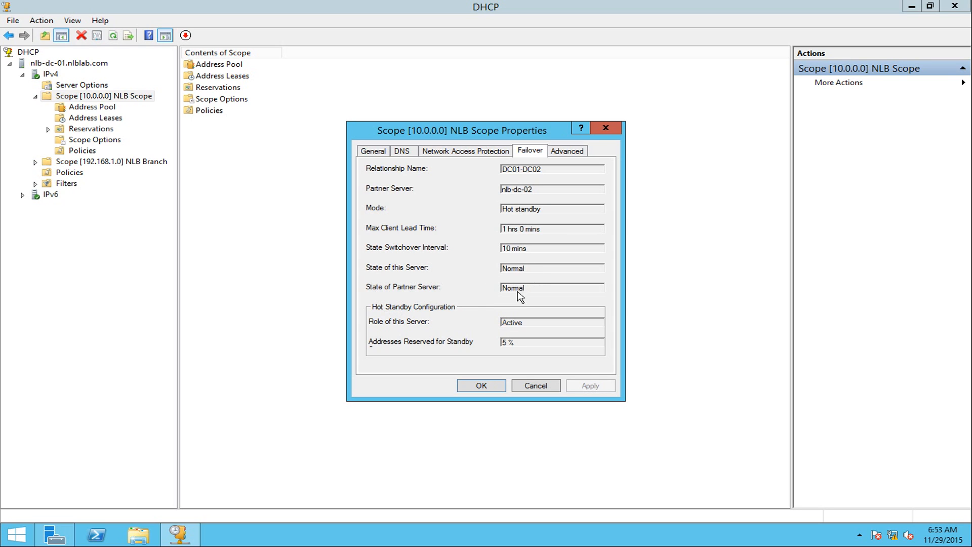
double_click(512, 267)
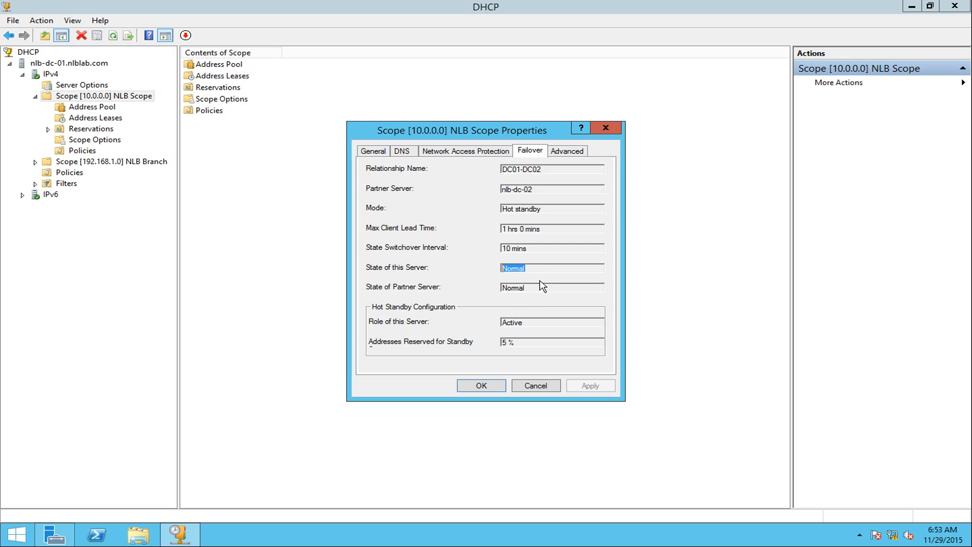
click(550, 286)
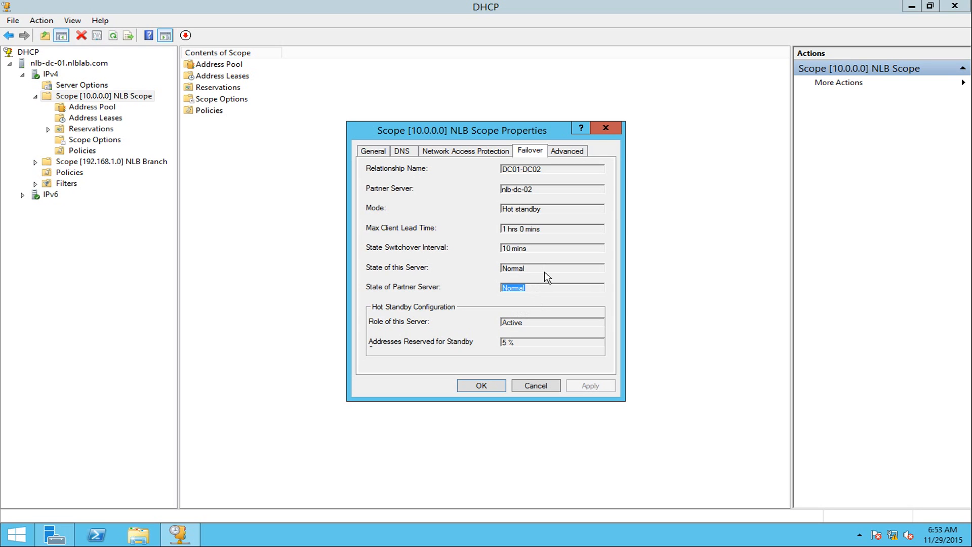
click(551, 268)
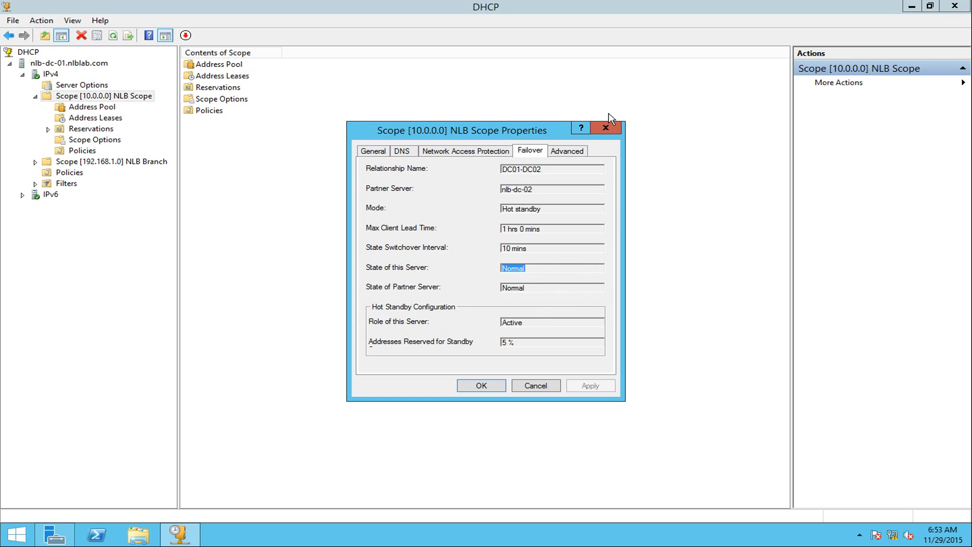
click(535, 385)
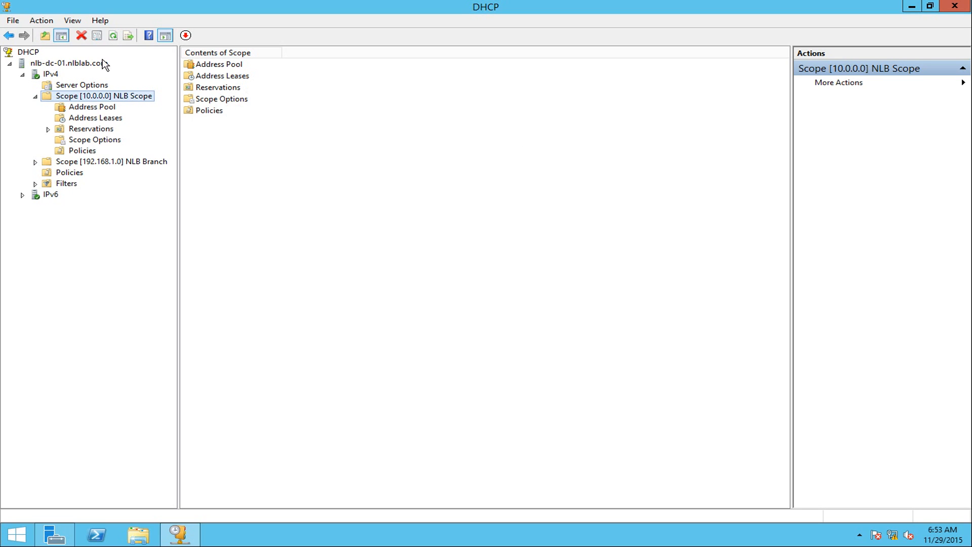
right_click(69, 63)
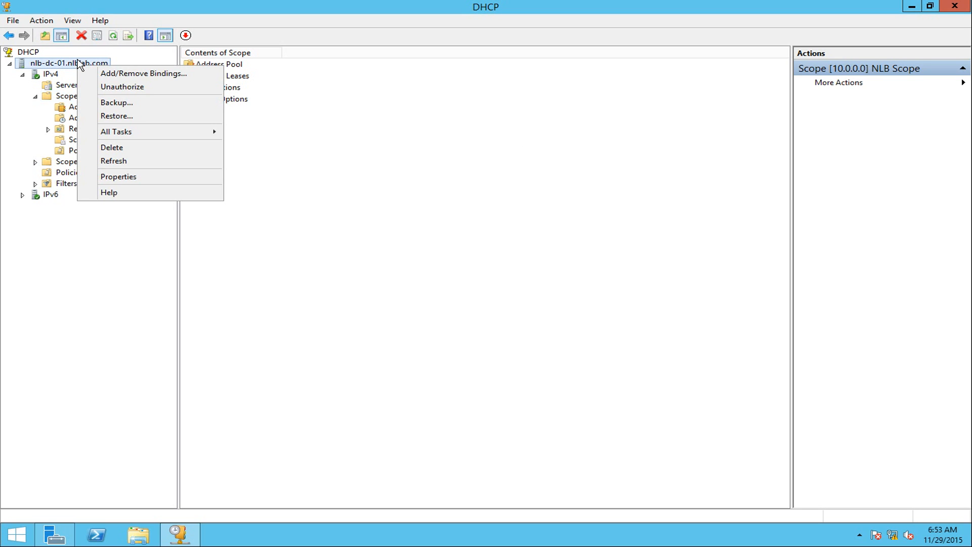
mouse_move(130, 177)
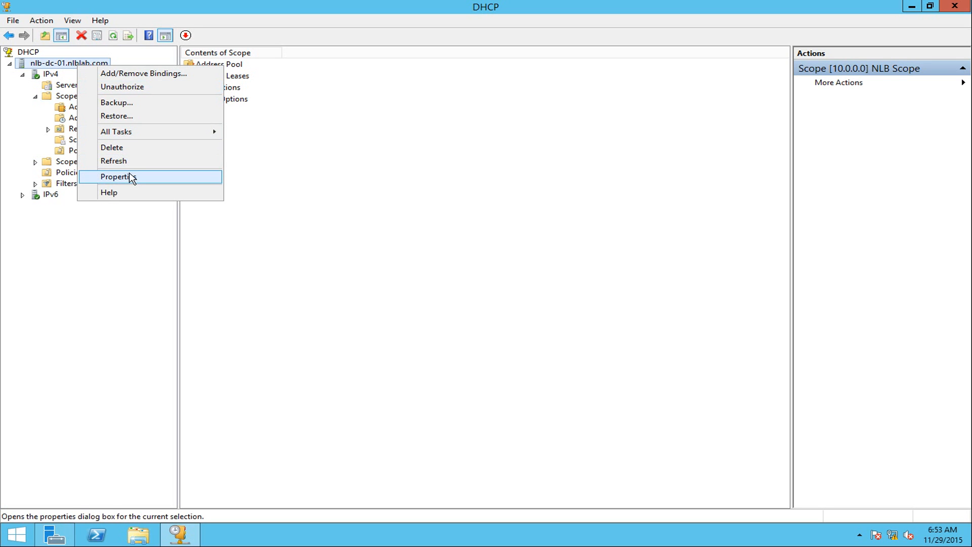
click(117, 177)
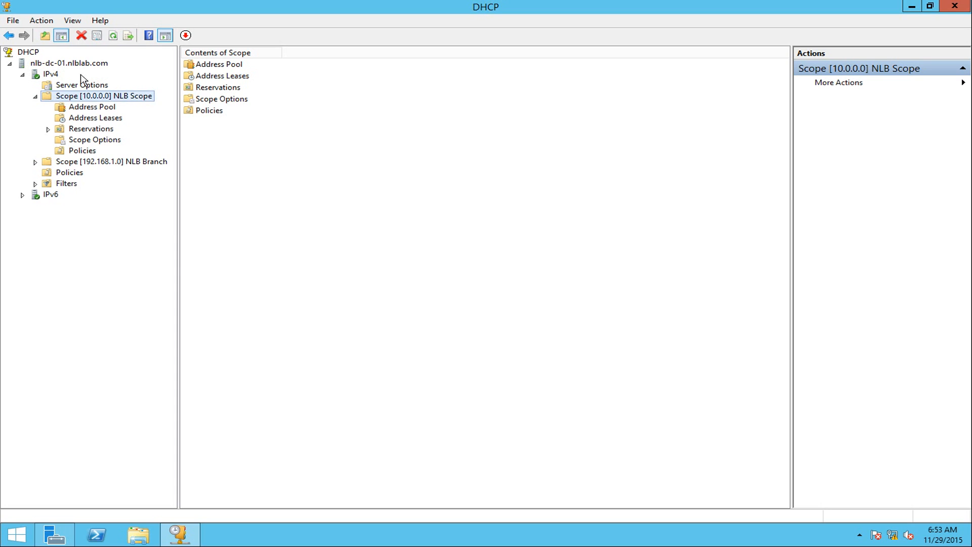
right_click(49, 74)
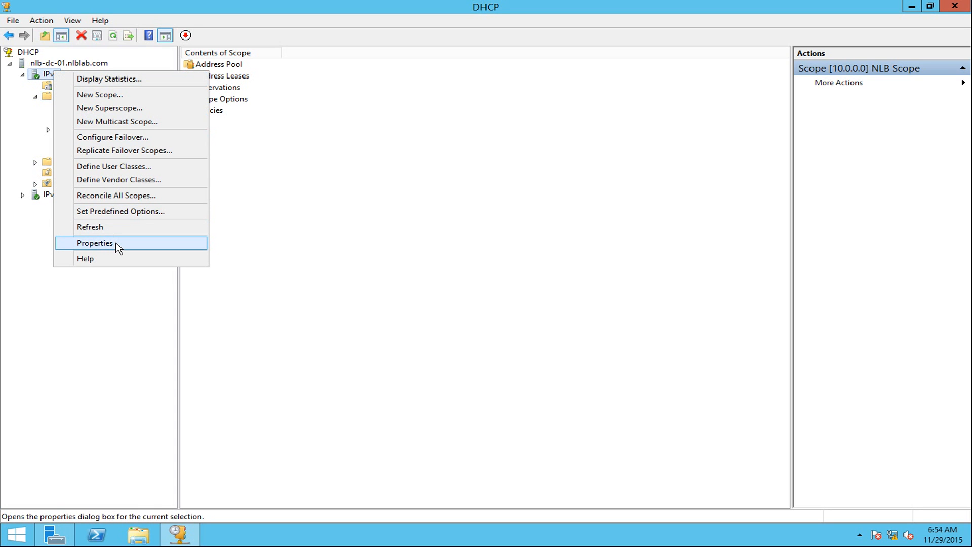
click(95, 243)
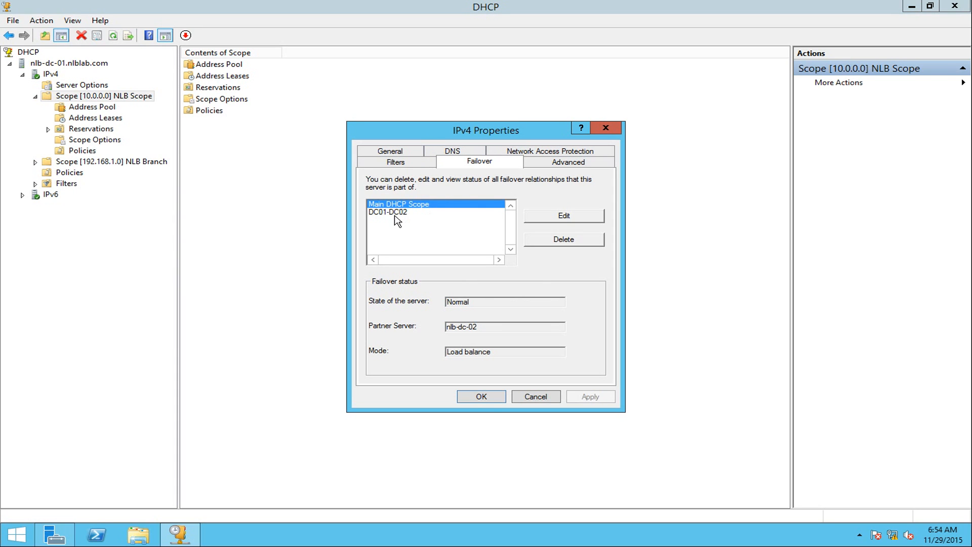
click(387, 212)
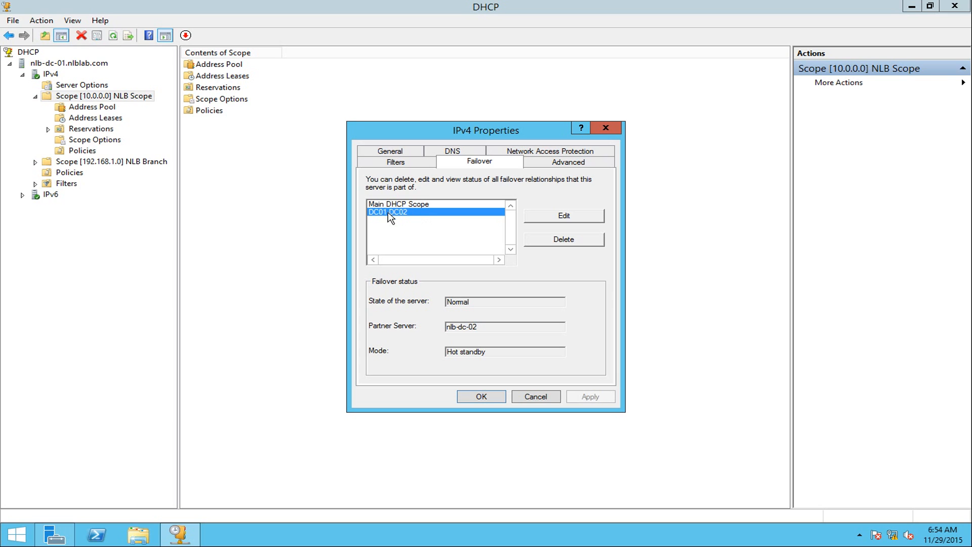
mouse_move(560, 219)
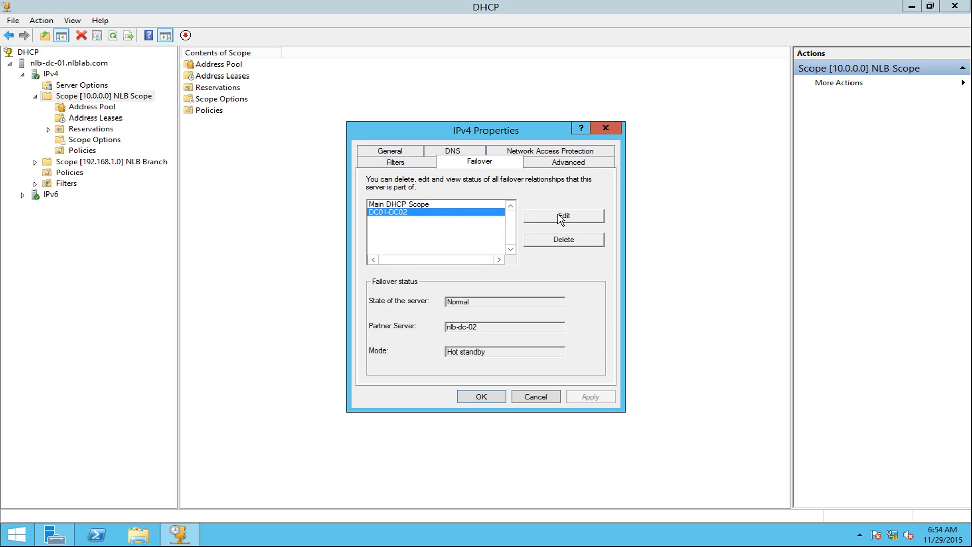
click(562, 216)
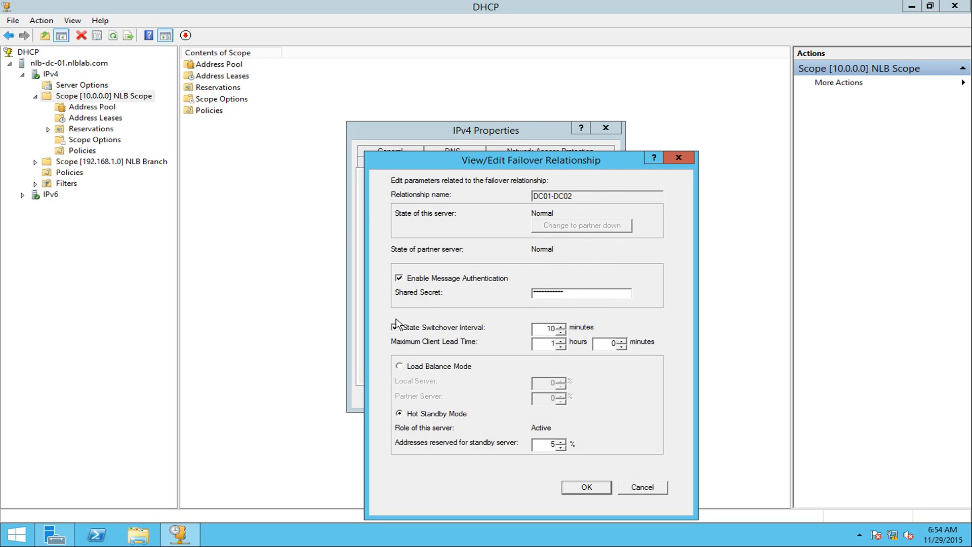
click(395, 326)
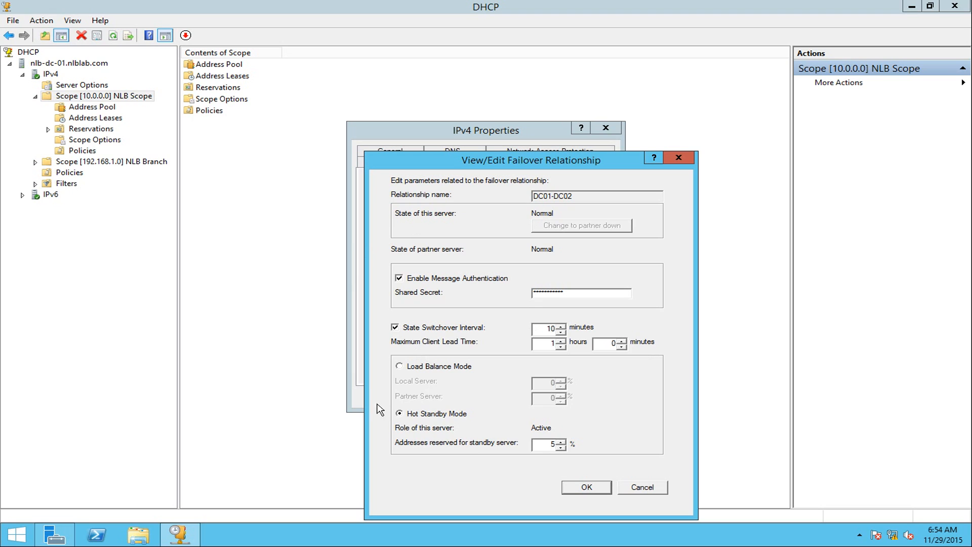
mouse_move(572, 380)
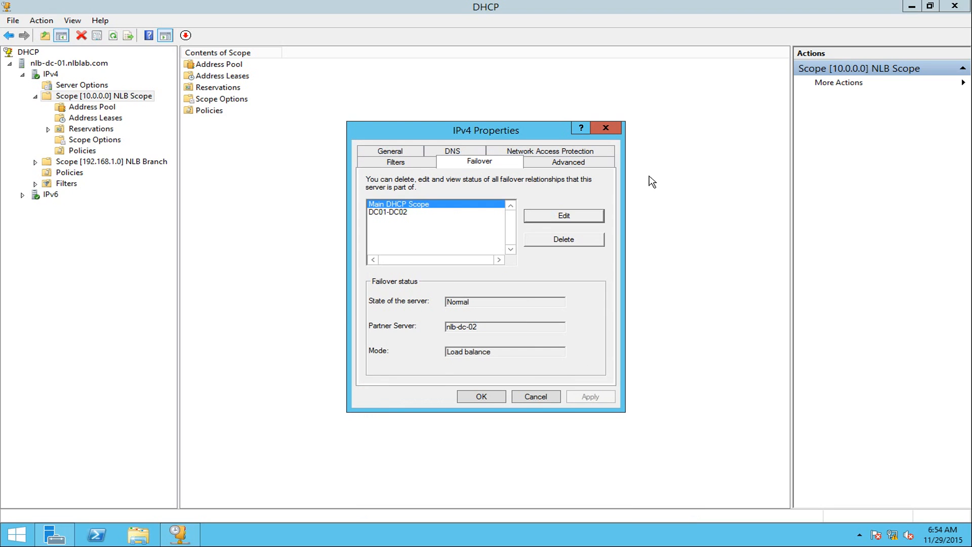
click(534, 396)
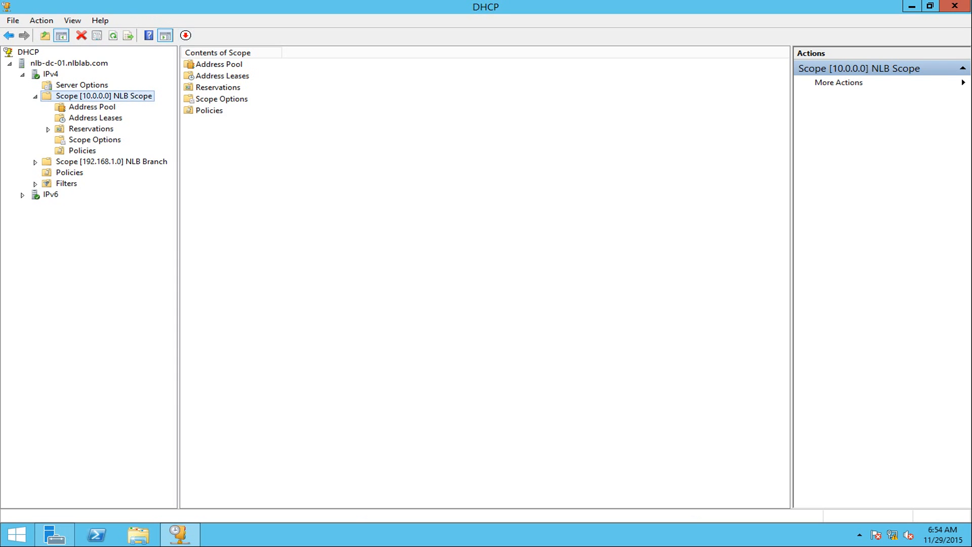
- On nlb-dc-02, launch DHCP from Server Manager's Tools menu and maximize the console
click(54, 533)
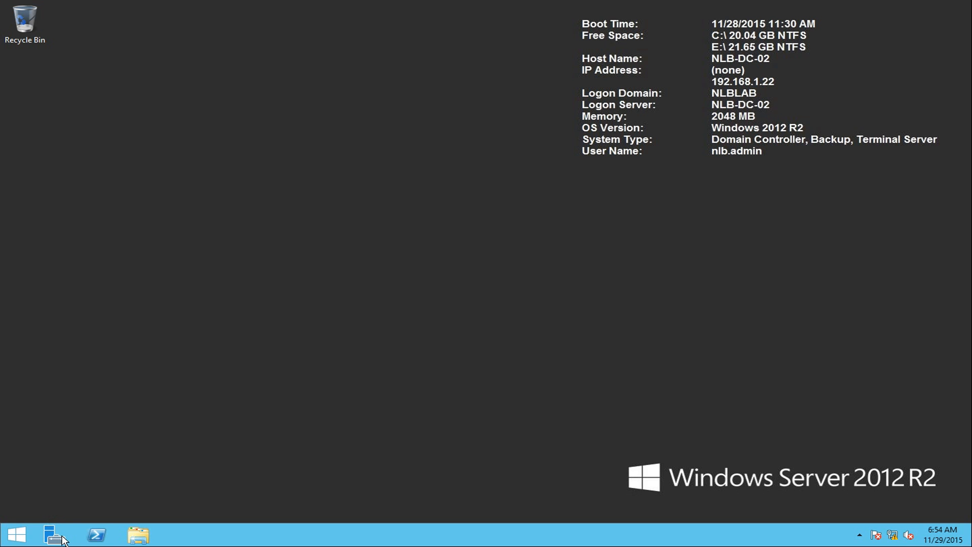
click(54, 533)
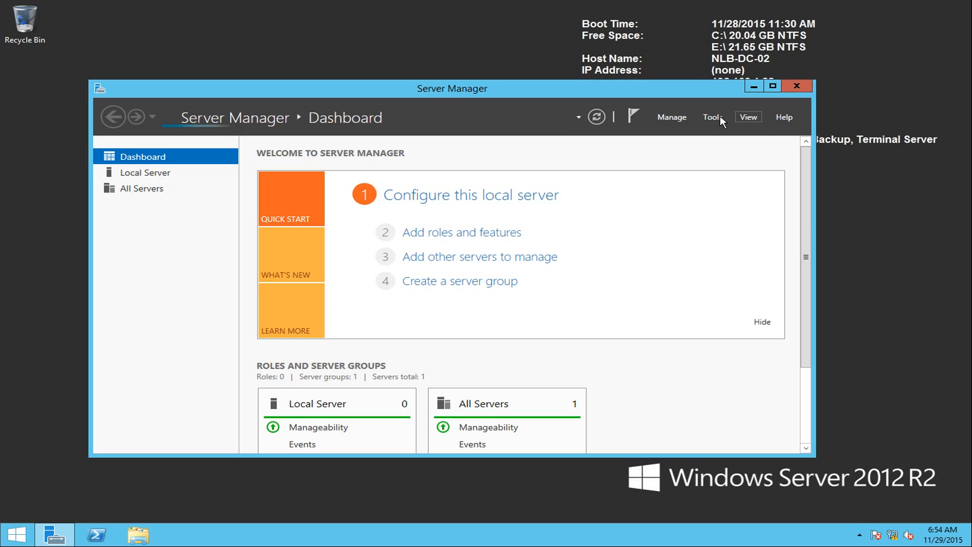
click(712, 117)
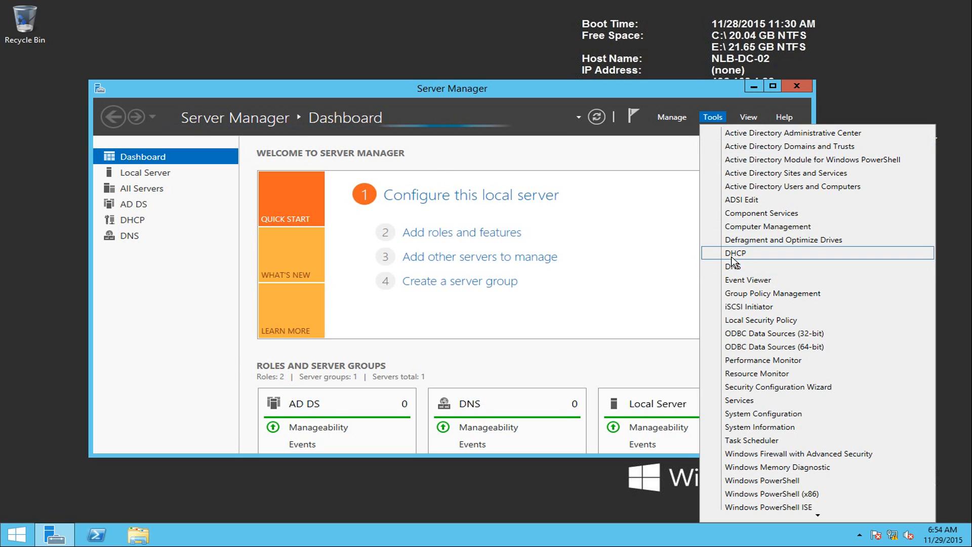
click(735, 252)
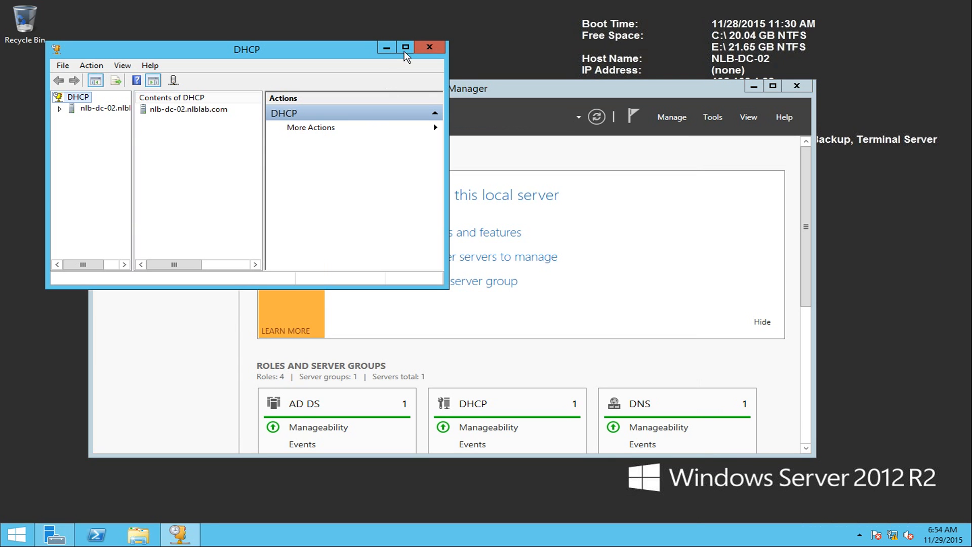
click(406, 47)
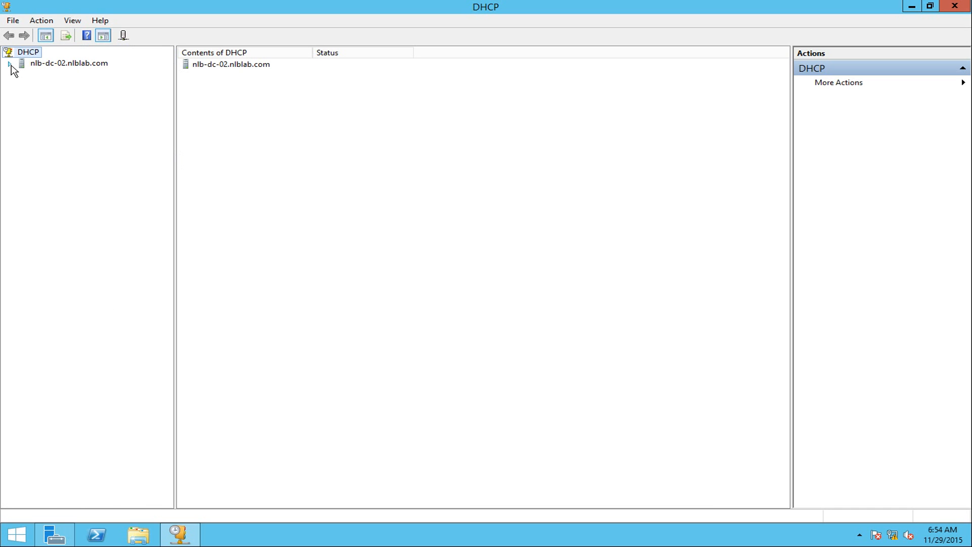
- View the replicated NLB Scope's leases and 10.0.0.128–10.0.0.254 pool, then open its Properties
click(13, 63)
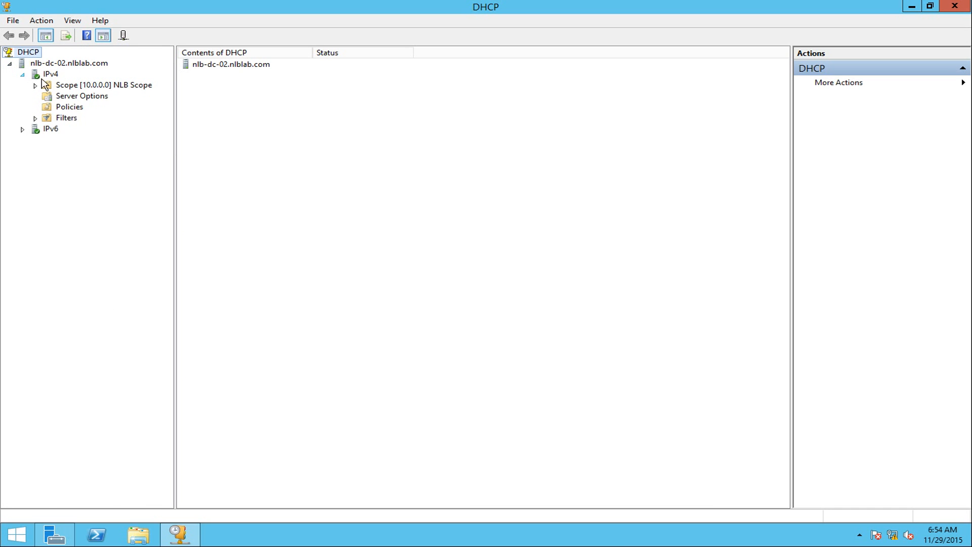
click(103, 85)
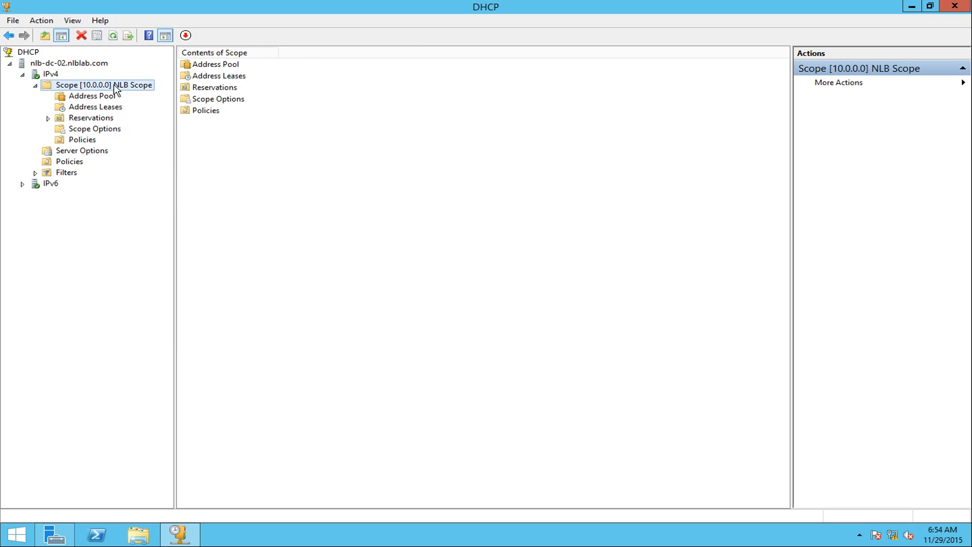
click(96, 106)
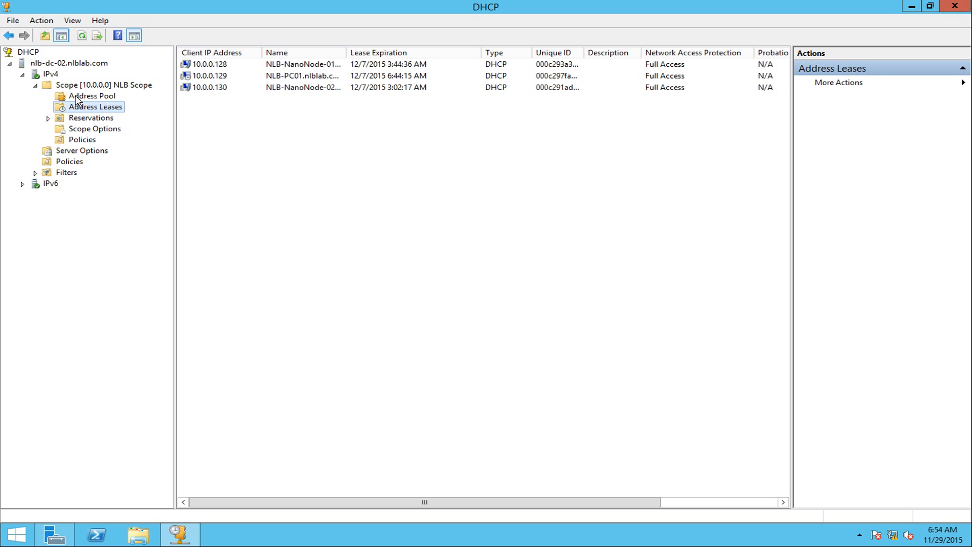
click(91, 96)
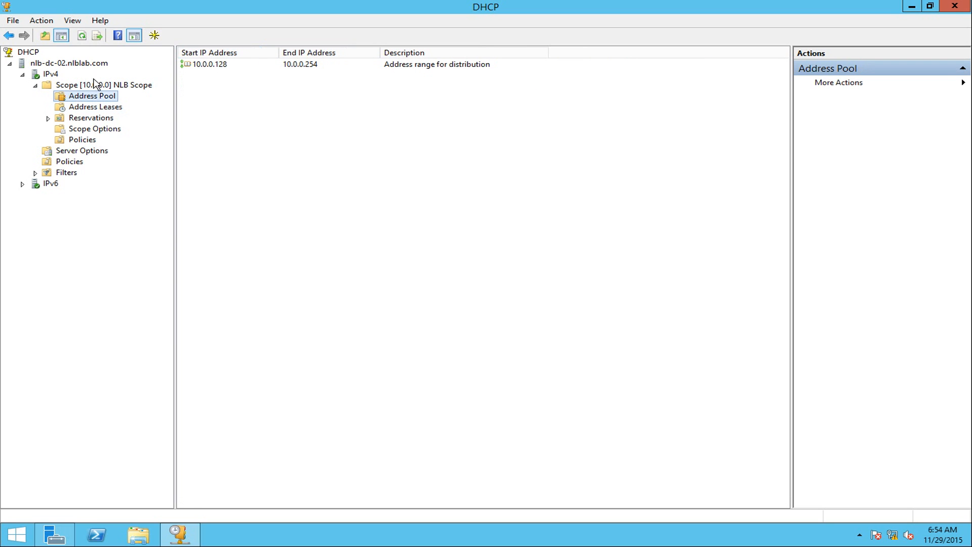
right_click(103, 84)
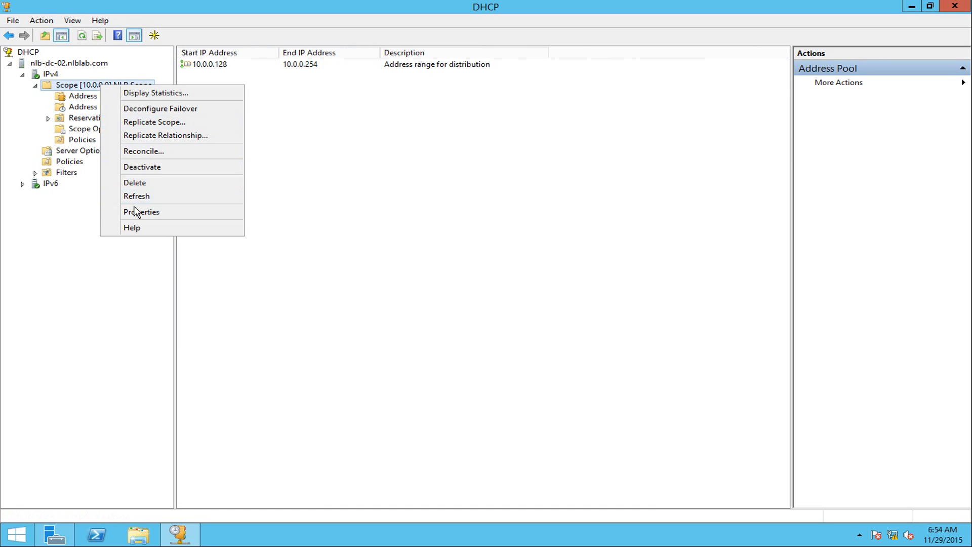
click(141, 212)
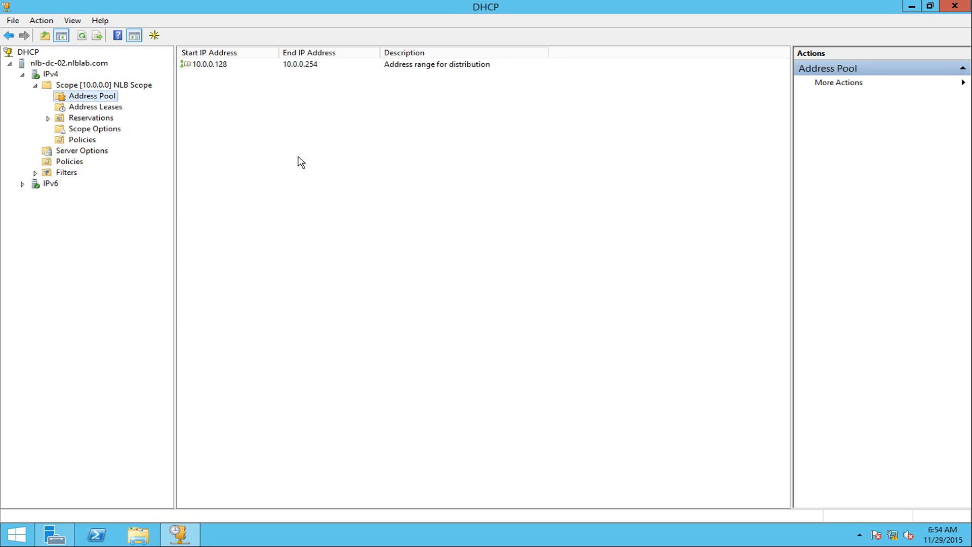
mouse_move(220, 152)
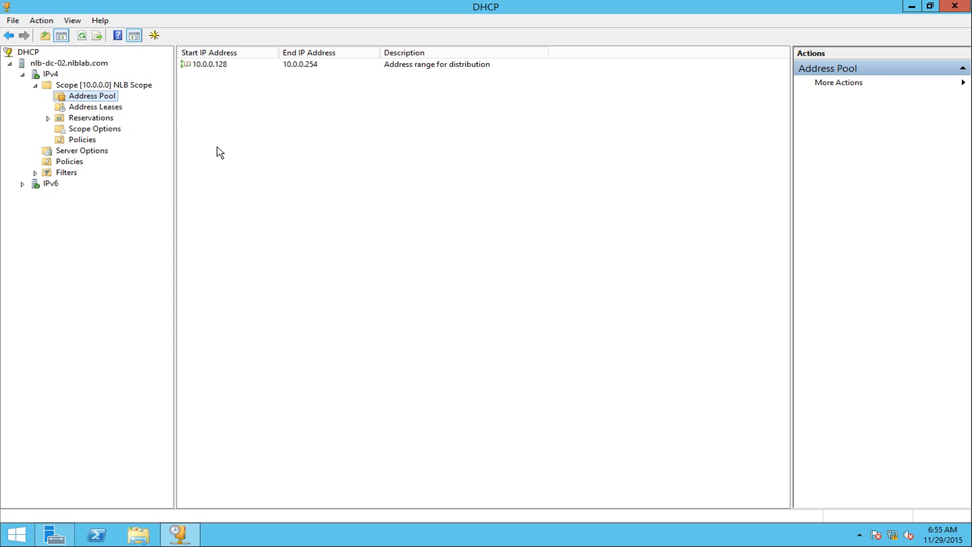
mouse_move(470, 187)
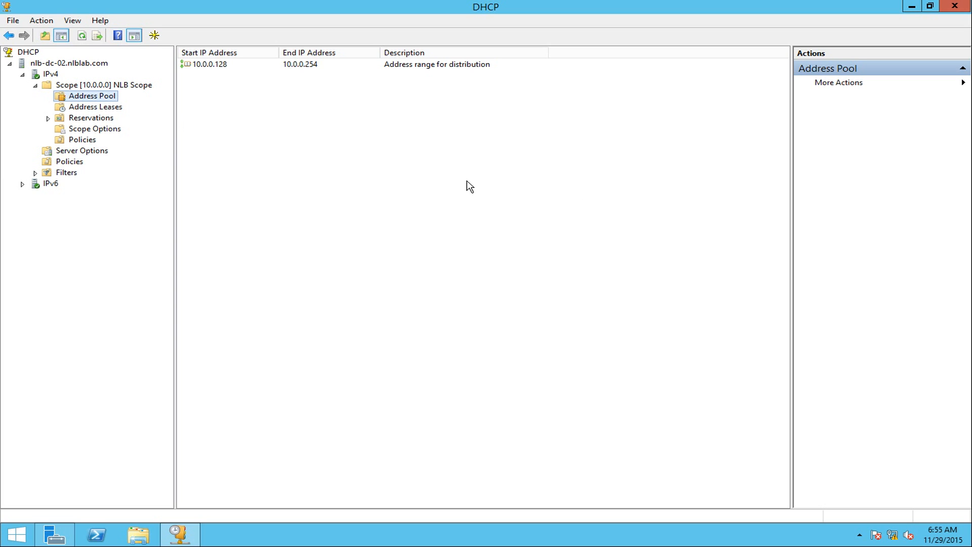
mouse_move(303, 171)
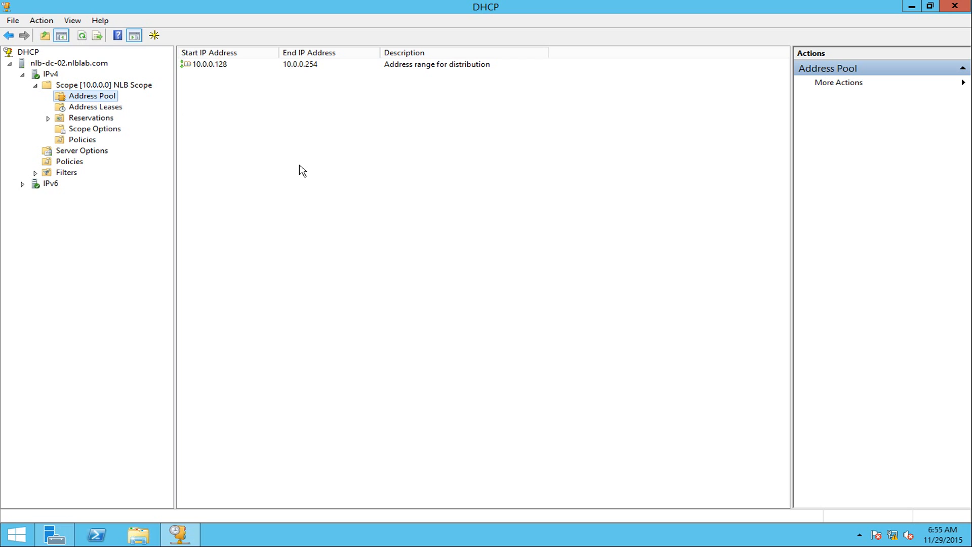
mouse_move(355, 156)
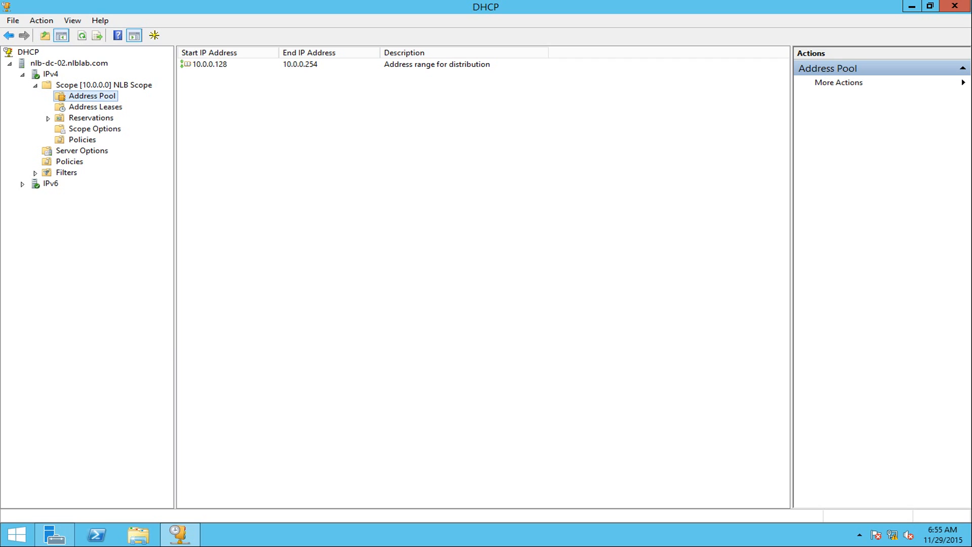
mouse_move(965, 169)
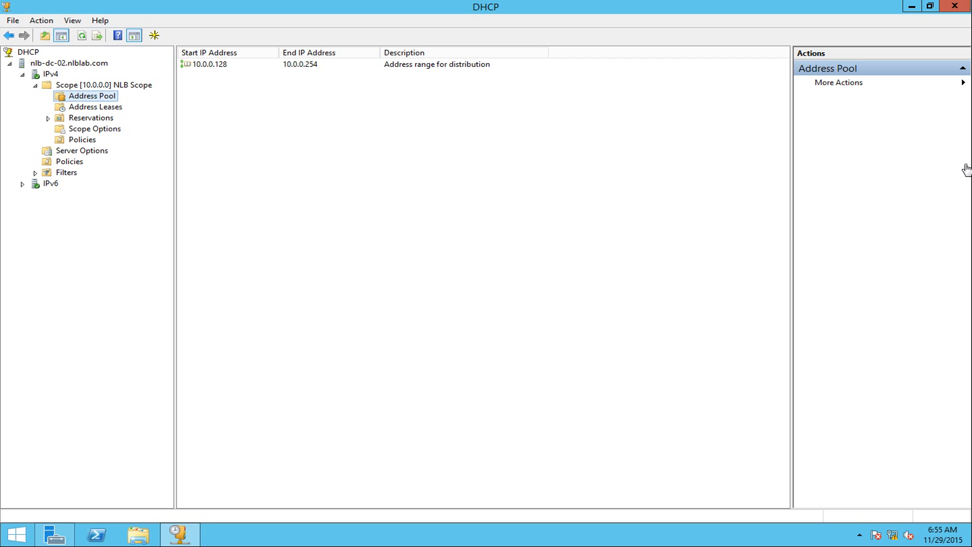
mouse_move(566, 170)
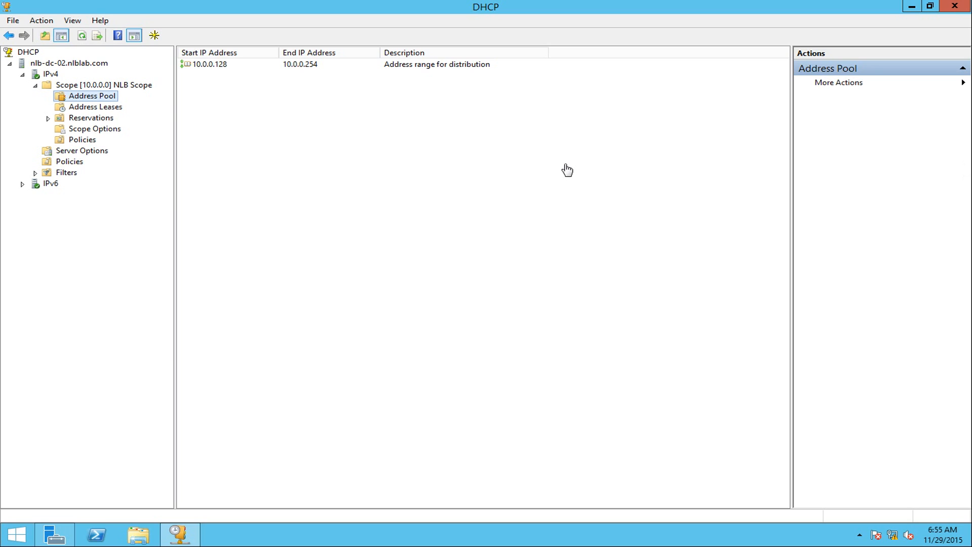
mouse_move(226, 180)
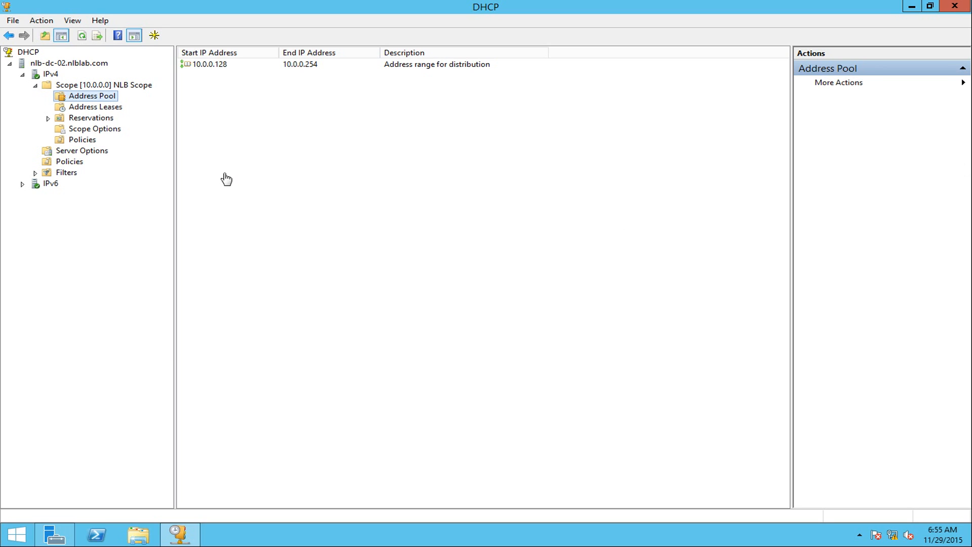
mouse_move(517, 269)
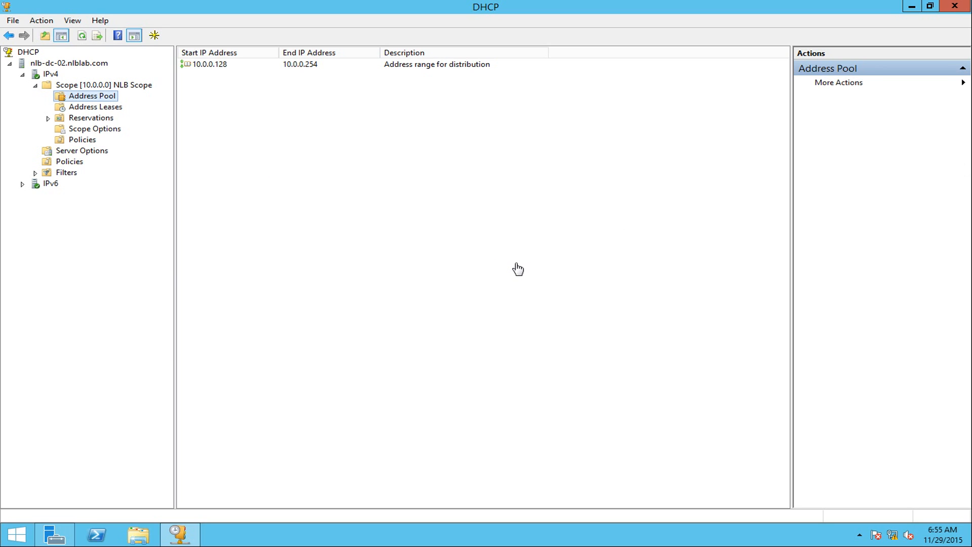
mouse_move(875, 385)
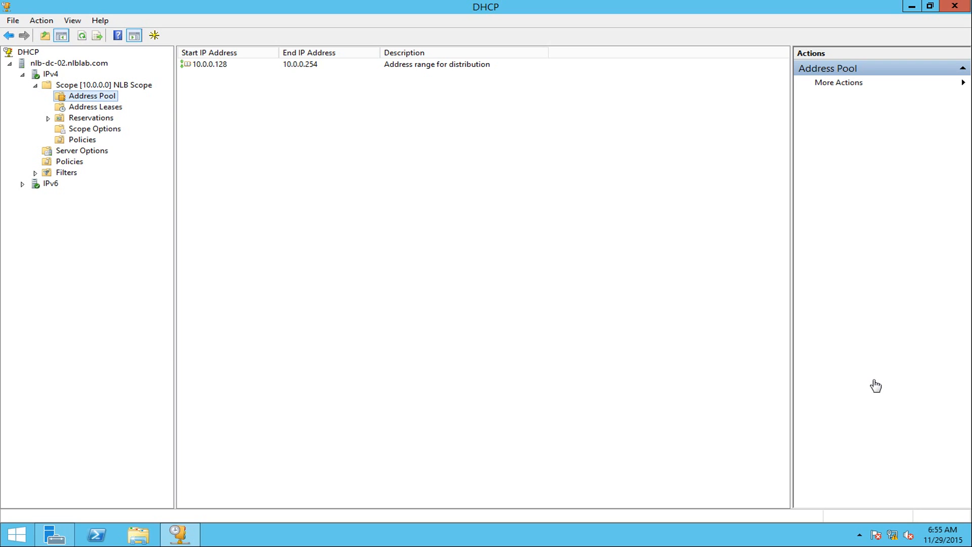